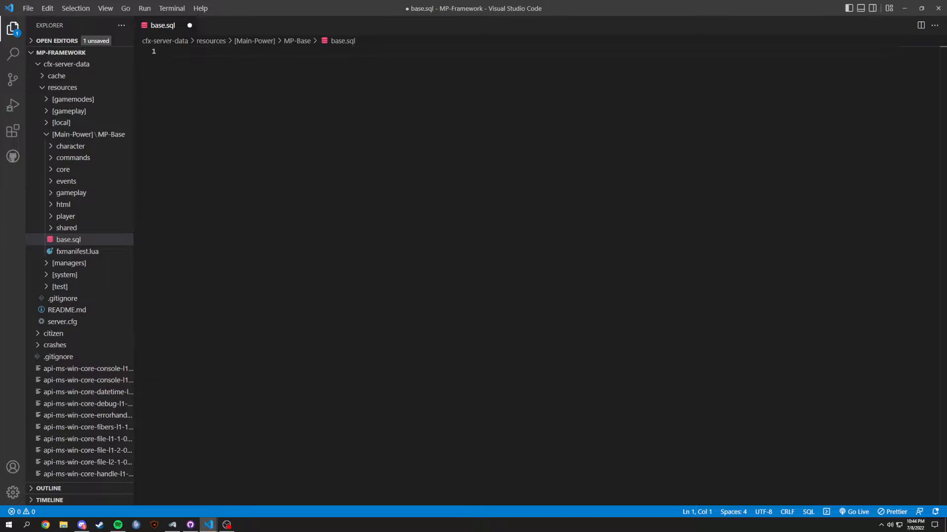
Write SET SQL_MODE = "NO_AUTO_VALUE_ON_ZERO"; at the top of base.sql.
text(SET S)
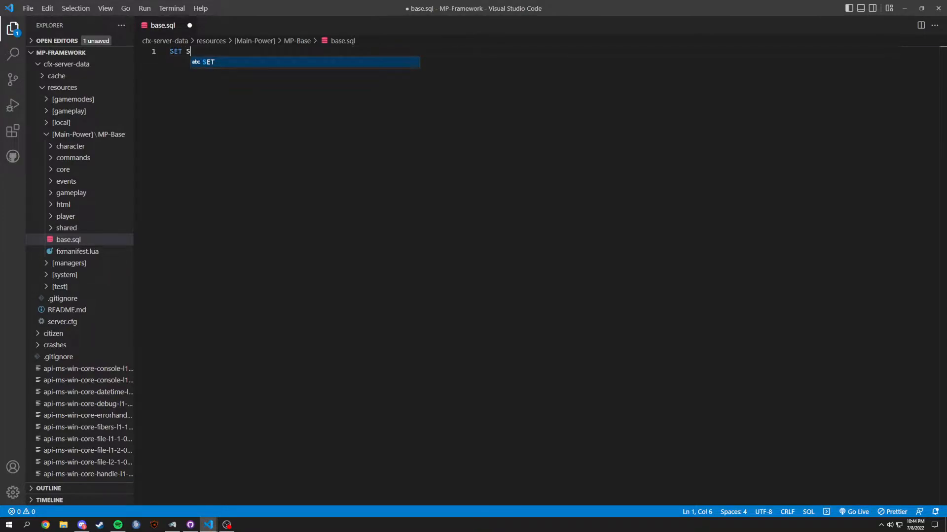
text(QL_Mode)
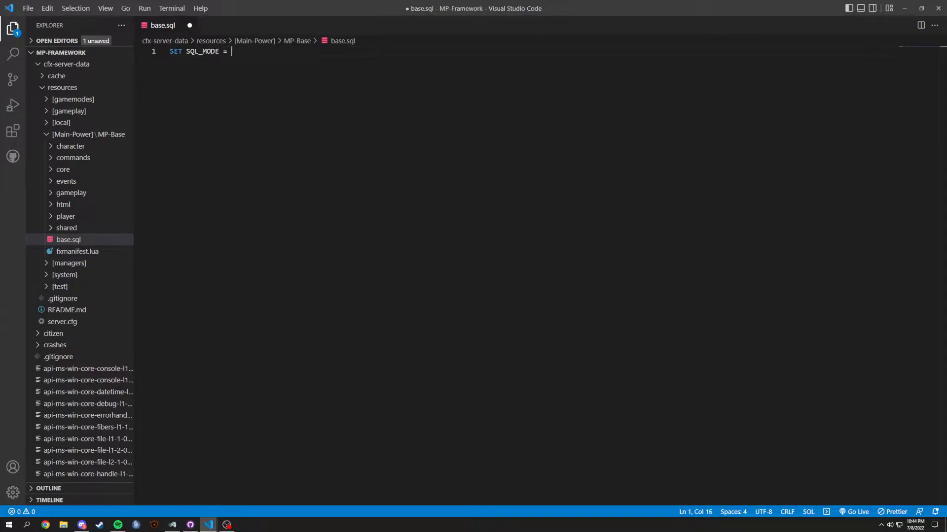
text("NO_")
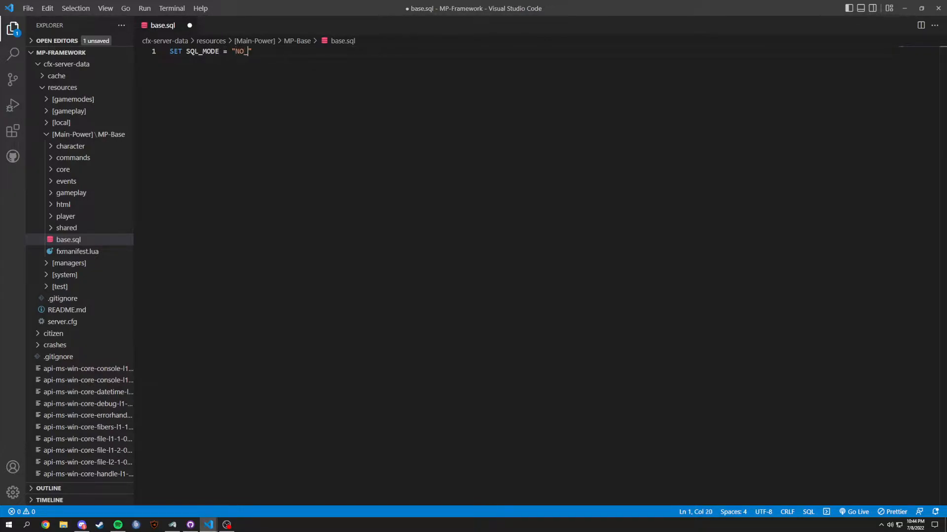
text(AUTO_VA)
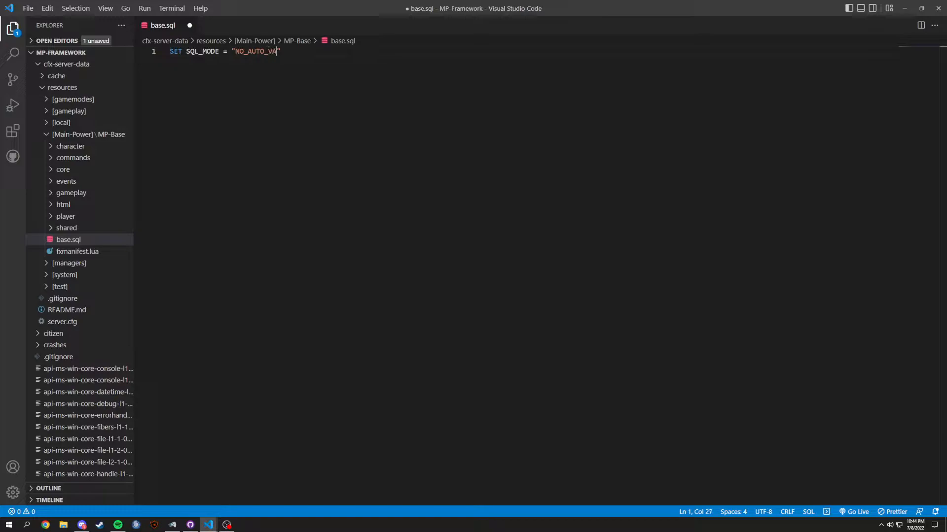
text(LUE_ON)
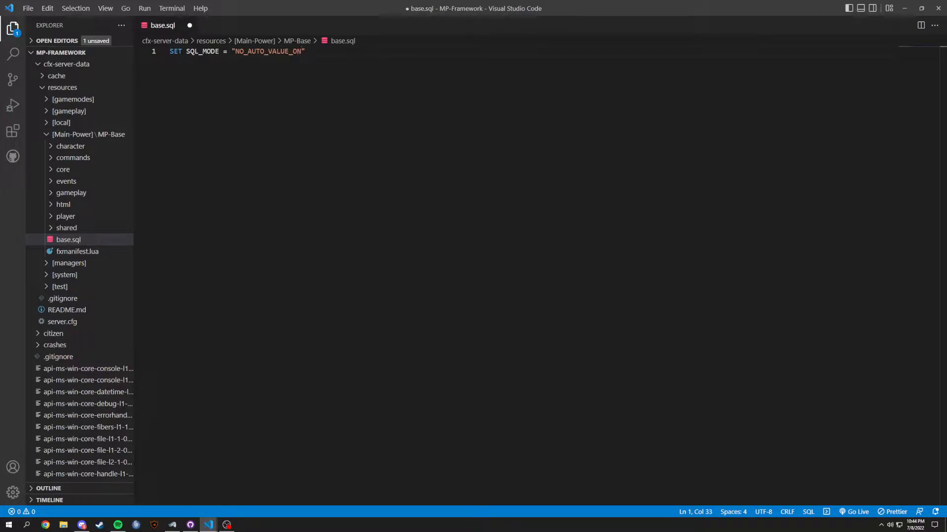
text(_ZERO)
text(START T)
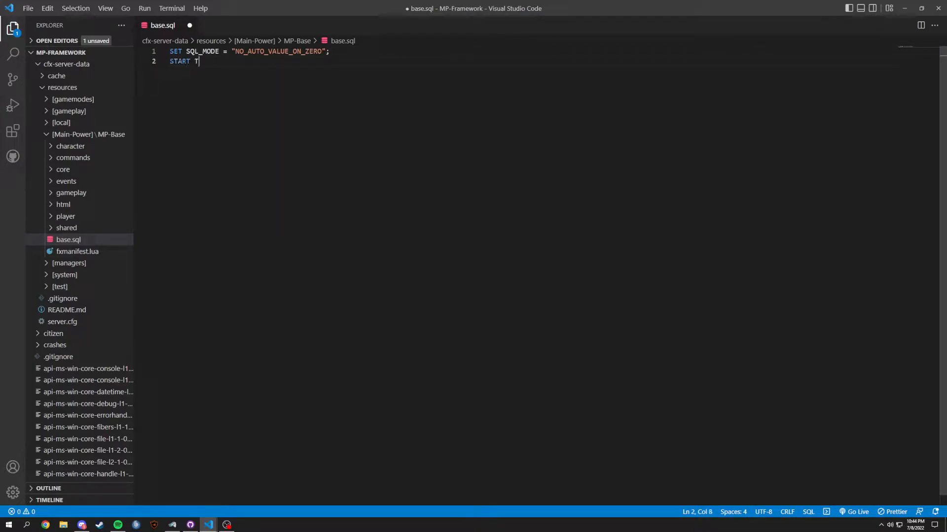
Add START TRANSACTION; and SET time_zone = "+00:00"; statements.
text(RANS)
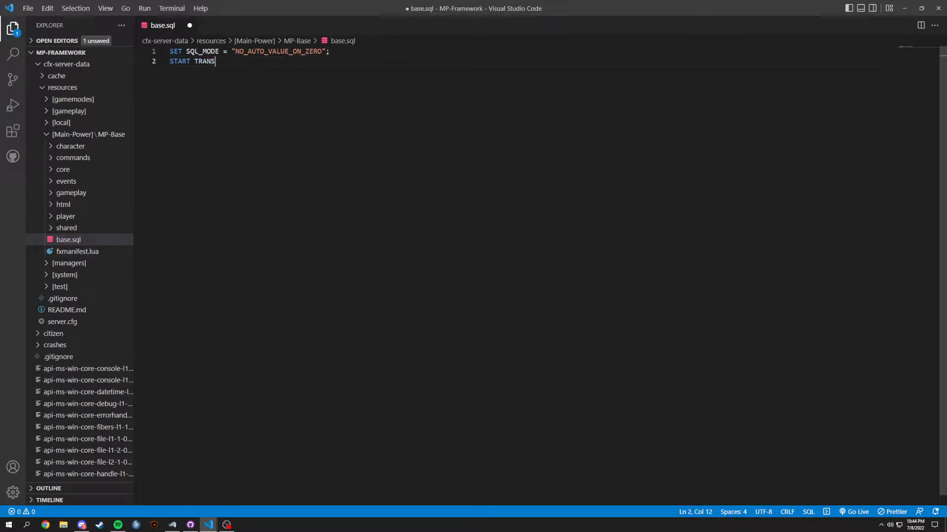
text(ACTION;)
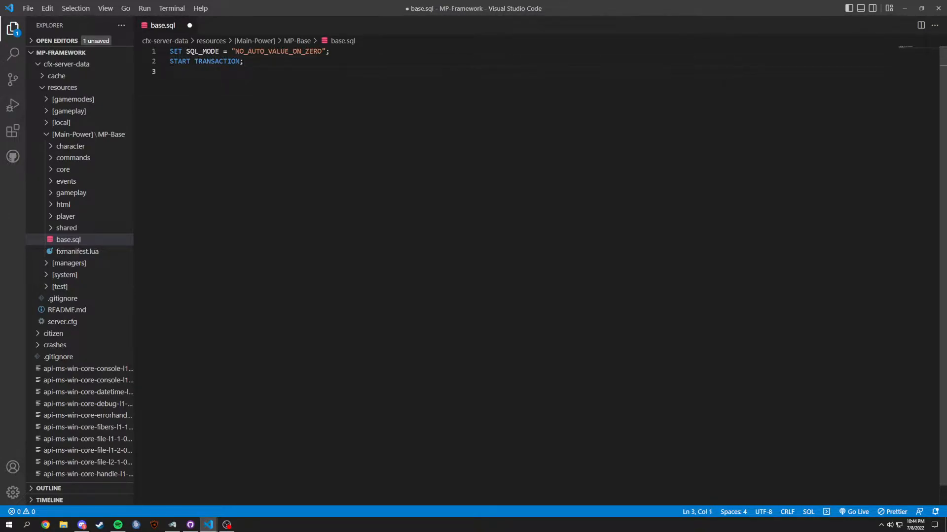
text(SET t)
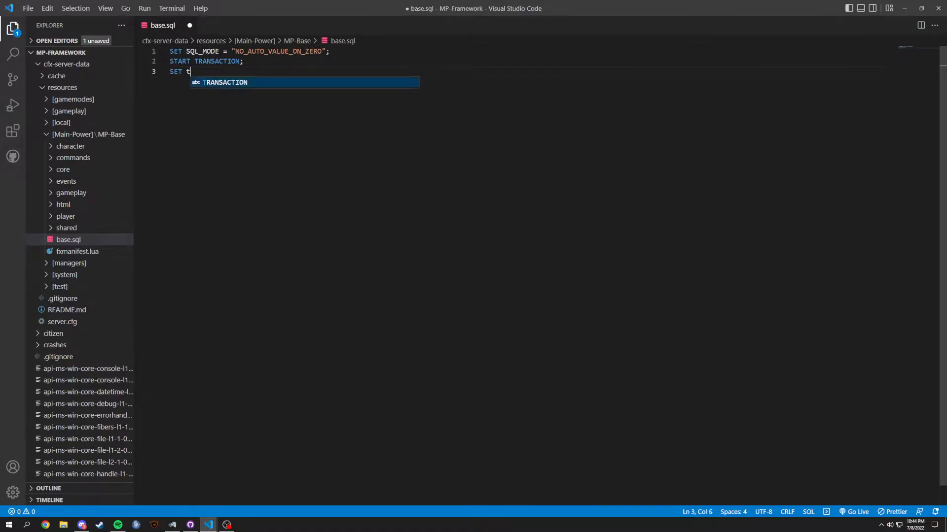
text(ime_zone)
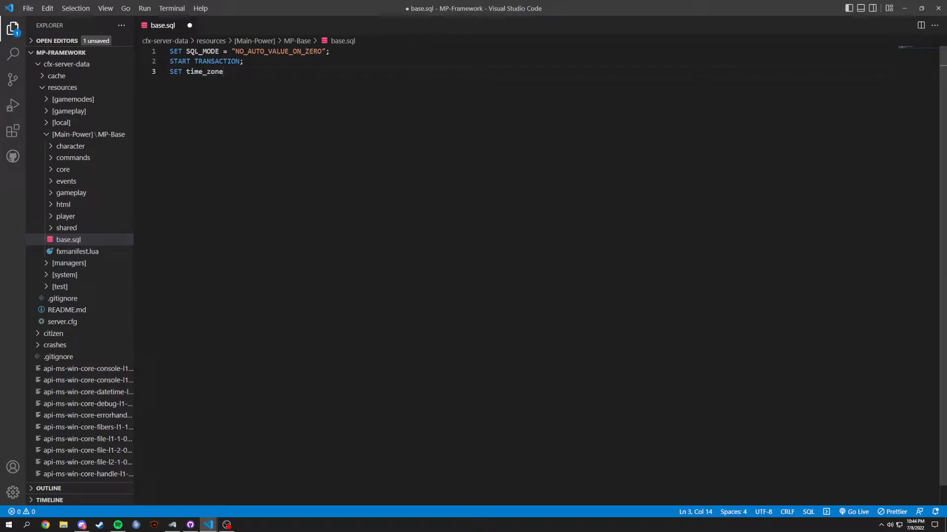
text(= "")
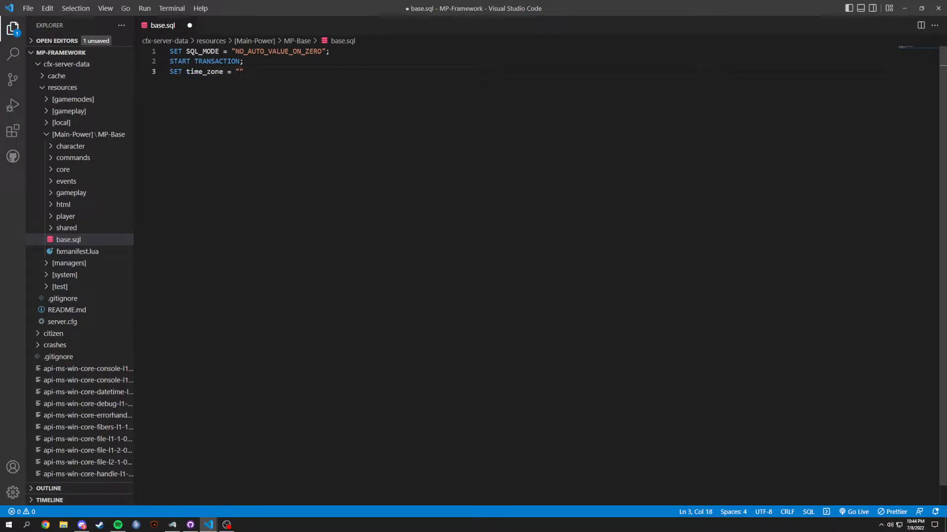
text(+00)
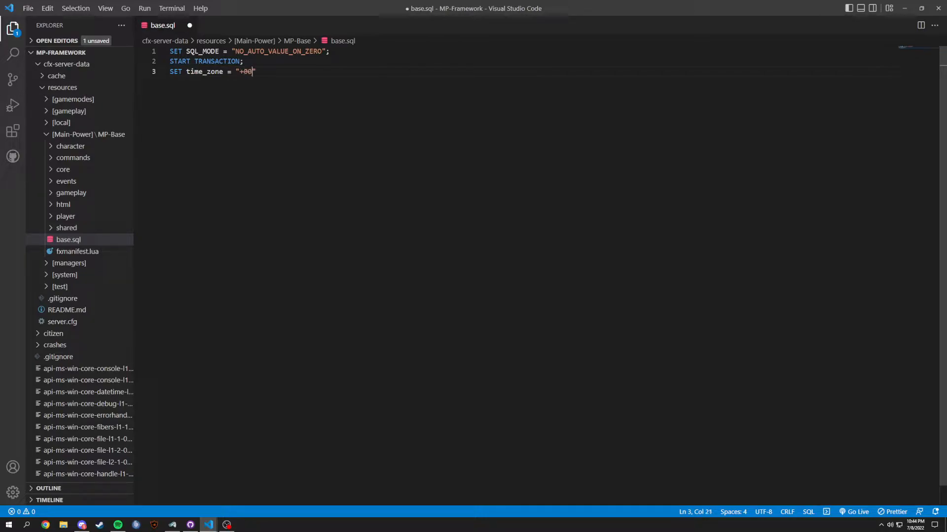
text(:00)
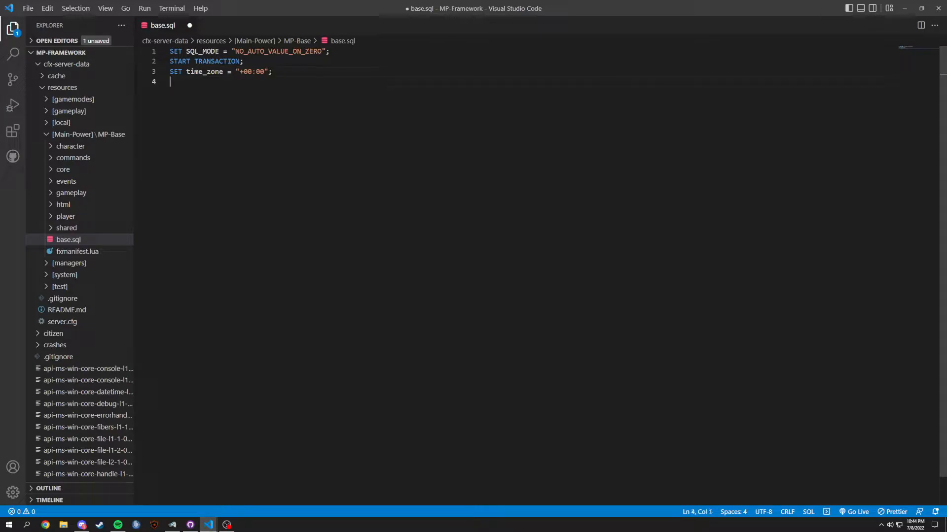
key(Enter)
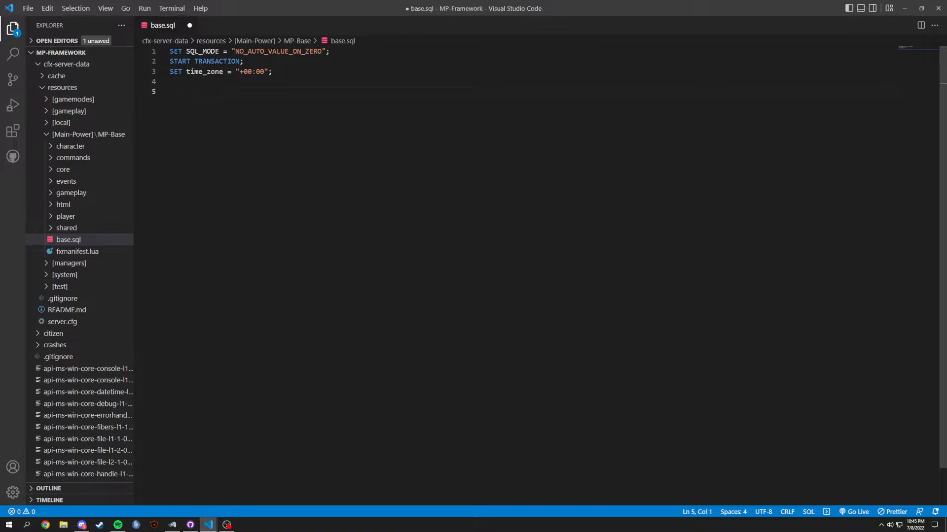
Write CREATE DATABASE IF NOT EXISTS `mp-framework` in base.sql.
text(CREATE DAT)
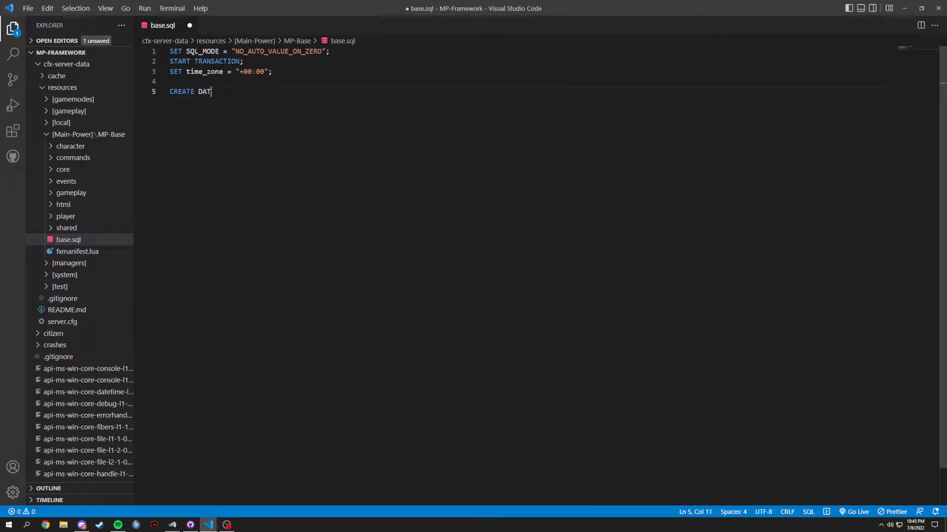
text(ABASE IF NO)
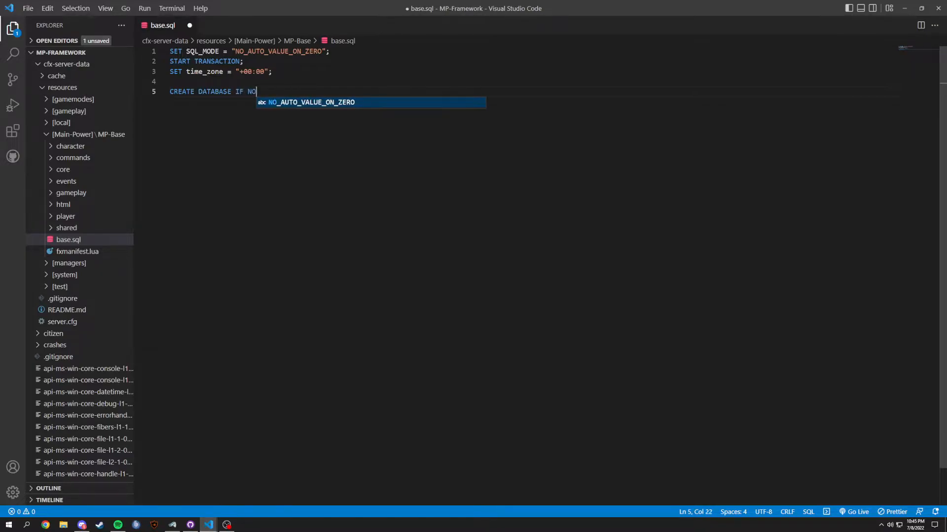
text(T EXISTS)
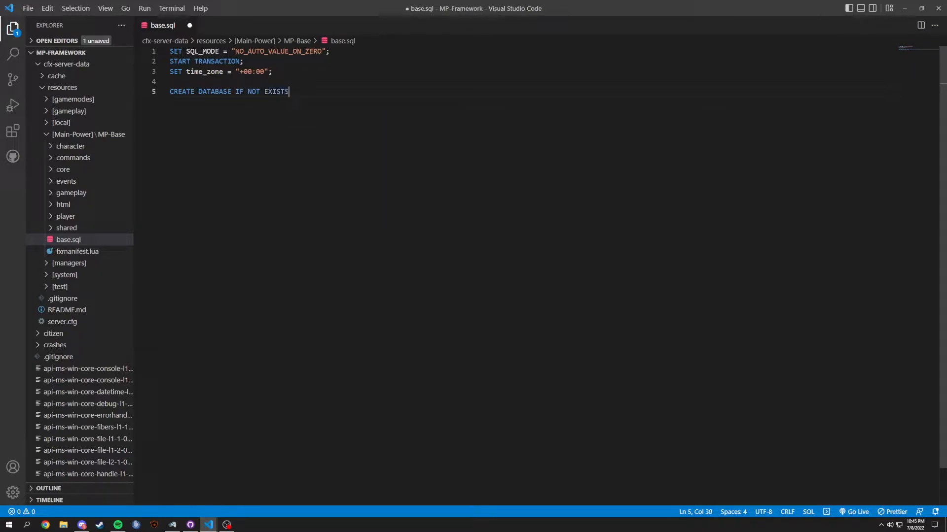
text(`)
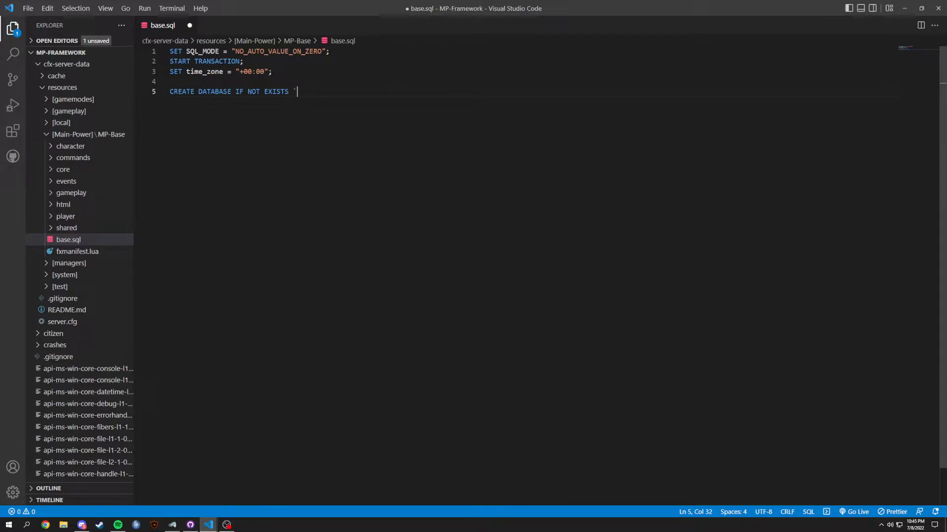
text(MP-)
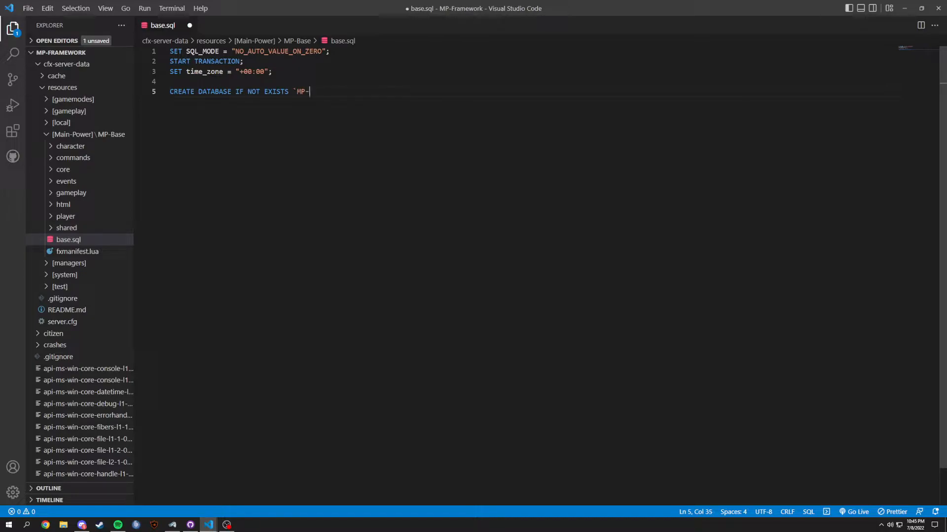
text(Framework`)
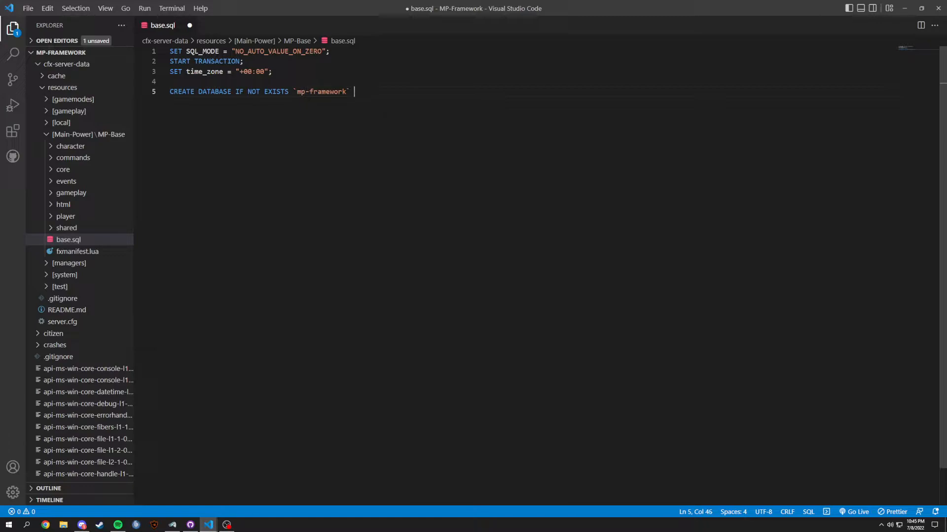
Complete it with DEFAULT CHARACTER SET utf8mb4 COLLATE utf8mb4_general_ci;.
text(DEFAULT)
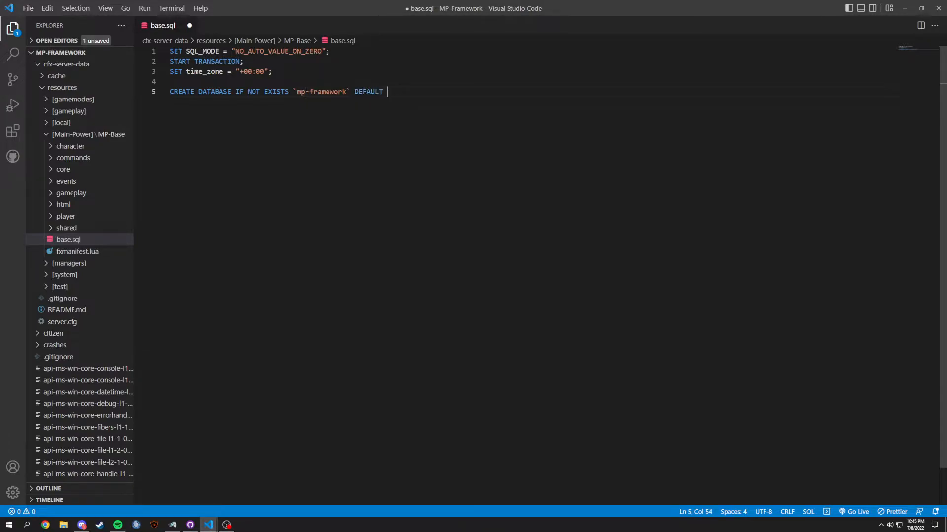
text(CHARACTER)
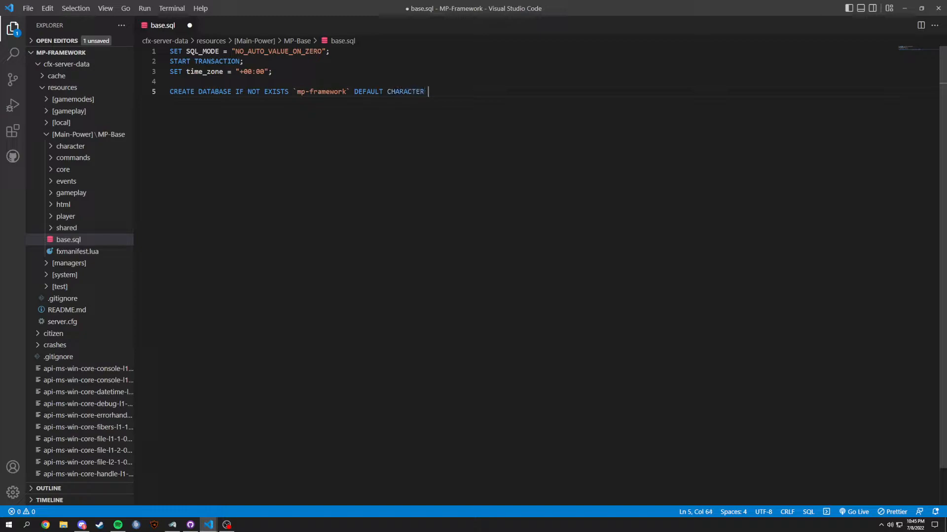
text(SET u)
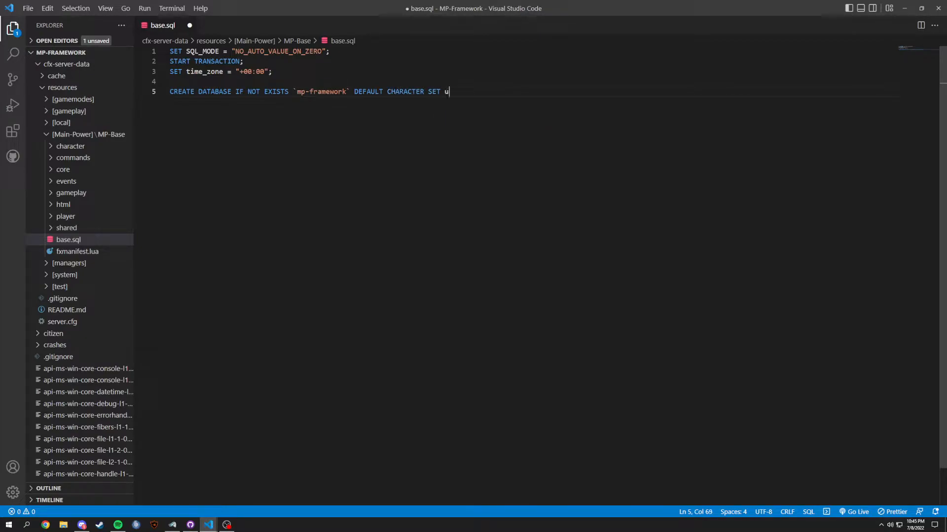
text(tf8mb)
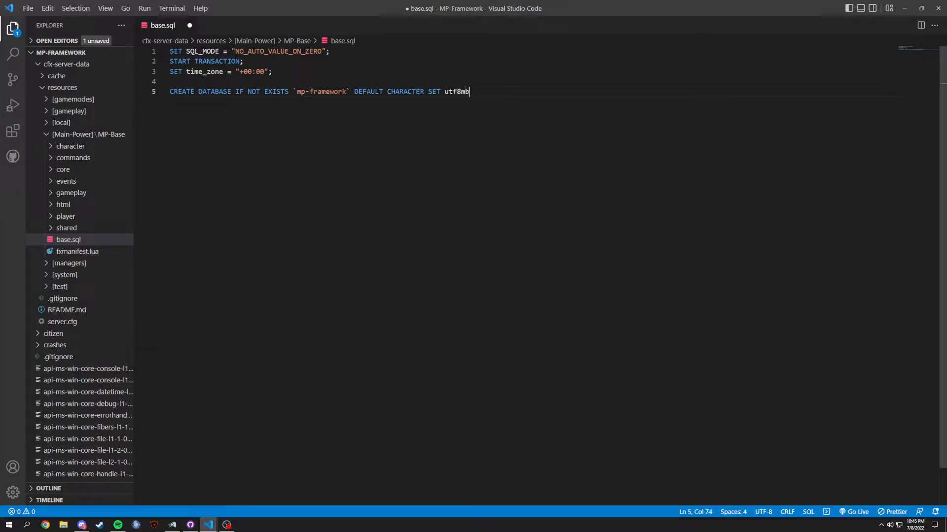
text(4)
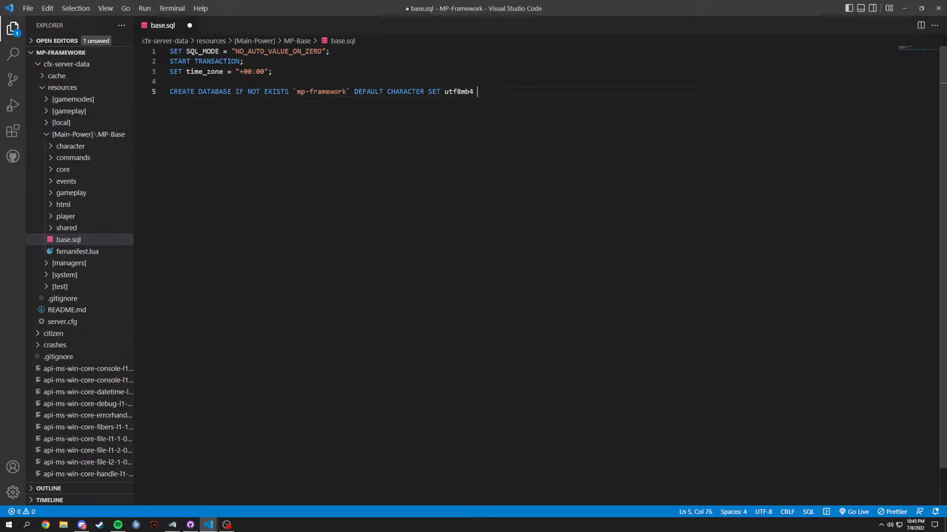
text(c)
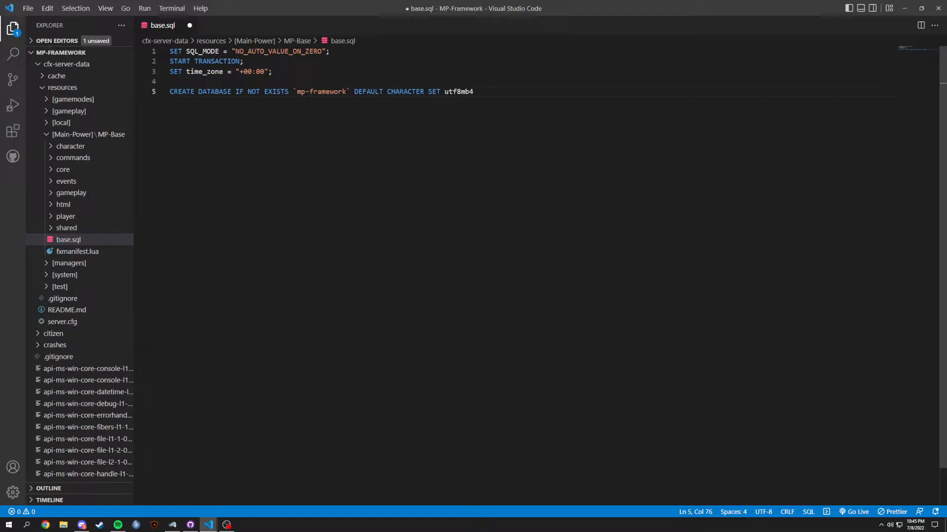
text(COLLATE)
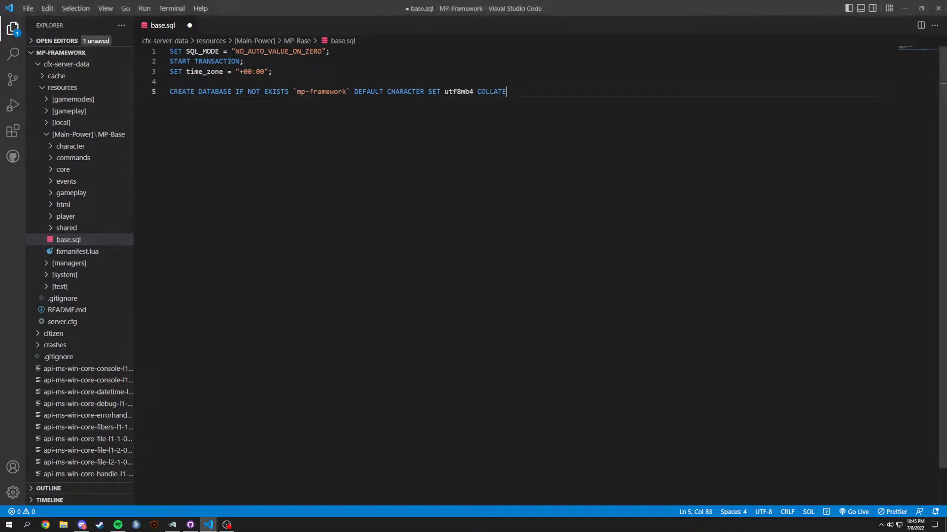
text(utf8mb4_gene)
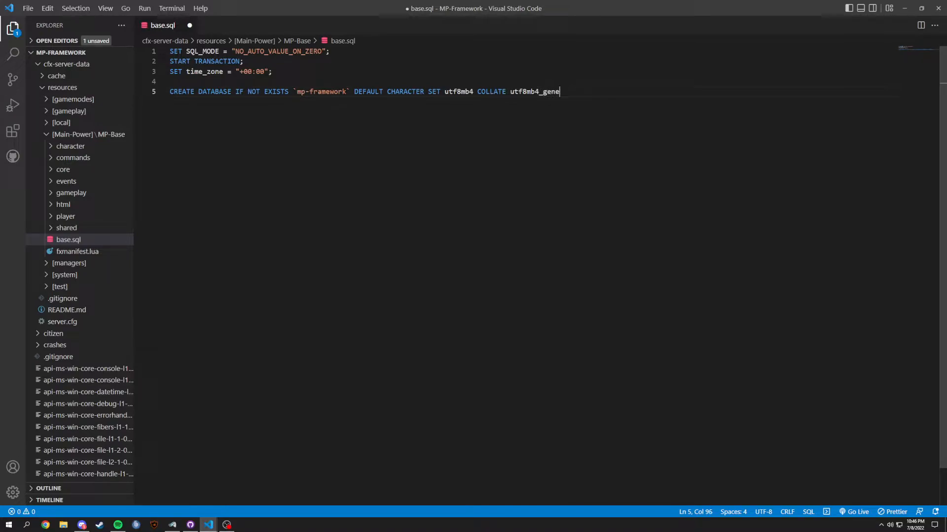
text(ral_)
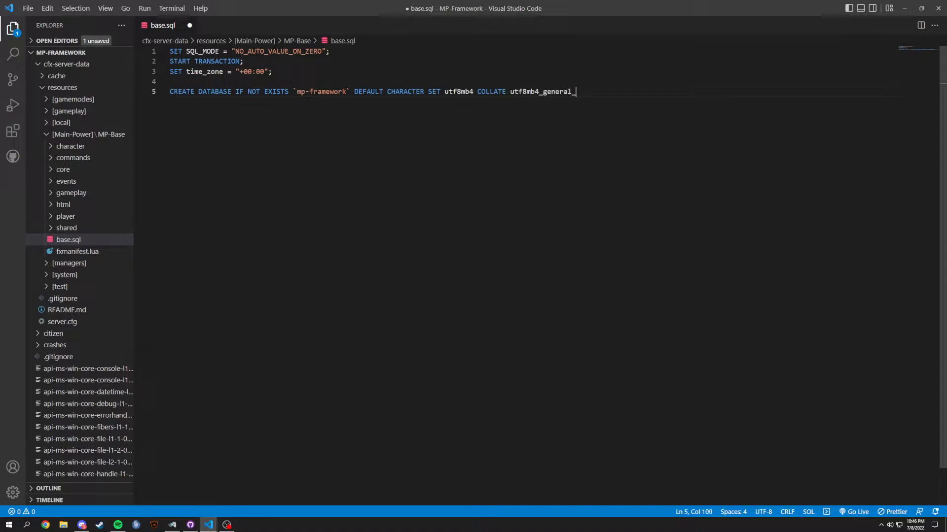
text(ci;)
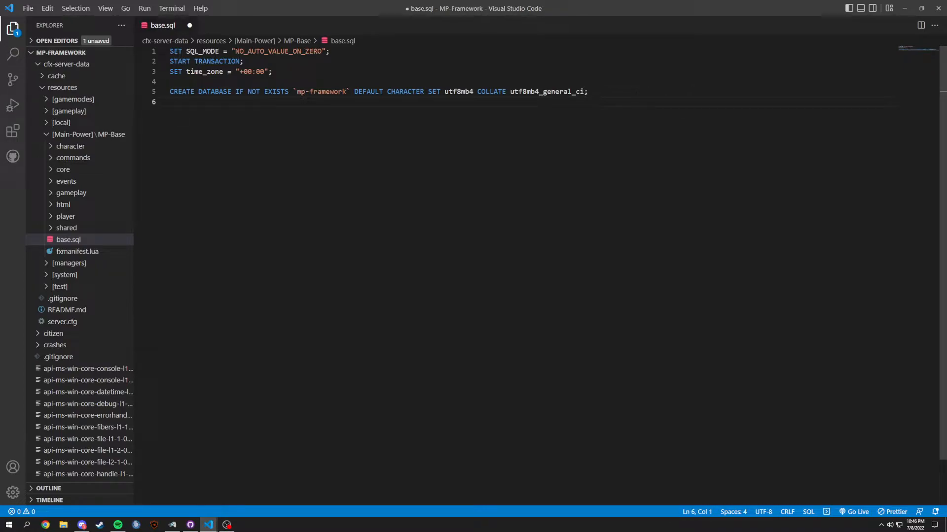
Add a USE `mp-framework`; statement and a new line below it.
text(USER)
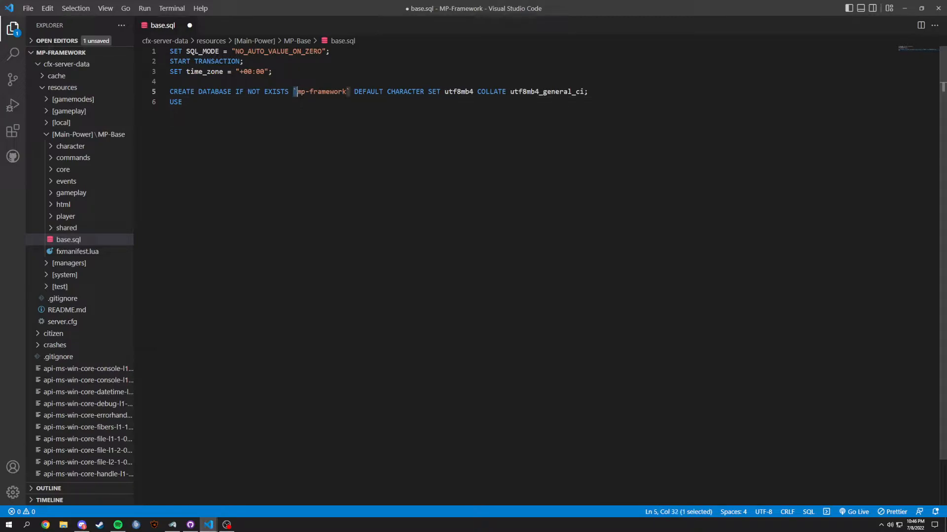
text(`mp-framework`)
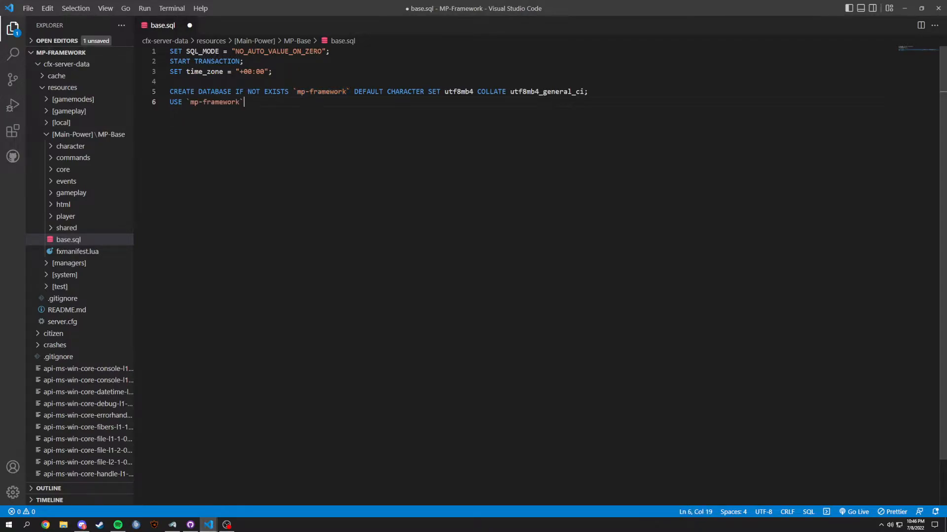
text(;)
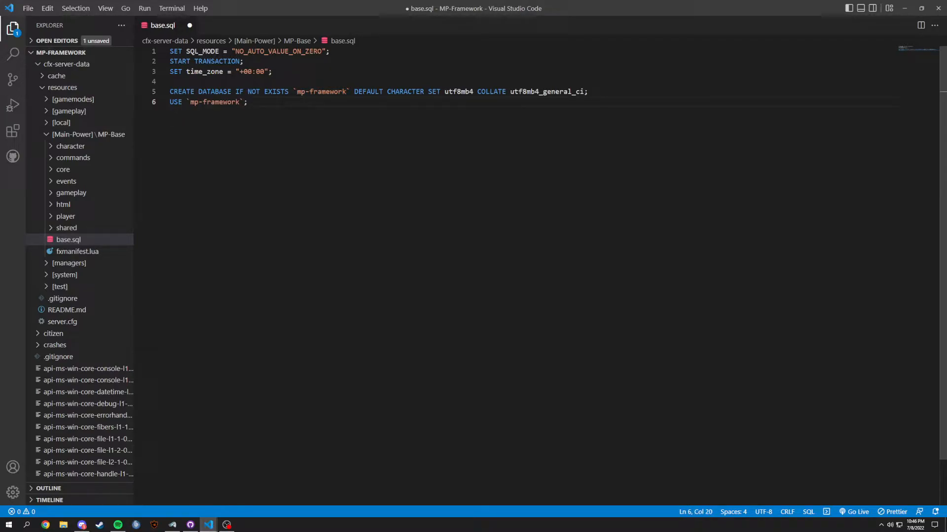
key(Enter)
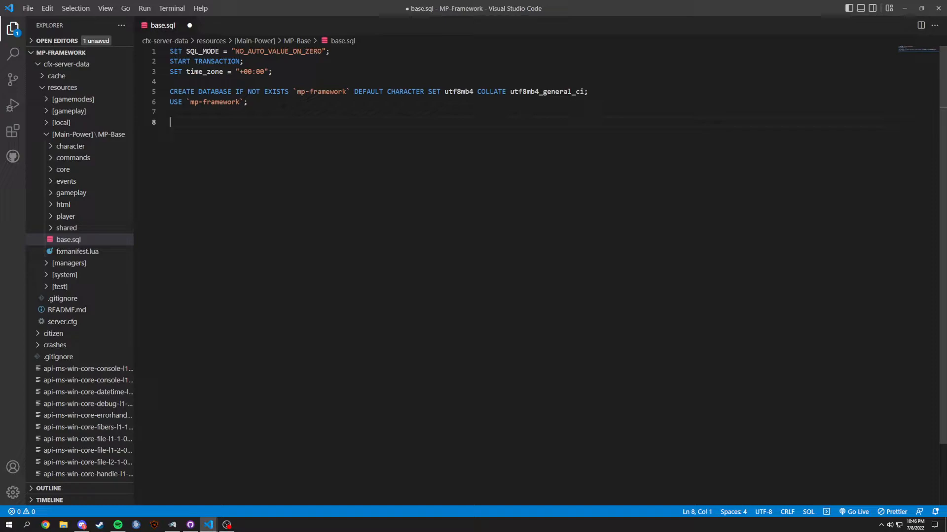
Start CREATE TABLE `players` ( with an `id` int(50) NOT NULL column.
text(CREATE)
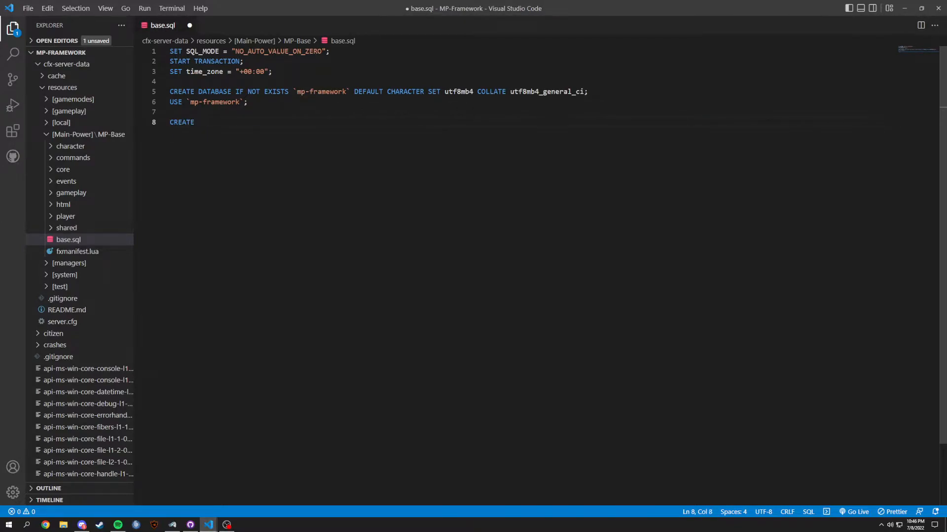
text(TABLE `)
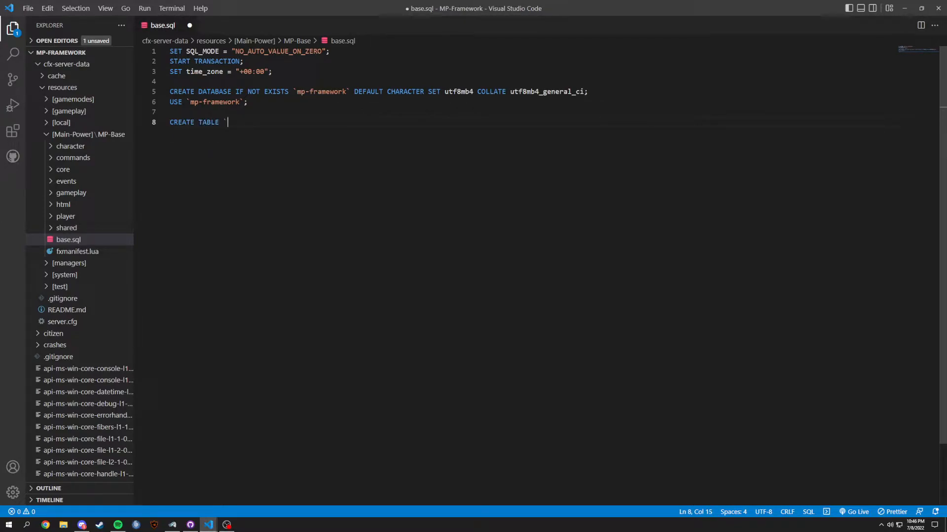
text(players)
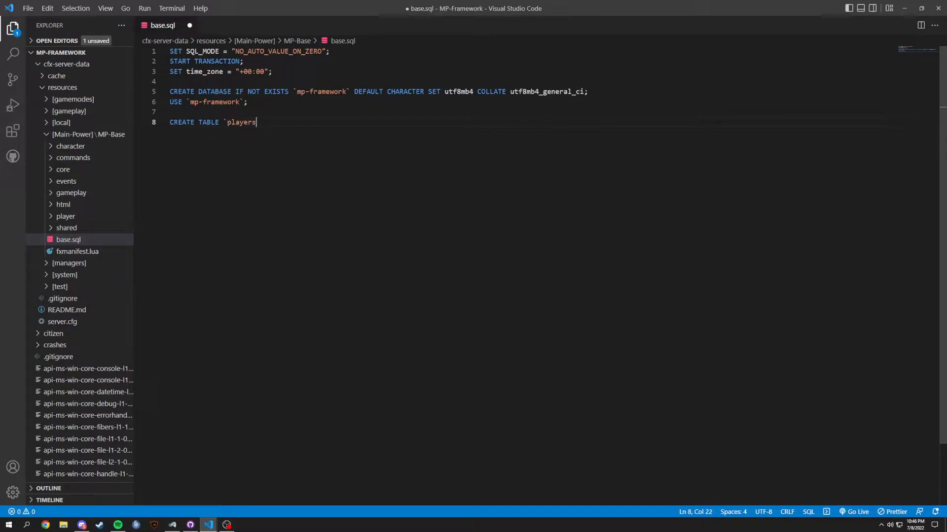
text(`)
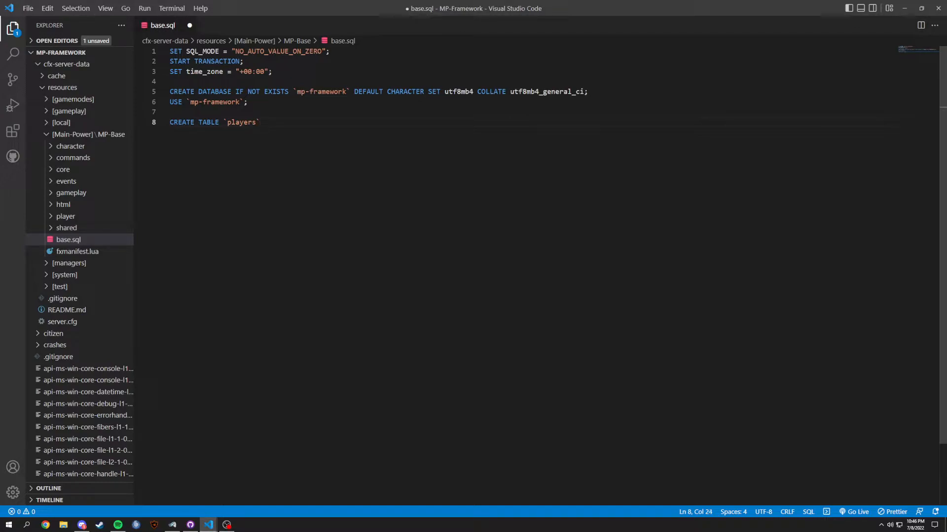
text(()
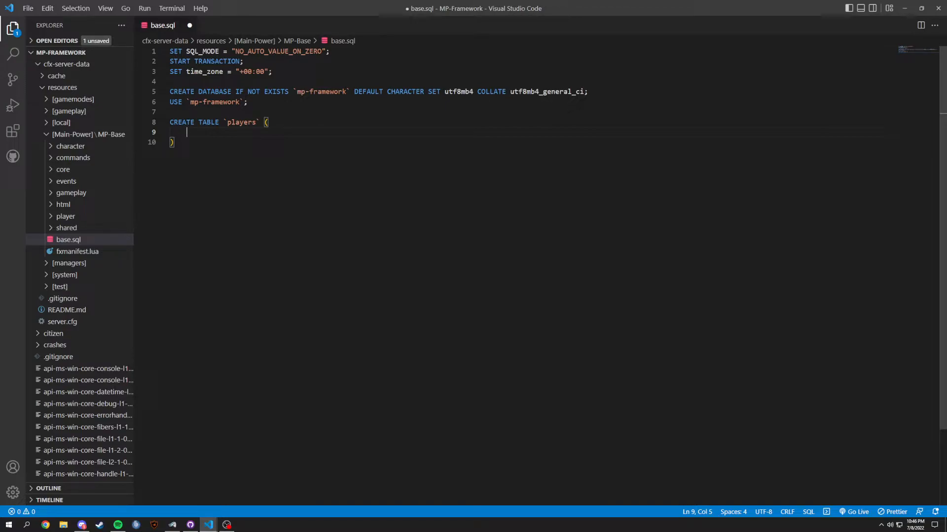
text(`)
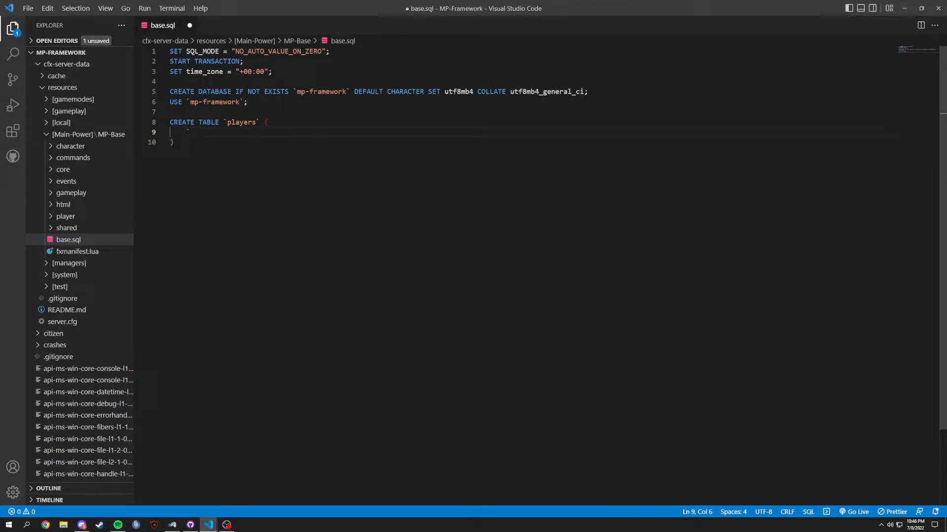
text(`id`)
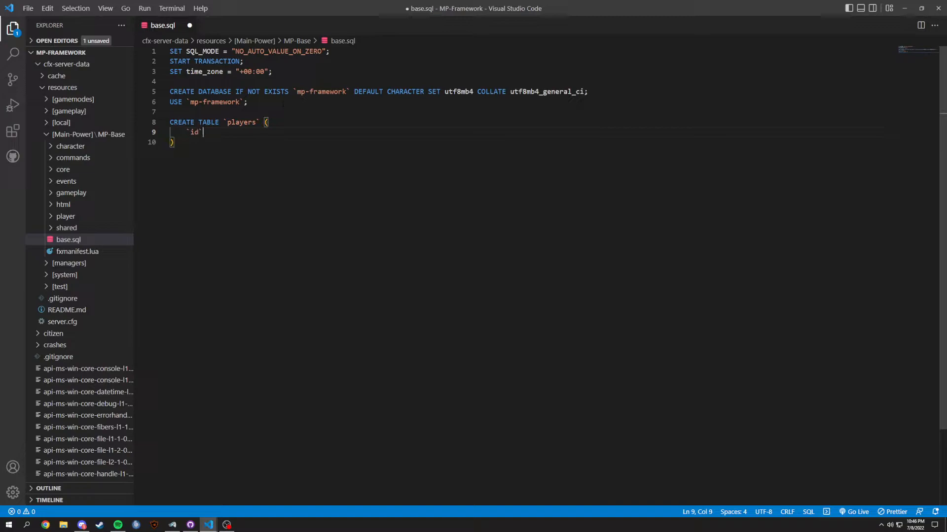
text(int)
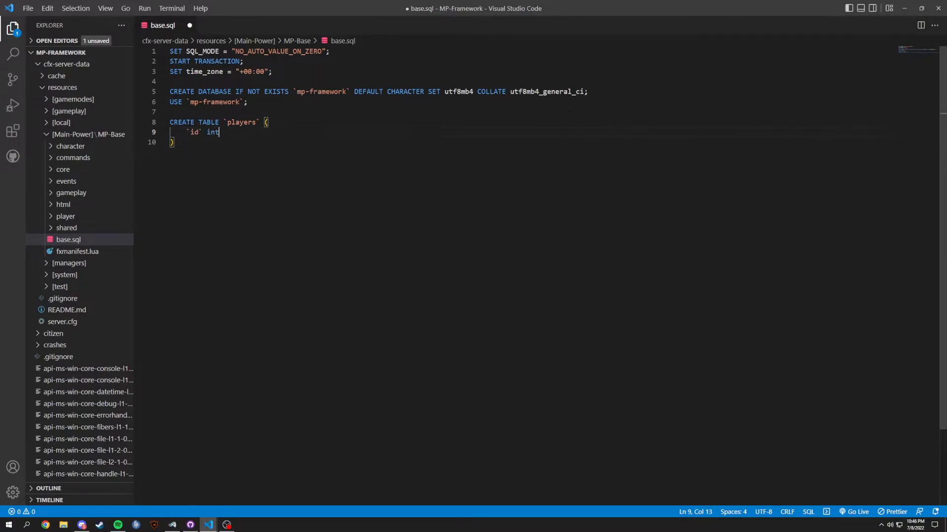
text((50))
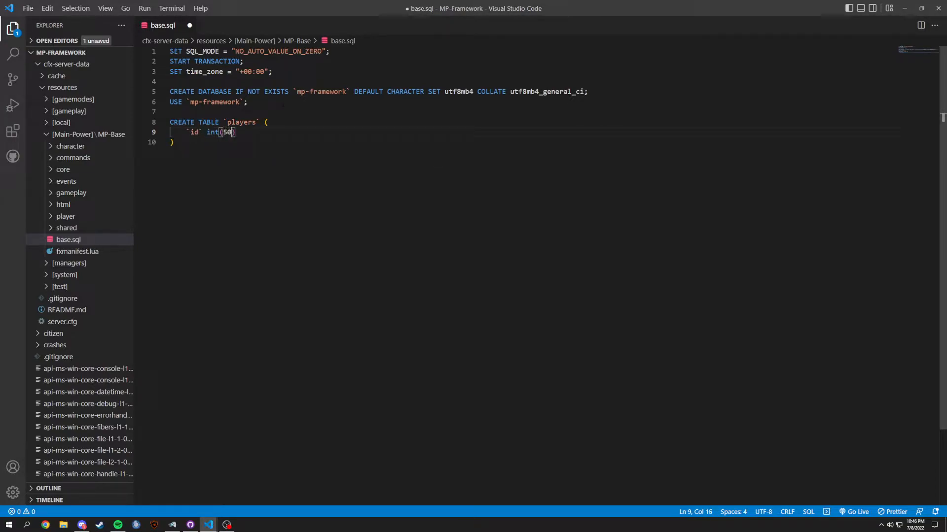
text())
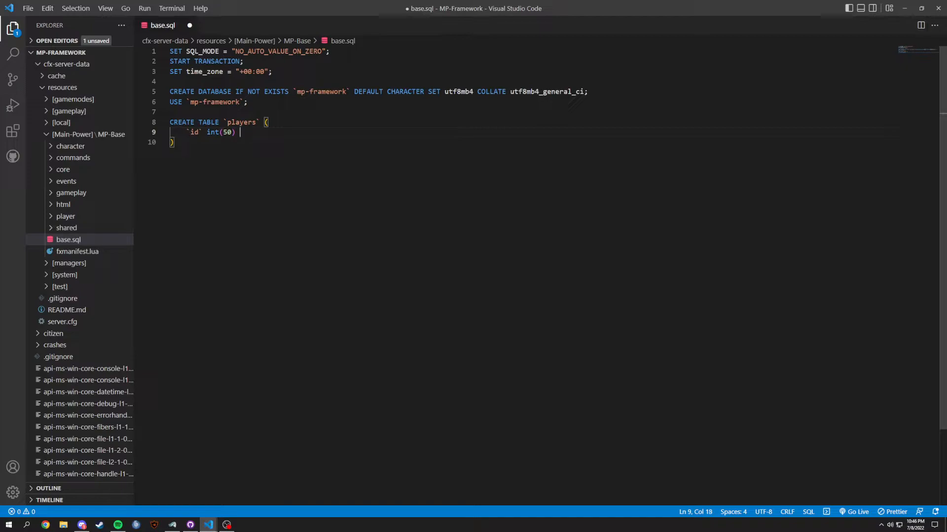
text(NOT N)
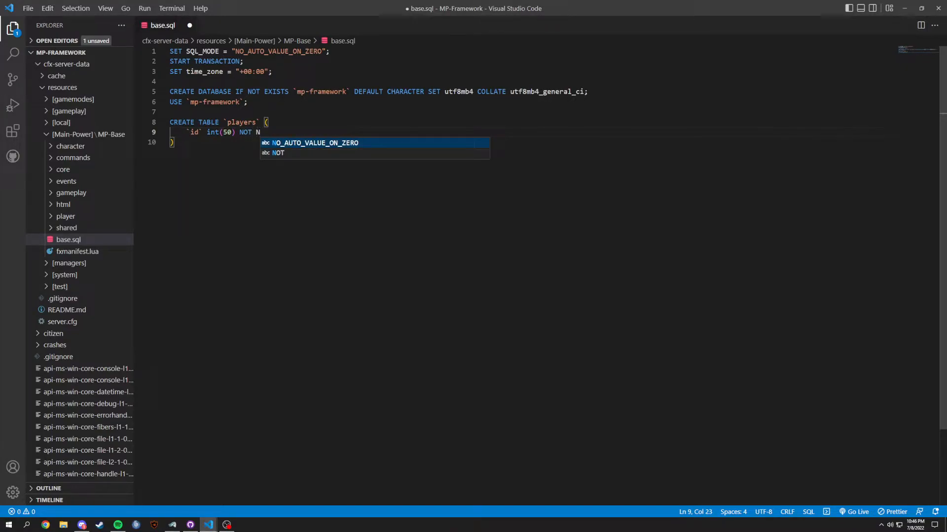
text(ULL;)
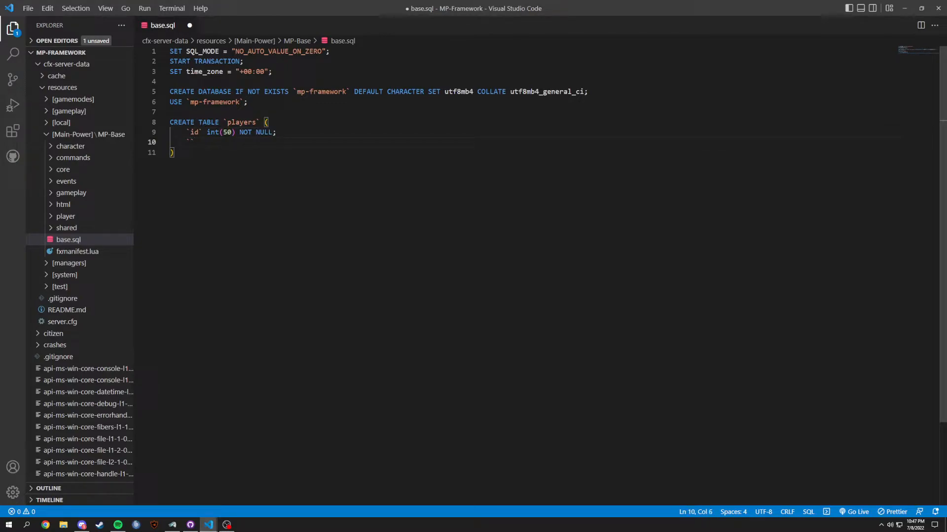
Add an `identifier` varchar(50) column with a DEFAULT clause begun.
text(`ident)
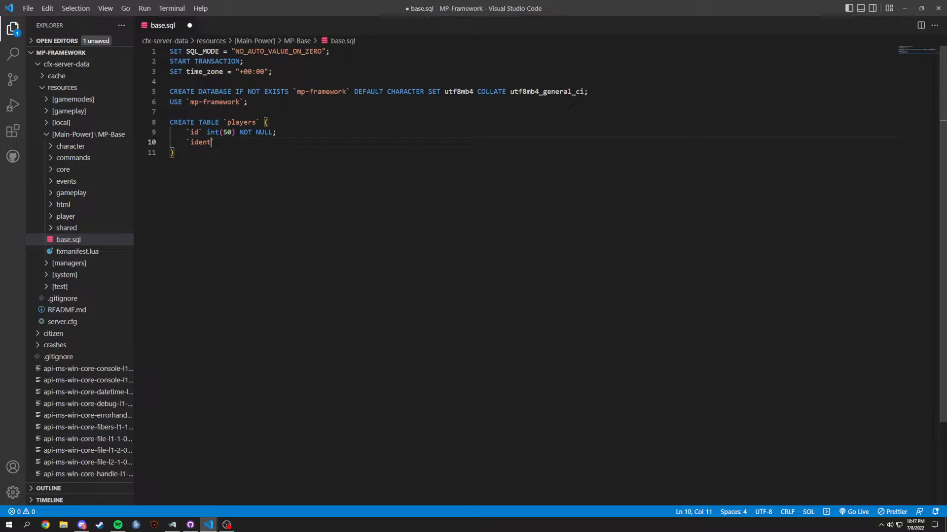
text(ifier`)
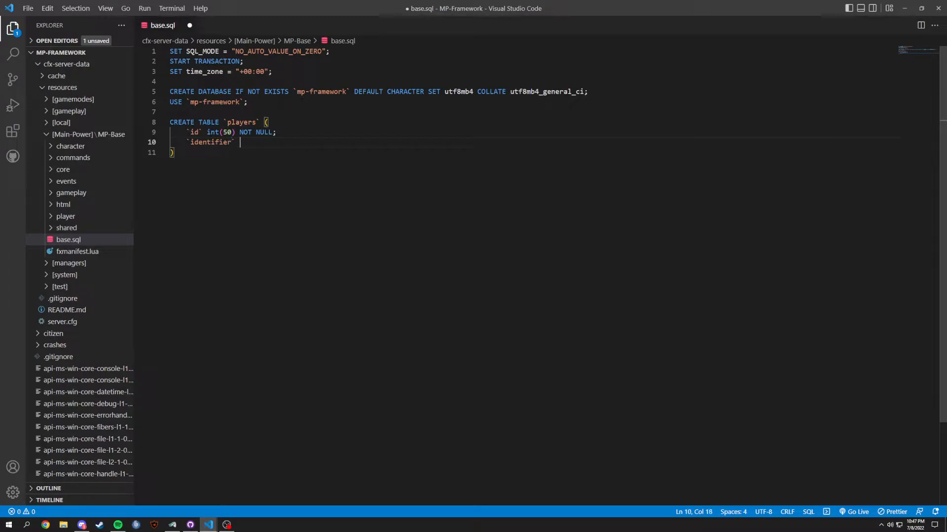
text(va)
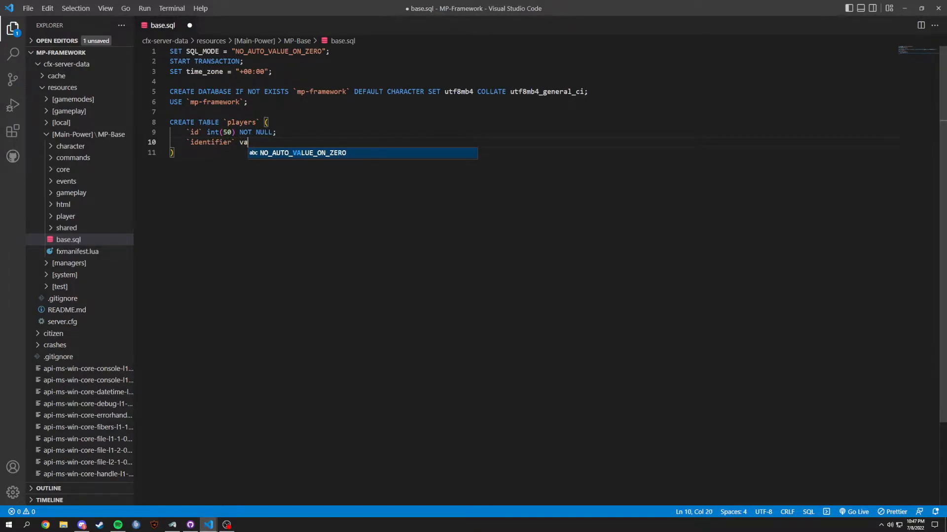
text(rcharac)
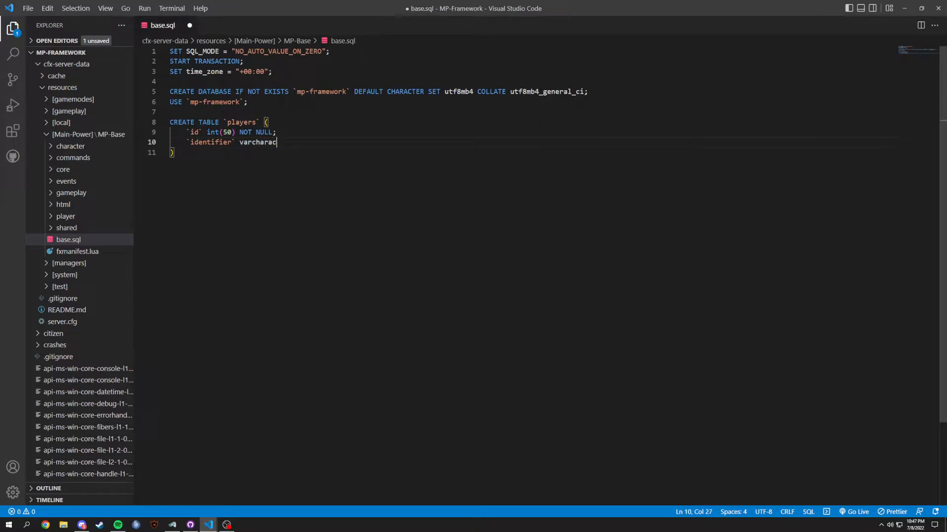
key(BackSpace)
text(()
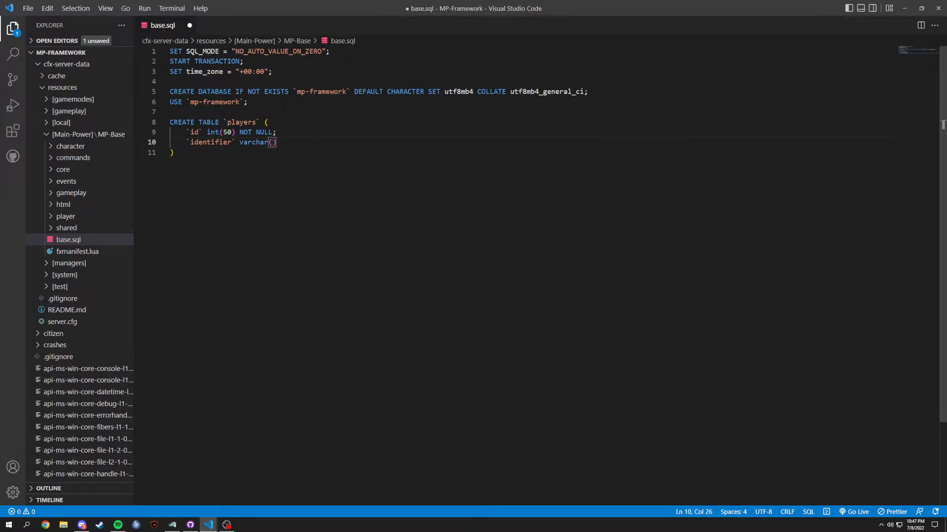
text(50)
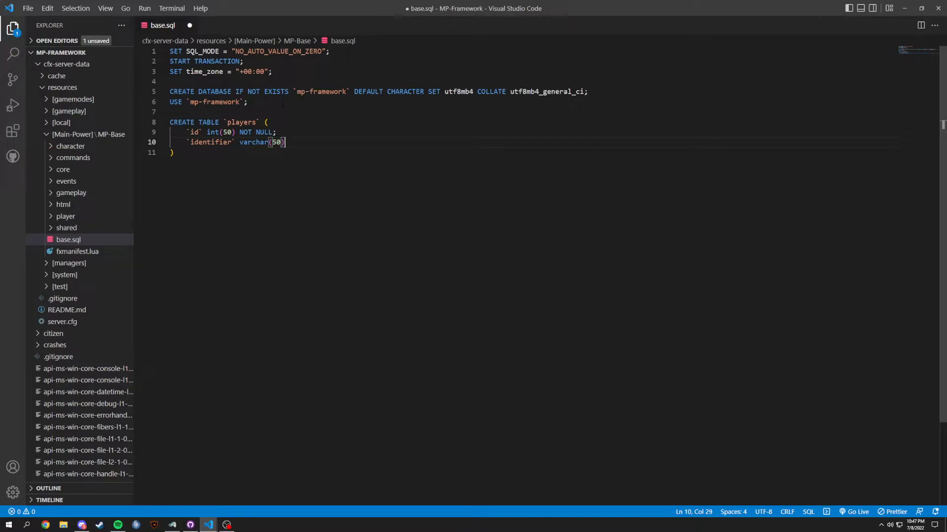
text(DEFAULT NULL,)
text(`license)
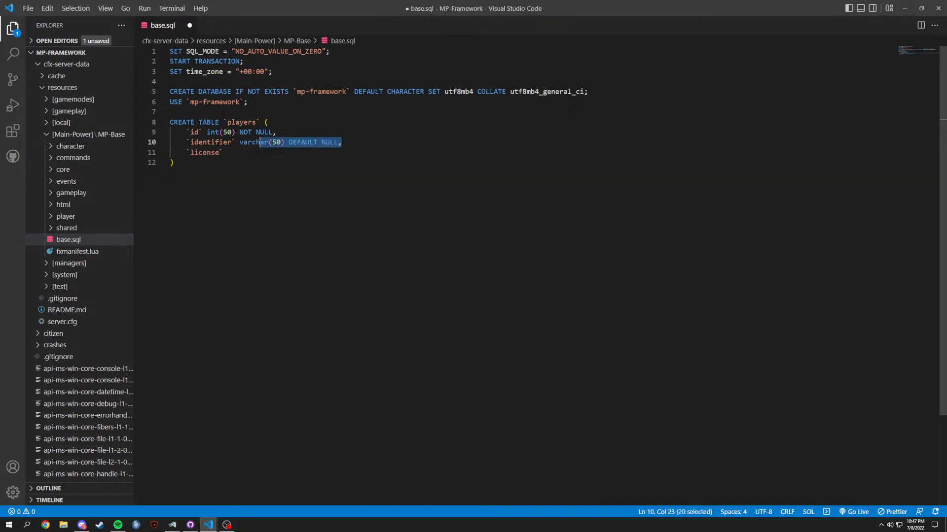
Finish the license varchar(50) DEFAULT NULL column and add `name` varchar(50) DEFAULT NULL.
text(varchar(50) DEFAULT NULL,)
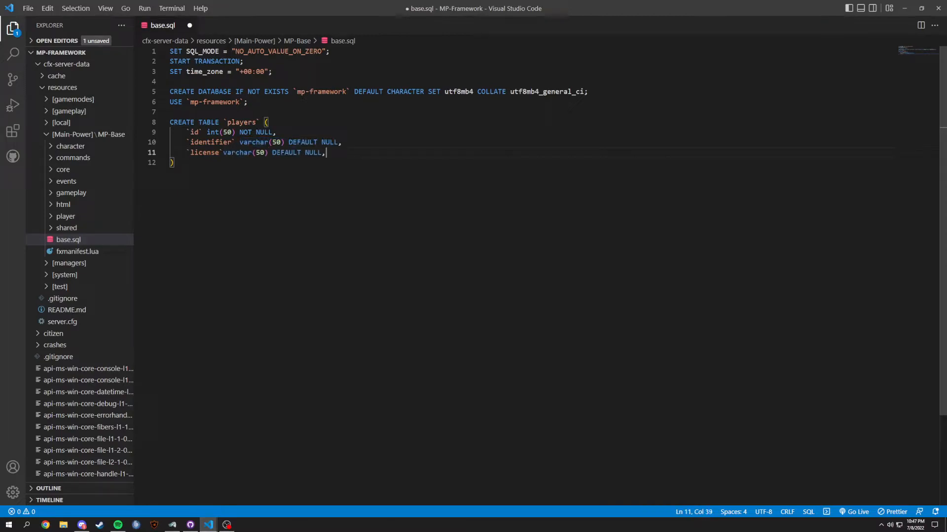
text(" ")
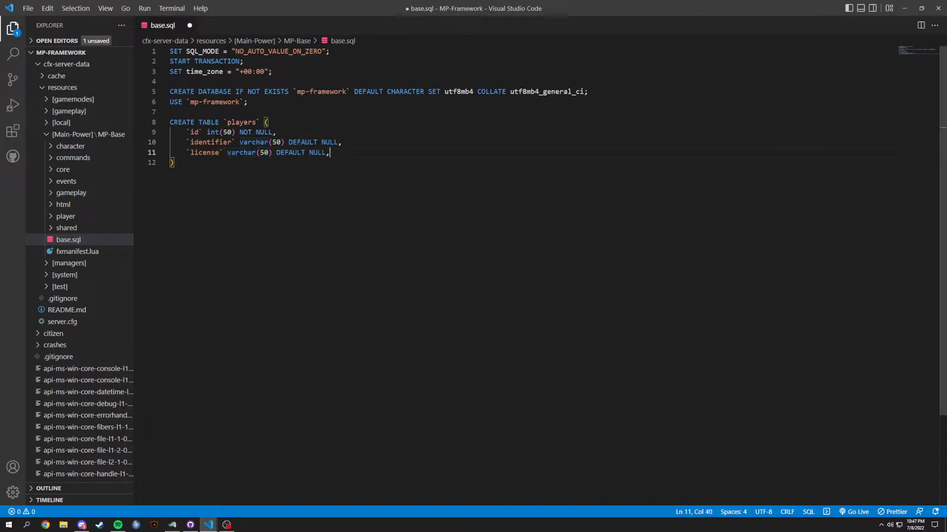
key(Enter)
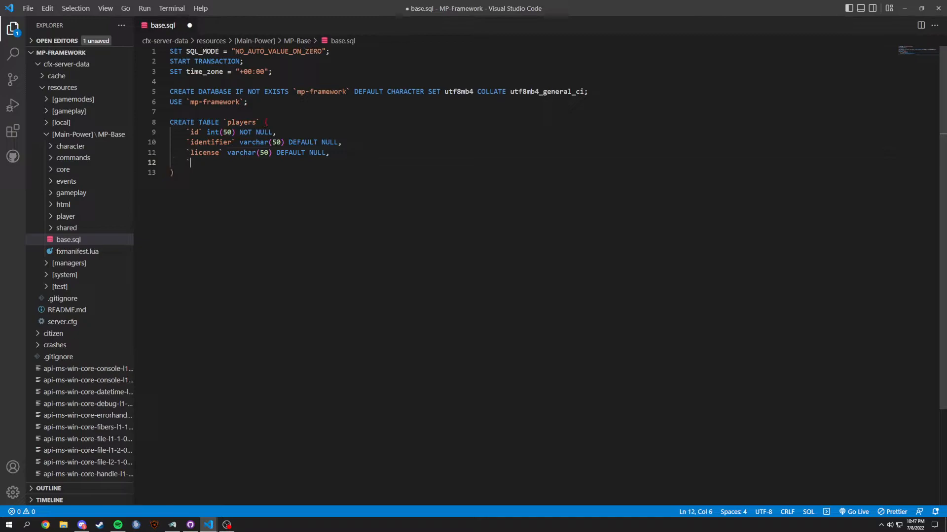
text(`name` varchar(50) DEFAULT NULL,)
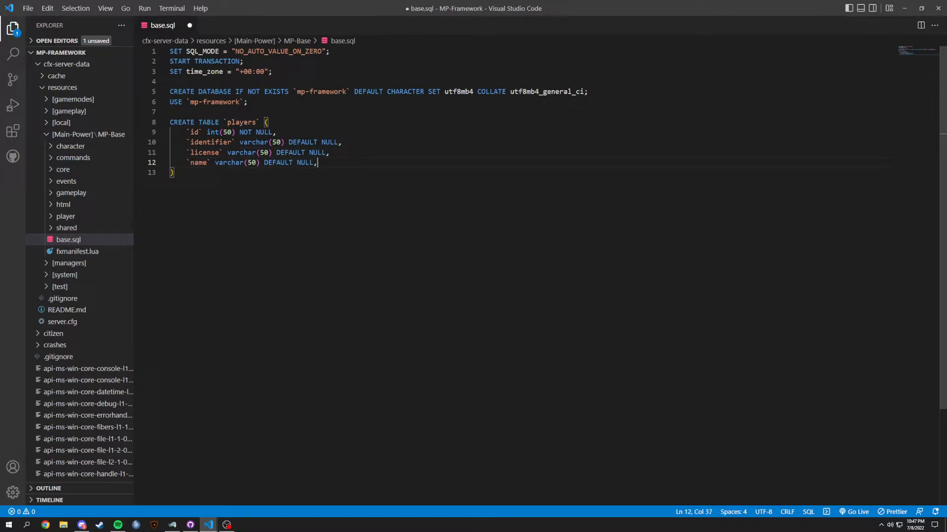
key(Enter)
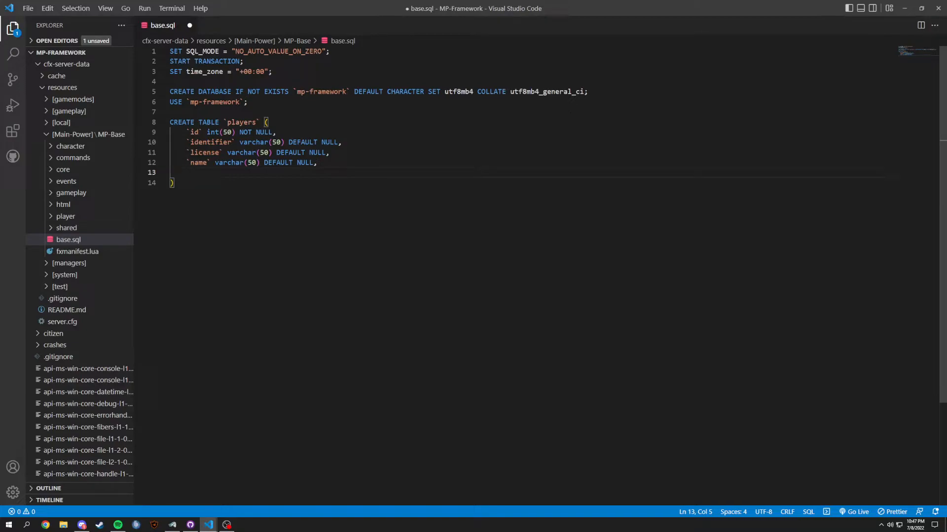
Add a `cid` int(11) DEFAULT NULL column to the players table.
text(`cid`)
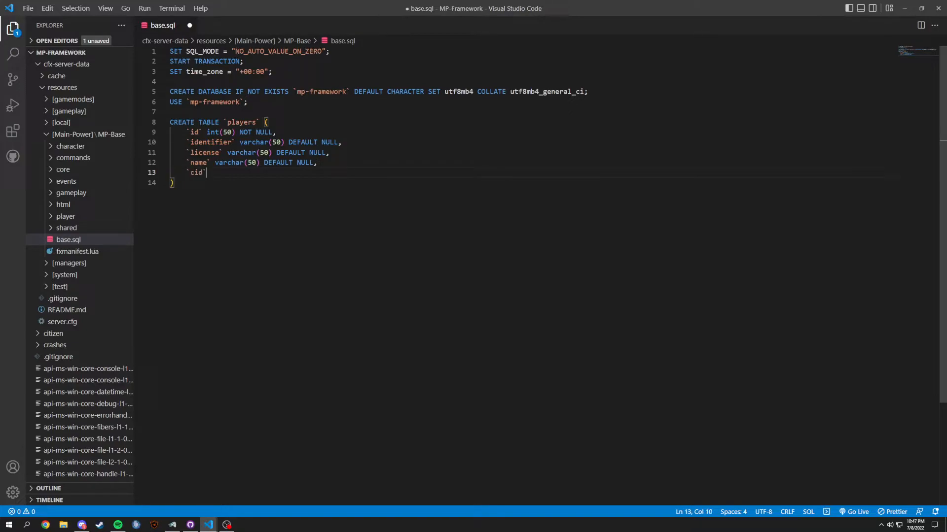
text(int)
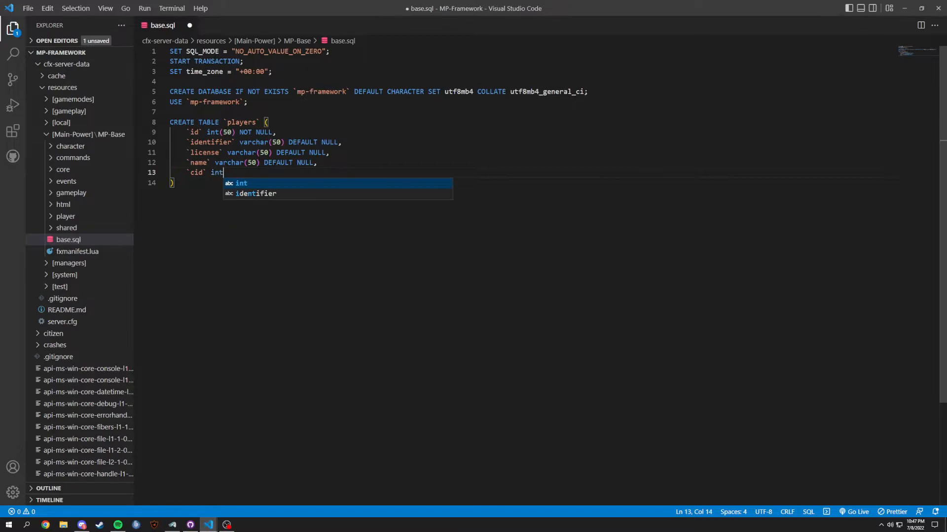
text((11))
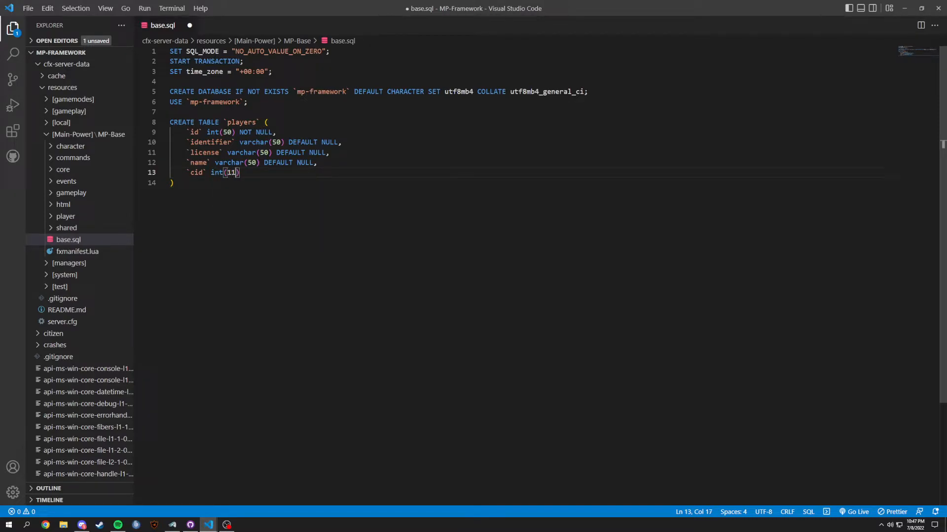
text(" ")
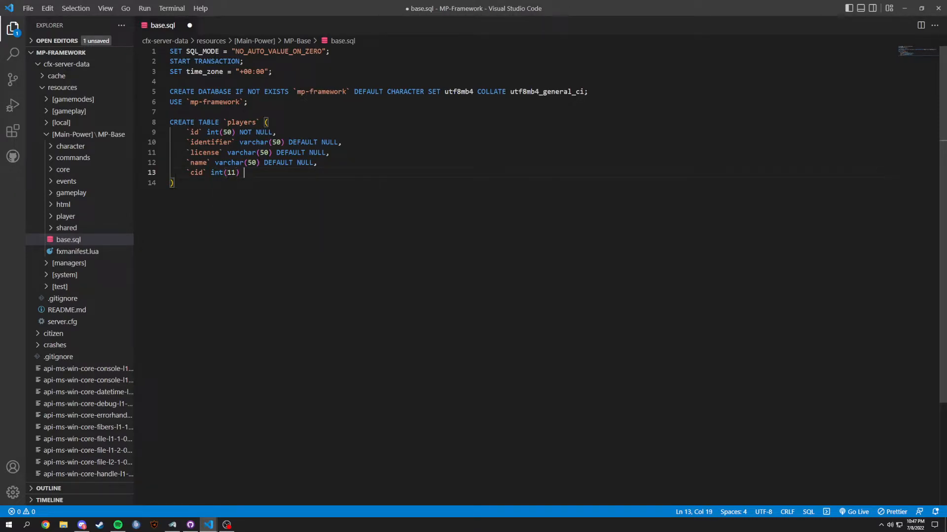
text(DEFAULT n)
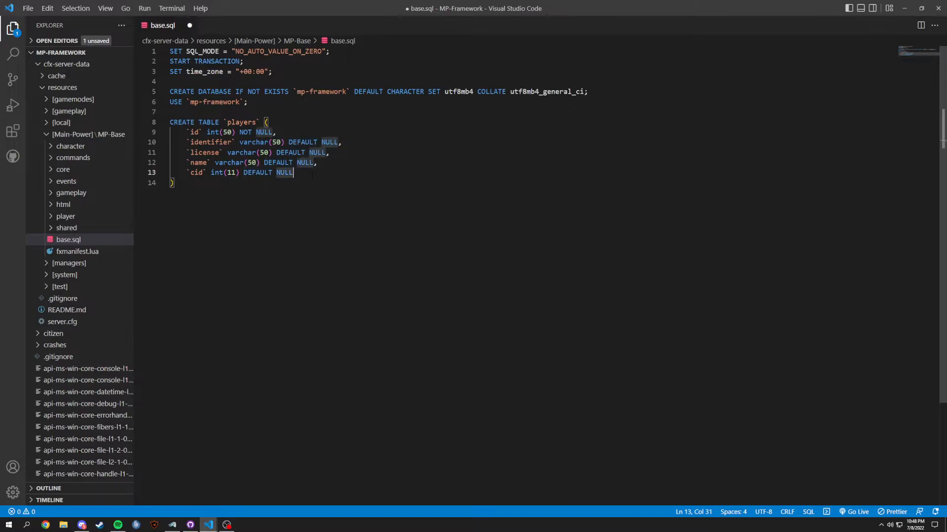
key(Enter)
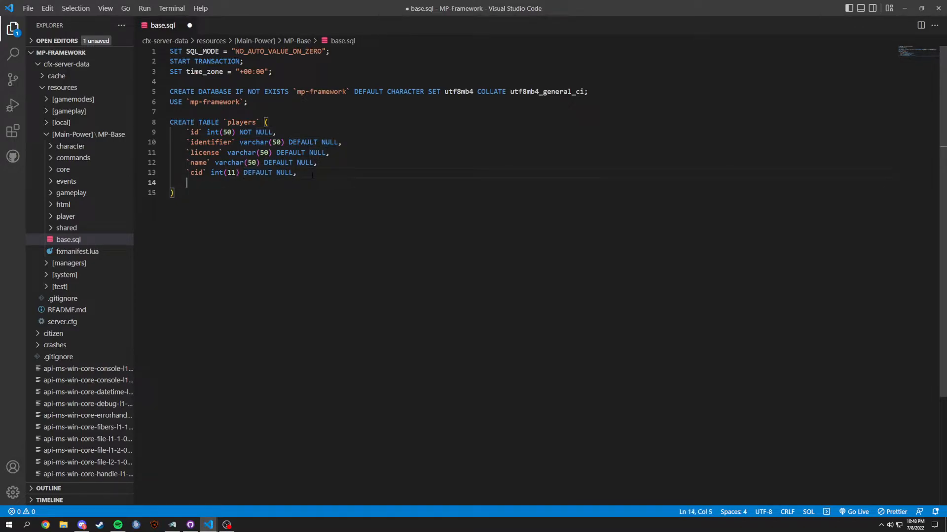
Add `cash` and `bank` int(11) DEFAULT NULL columns to the players table.
text(`cash` int)
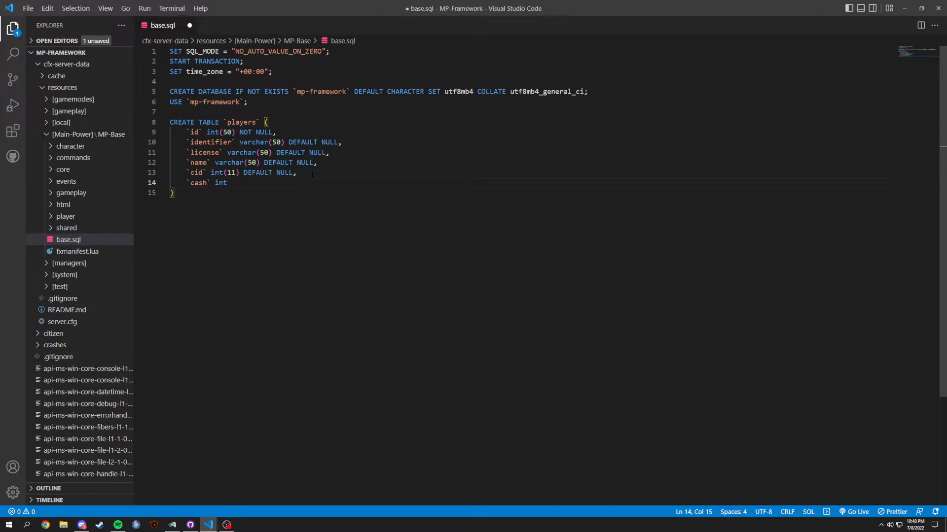
text((11) DEFAULT NULL,)
text(`ba)
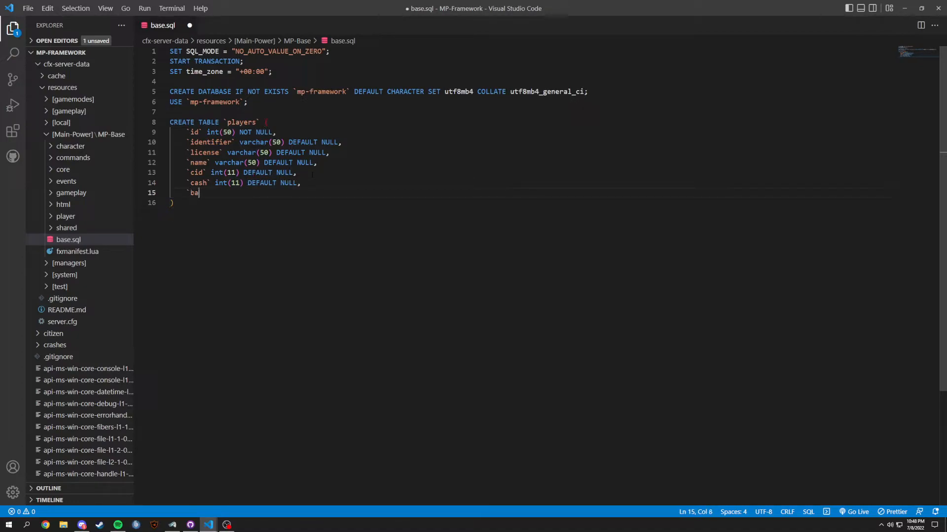
text(nk`)
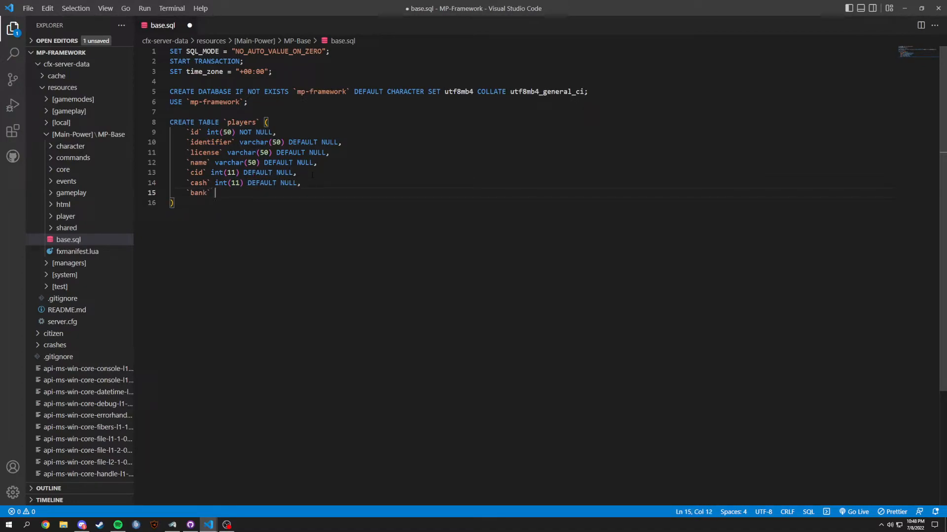
text(int())
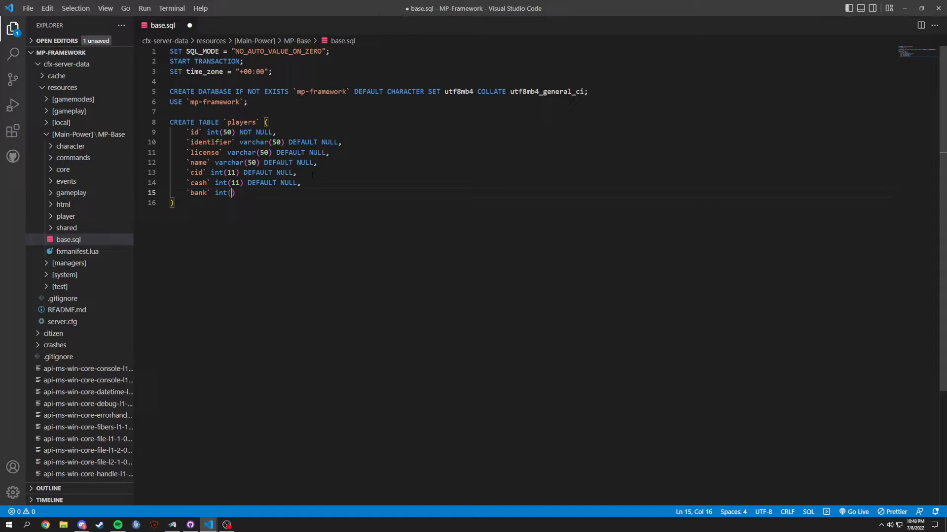
text(11) DEFAULT NULL)
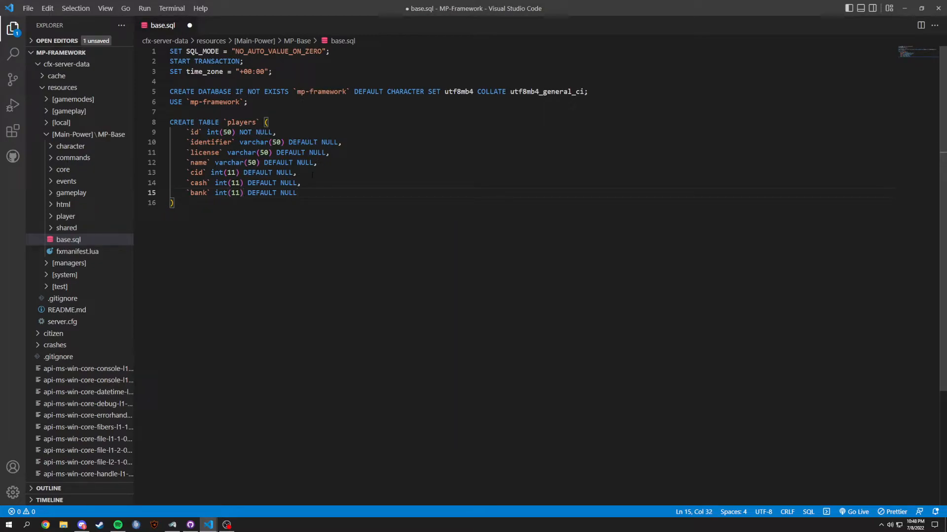
text(`,)
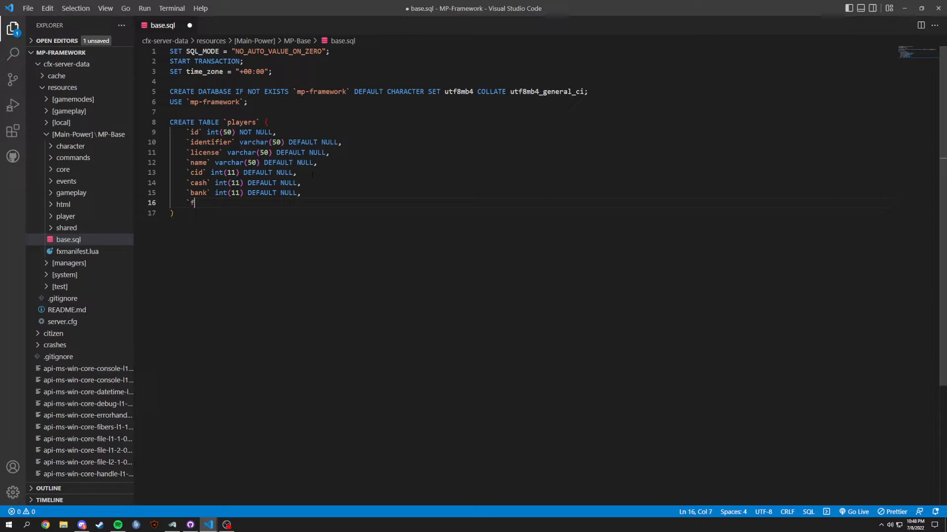
Add firstname, lastname, sex and dob varchar(50) DEFAULT NULL columns.
text(irstname)
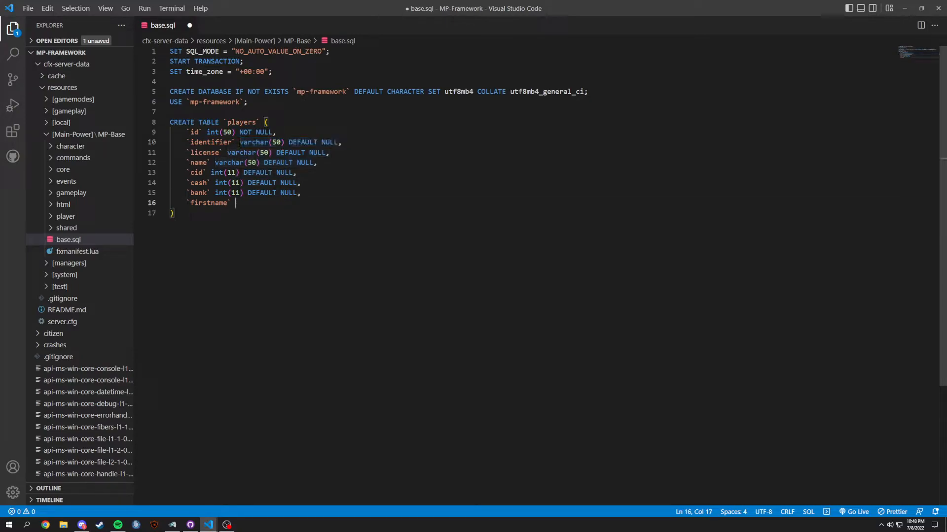
text(varchar(50) DEFAULT NULL,)
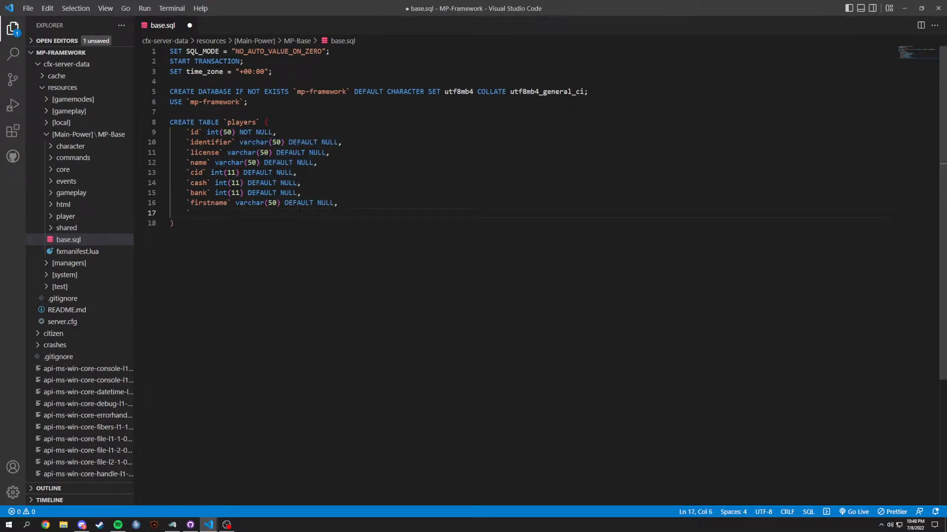
text(`lastname` varchar(50) DEFAULT NULL,)
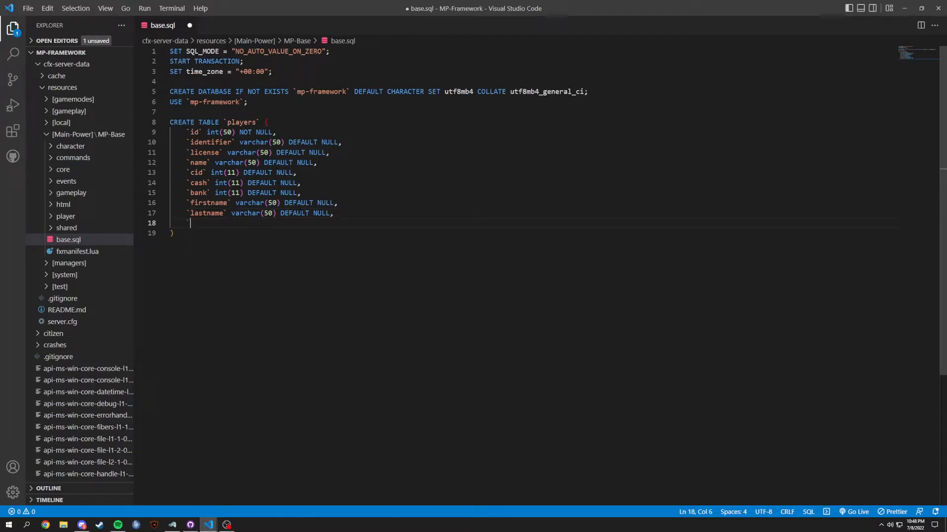
text(`sex` varchar(50) DEFAULT NULL,)
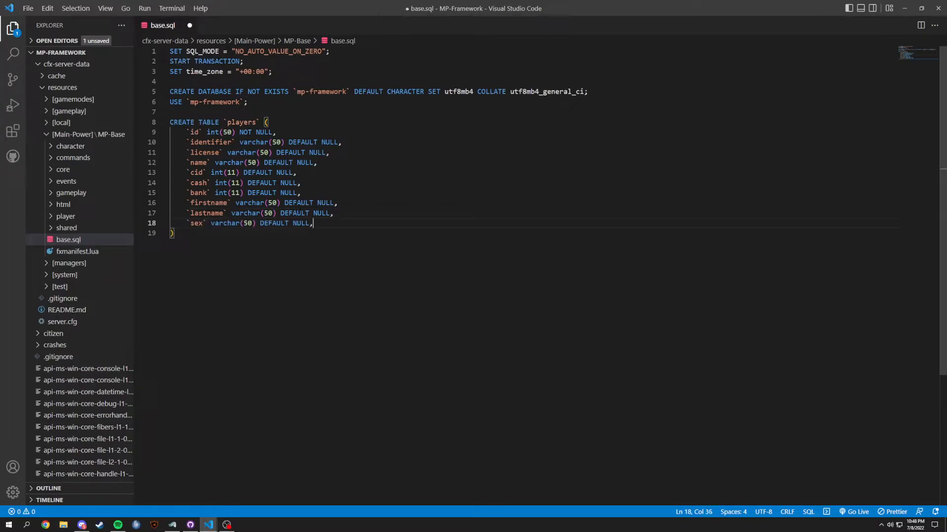
text(`dob` varchar(50) DEFAULT NULL,)
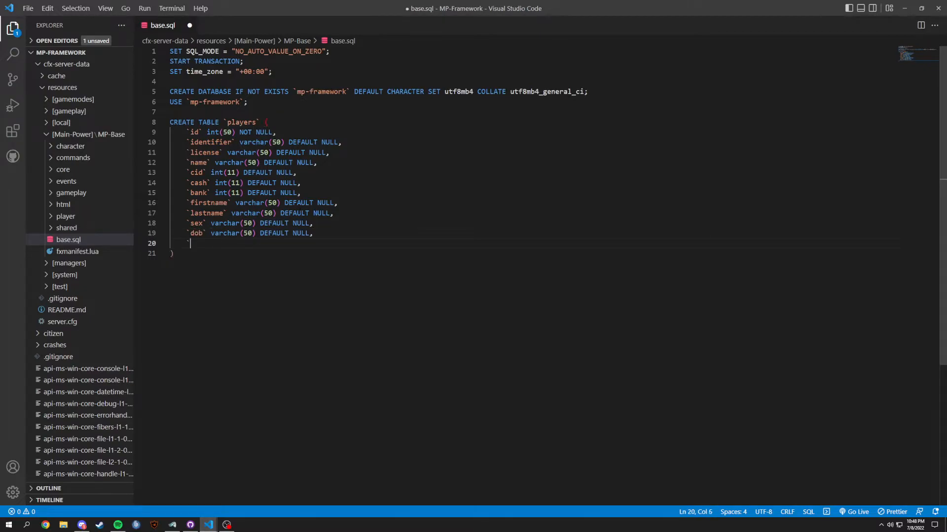
Add a `job` varchar(50) column defaulting to 'unemployed'.
text(jo)
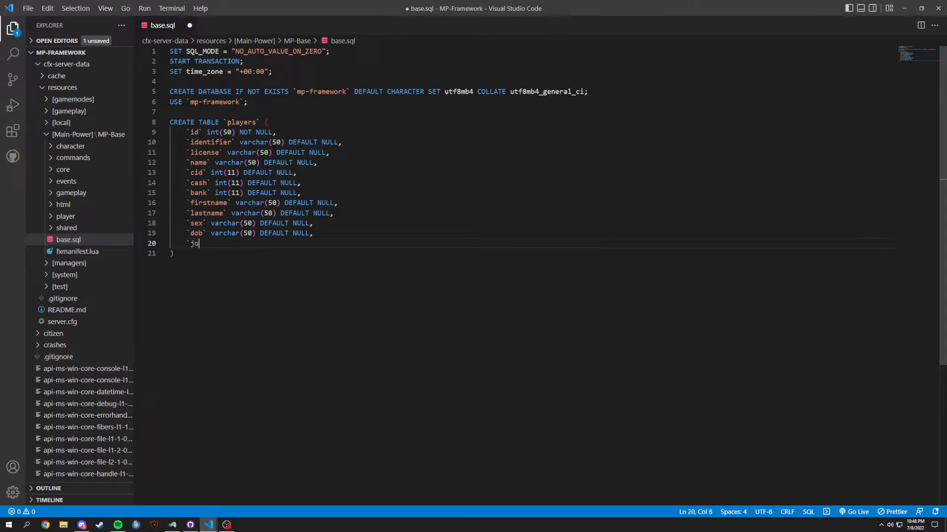
text(b` varchar(50) DEFAULT NULL,)
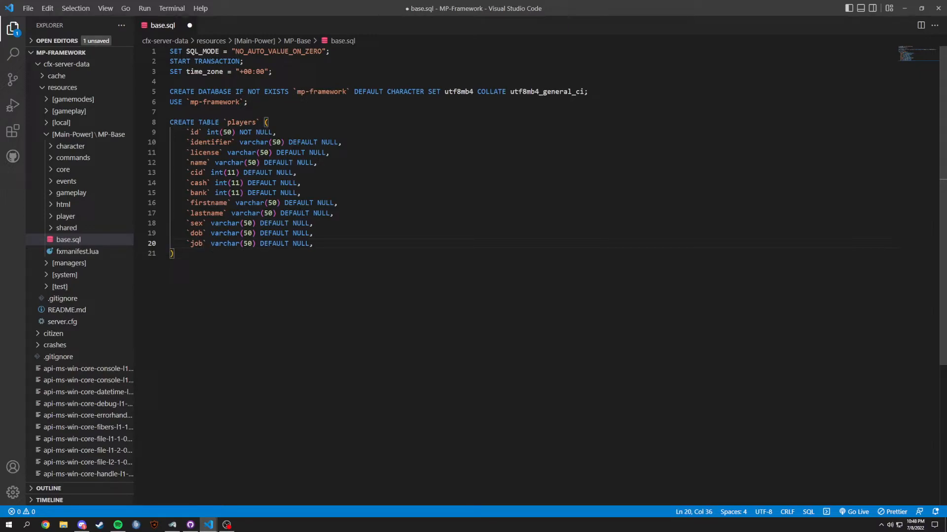
double_click(305, 244)
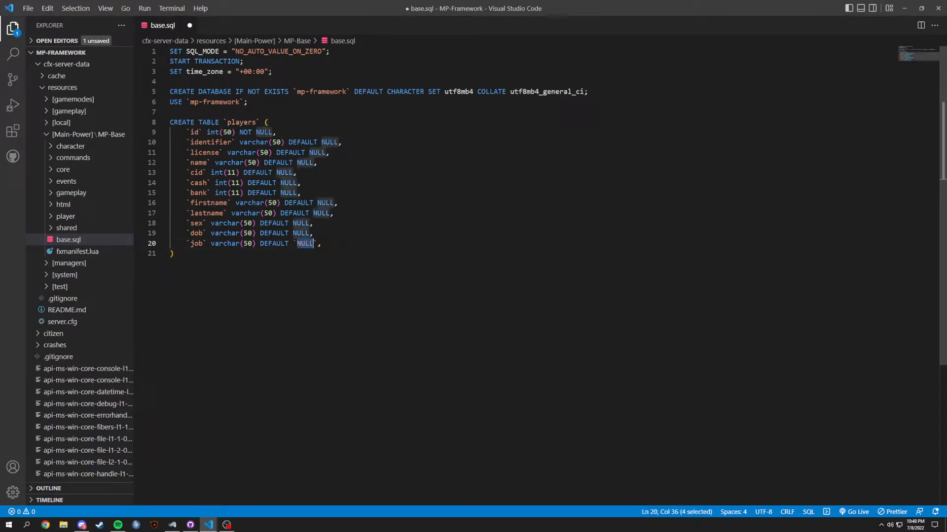
text(unemployed)
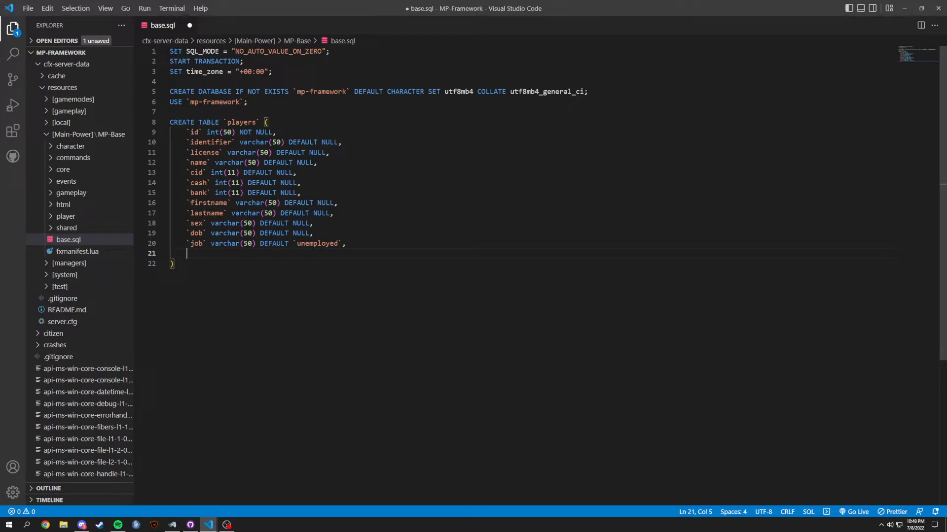
Add `phone` text DEFAULT NULL and `citizenid` varchar(200) DEFAULT NULL columns.
text(`phone` text)
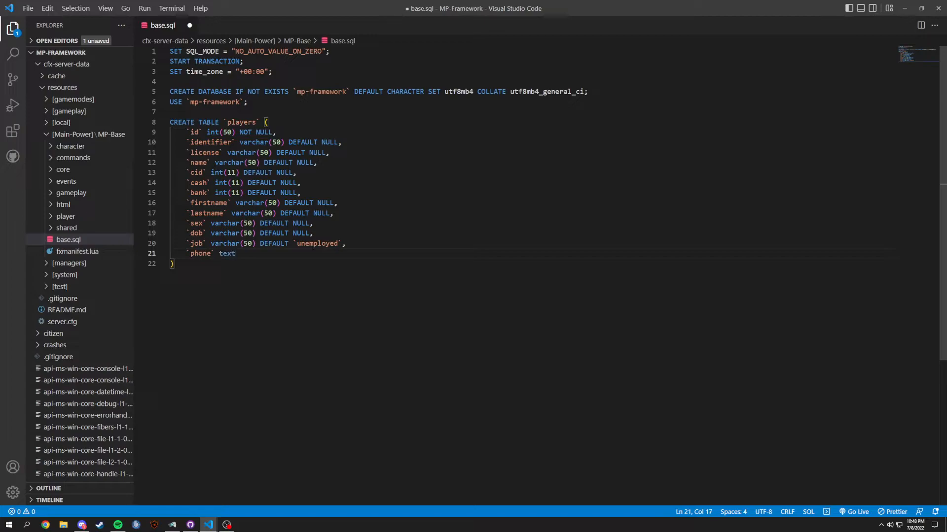
text(DEFAULT n)
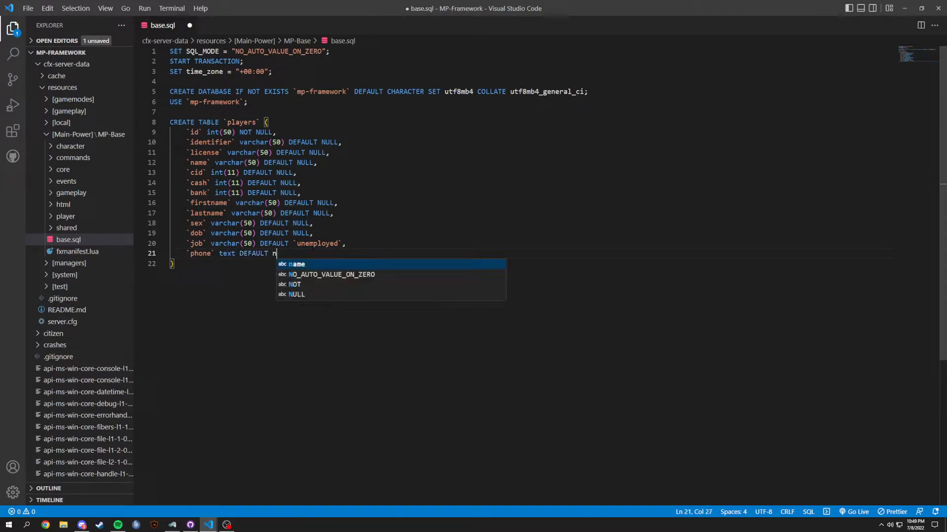
text(ULL)
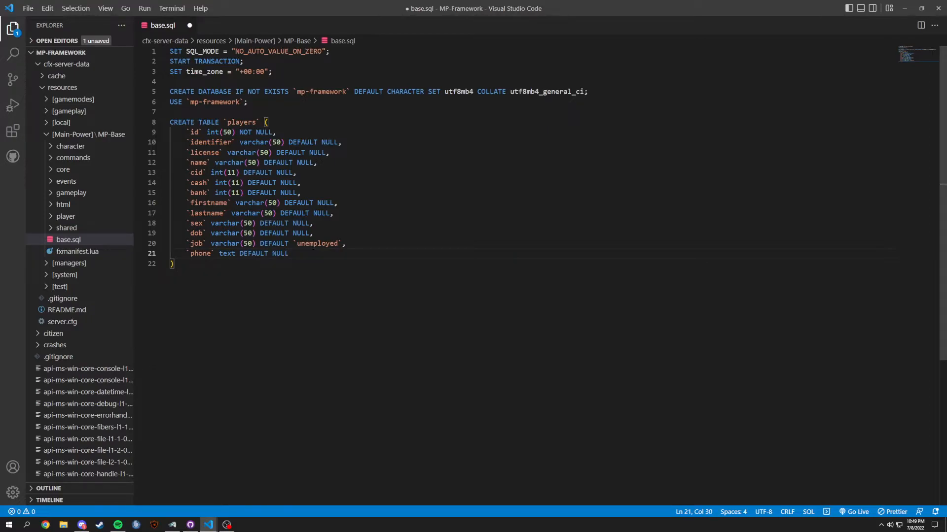
key(Enter)
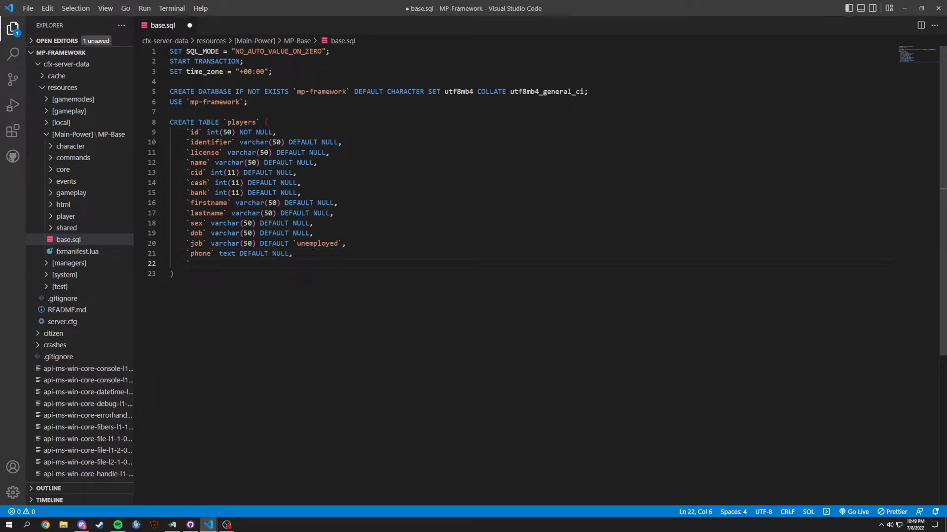
text(`citizen)
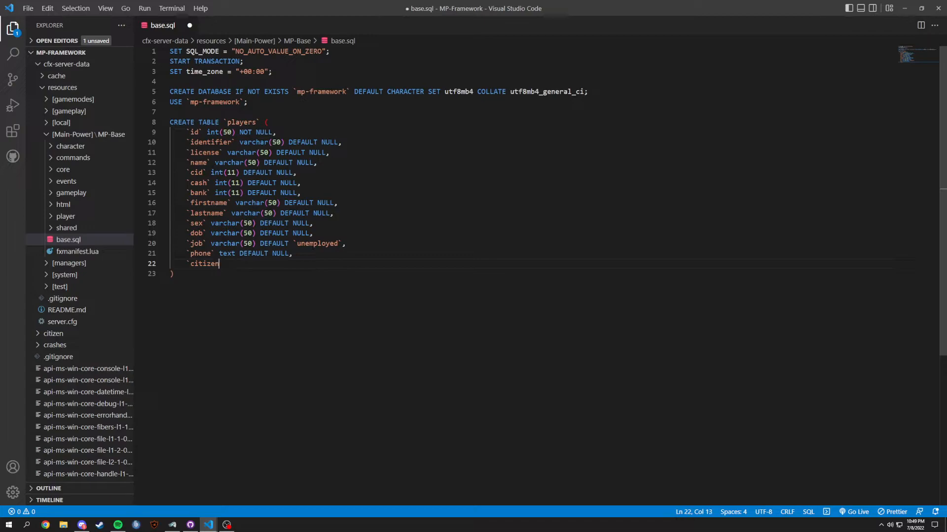
text(id`)
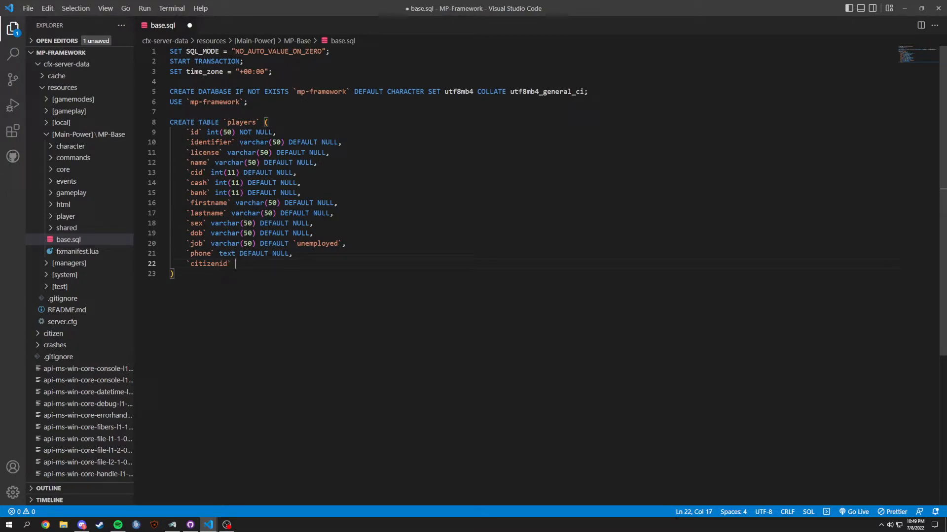
text(varchar(2) DEFAULT NULL,)
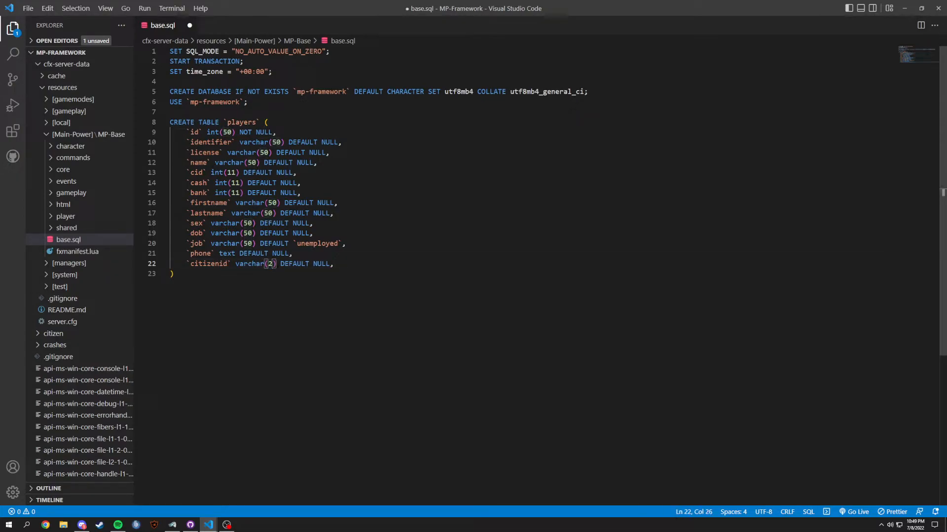
text(00)
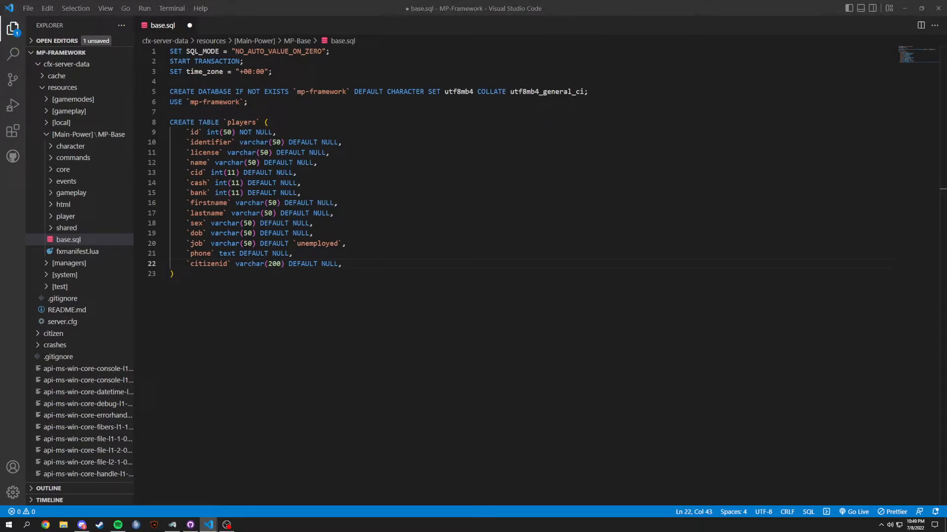
Close the players table with ENGINE=InnoDB DEFAULT CHARSET=utf8mb4;.
text(ENGINE=InnoDB DEFAULT CHARSET=utf8mb4;)
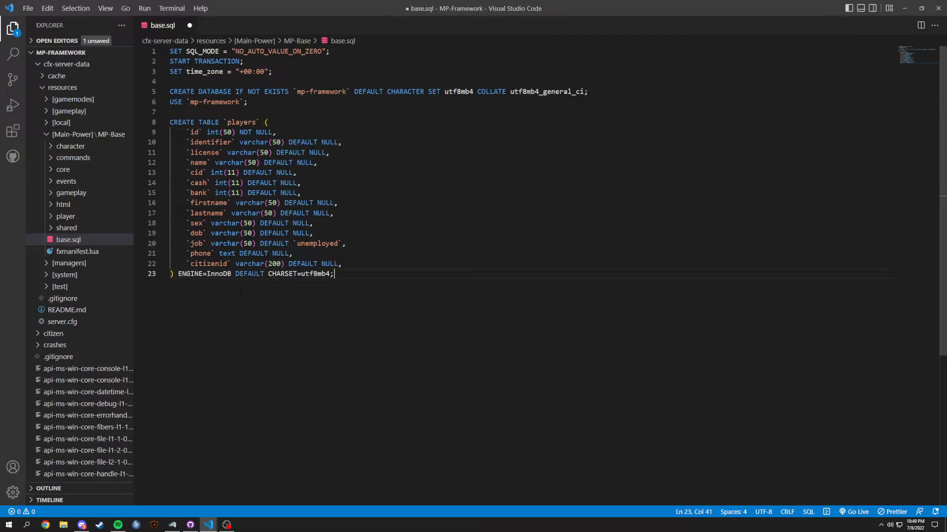
double_click(218, 273)
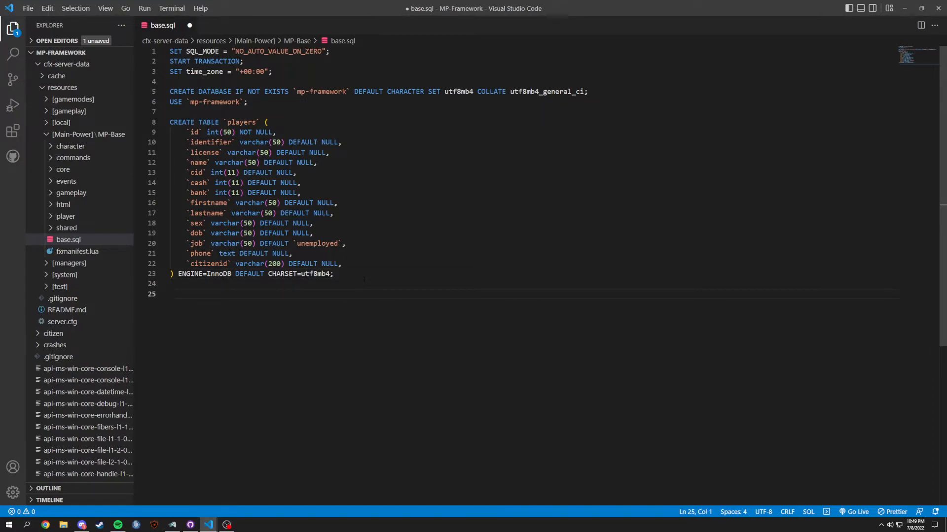
Create the `ranking` table with InnoDB engine, utf8mb4 charset and utf8mb4_bin collation.
text(CREATE)
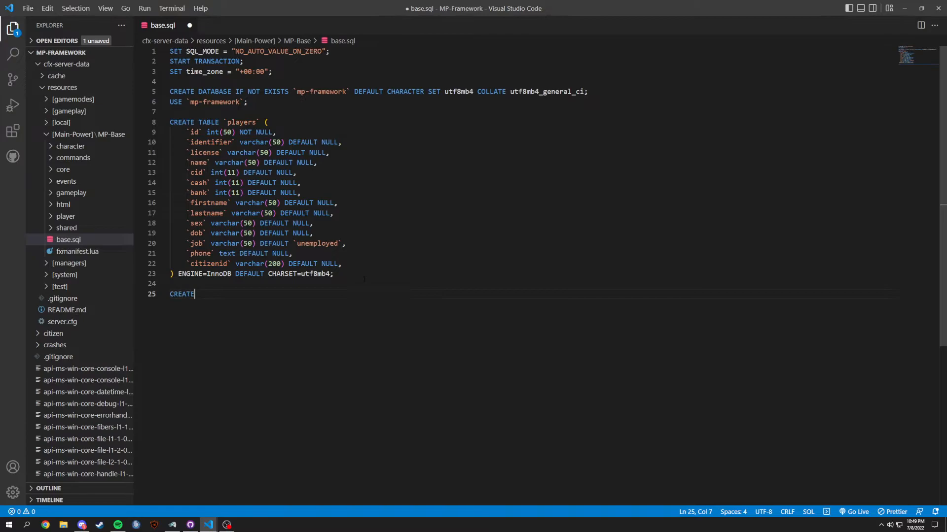
text(TABLE `)
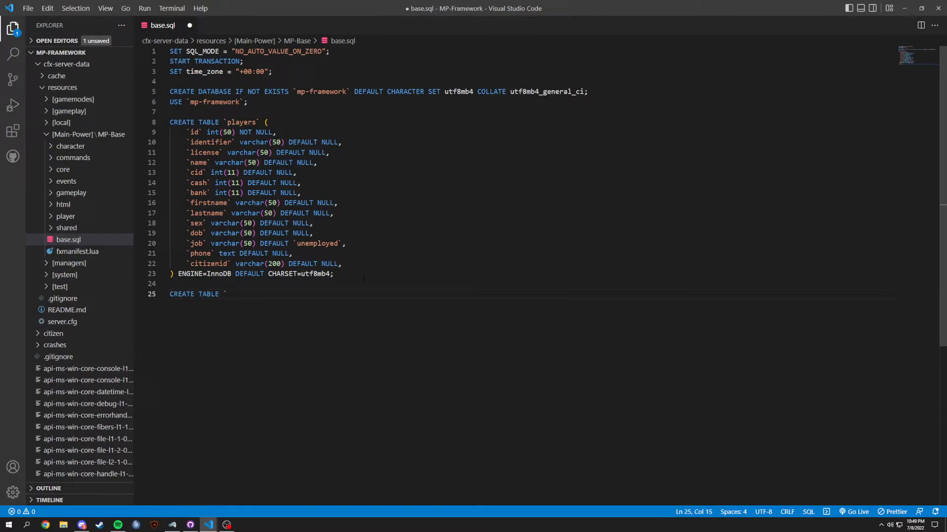
text(ranking` ()
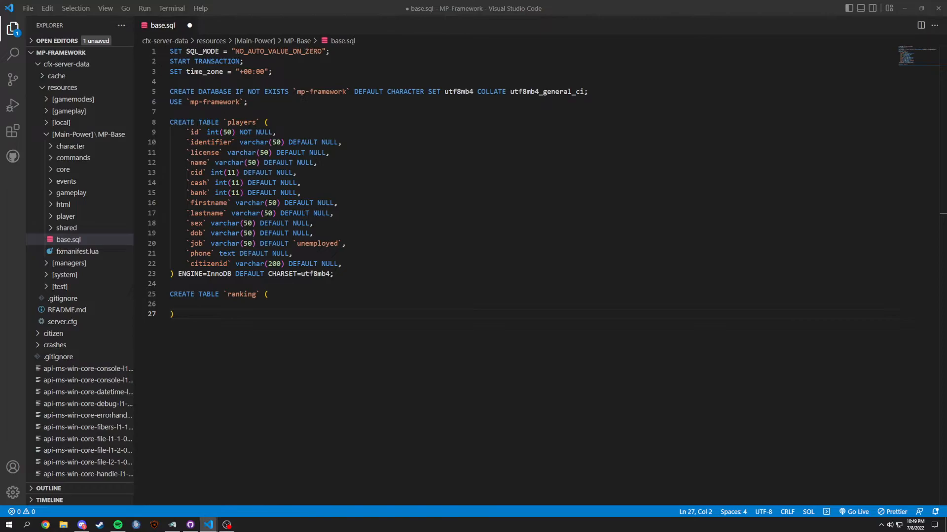
text(ENGINE=InnoDB DEFAULT CHARSET=utf8mb4 COLLATE=utf8mb4_bin;)
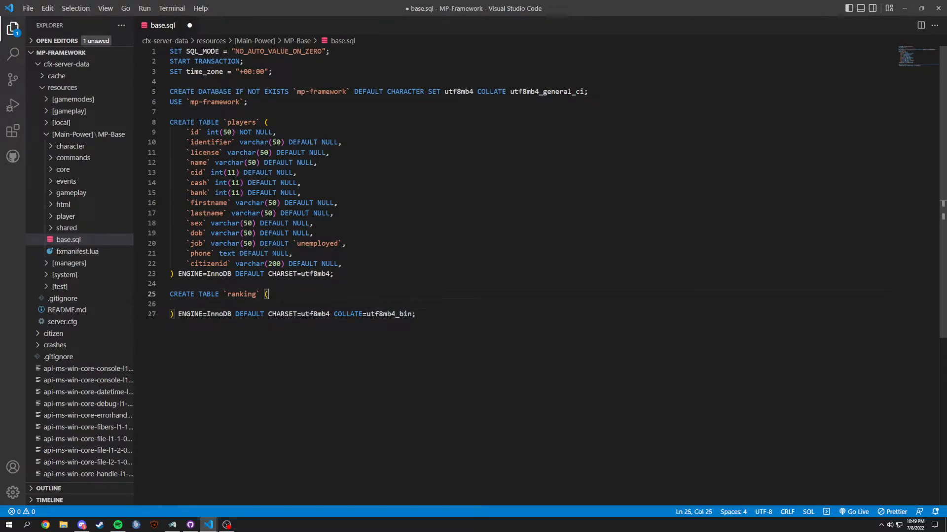
key(Enter)
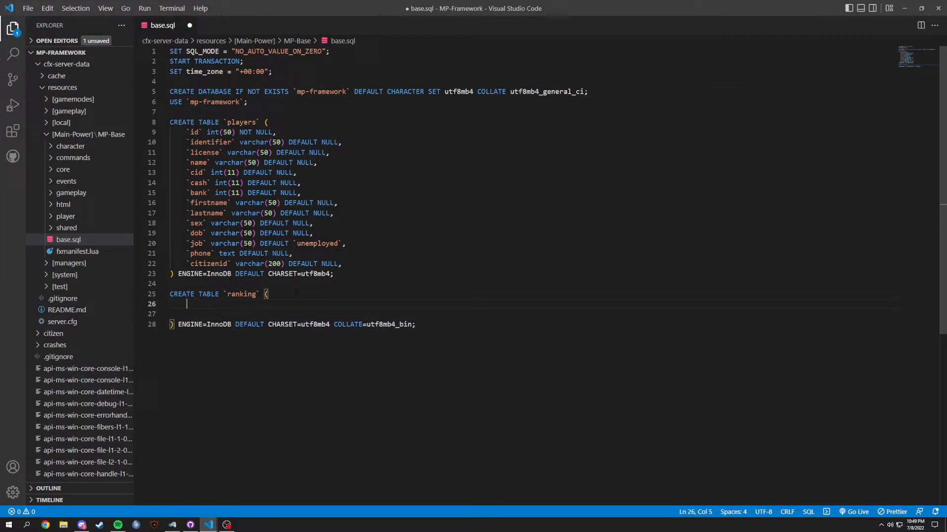
text(`)
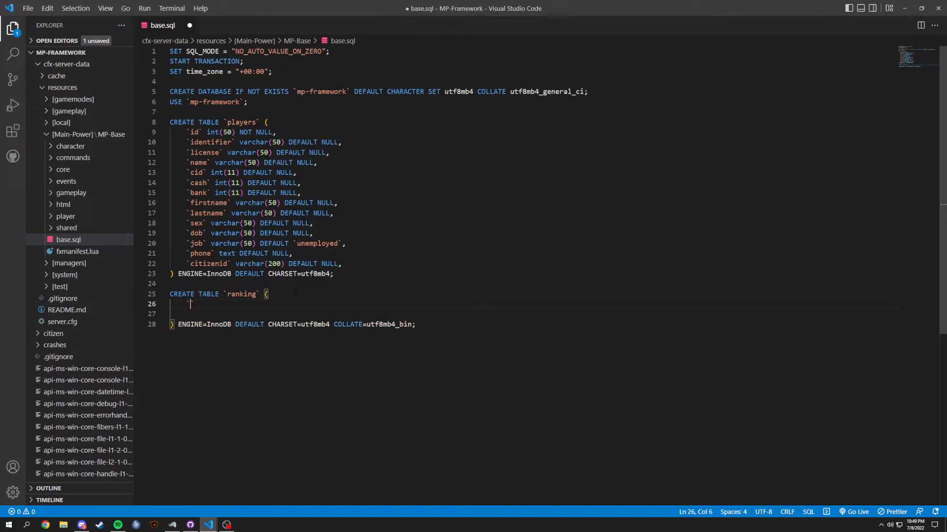
triple_click(262, 142)
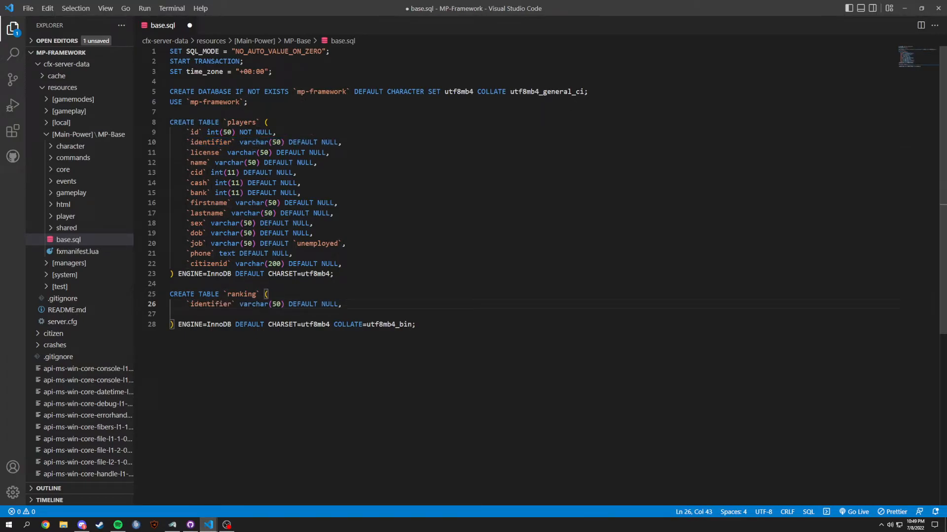
Give ranking nullable `identifier` and `usergroup` varchar(40) columns.
double_click(274, 305)
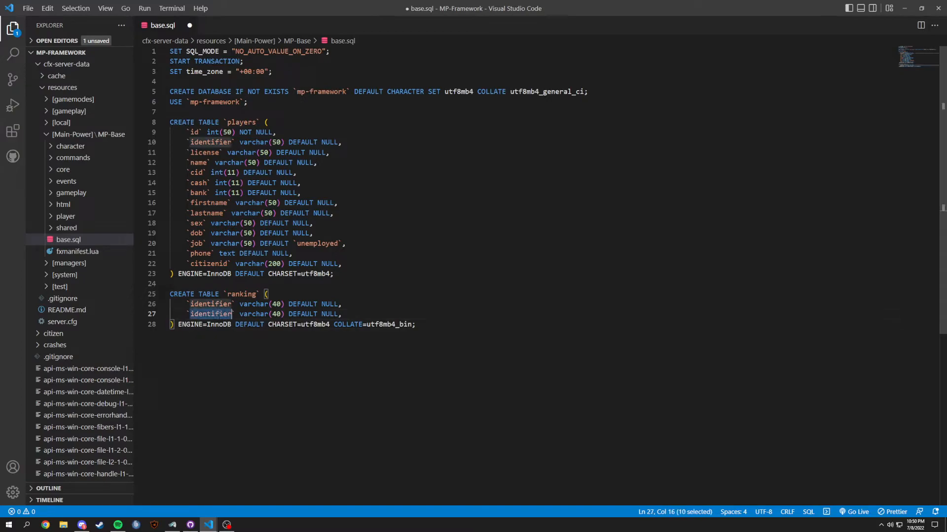
text(user)
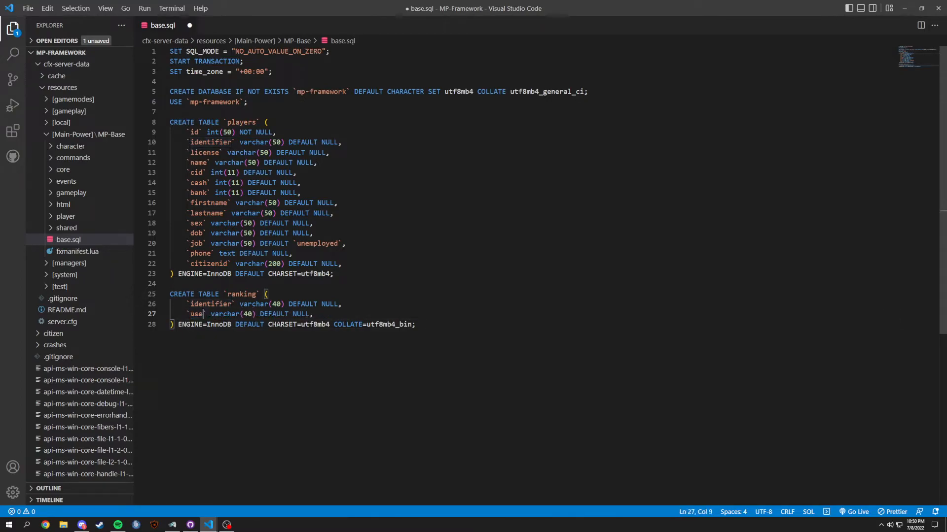
text(rgroup)
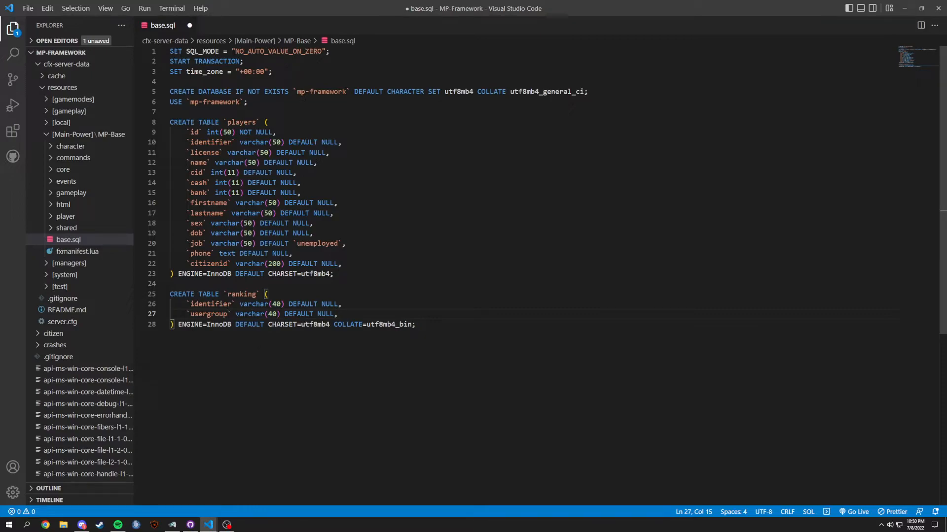
double_click(326, 314)
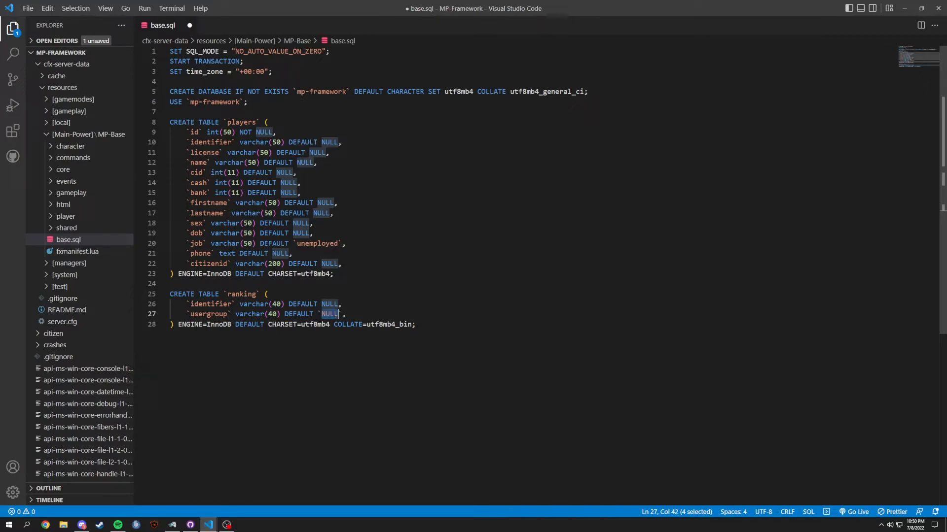
text(ui)
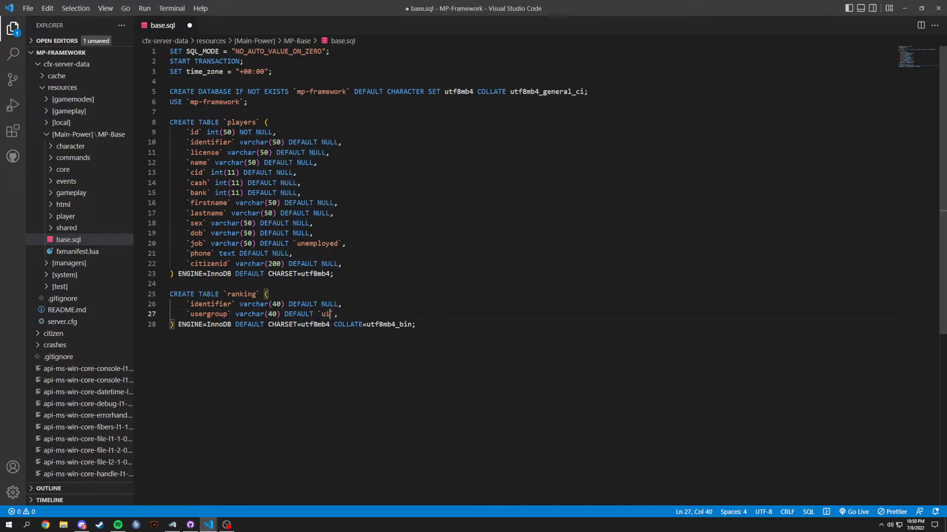
text(ser)
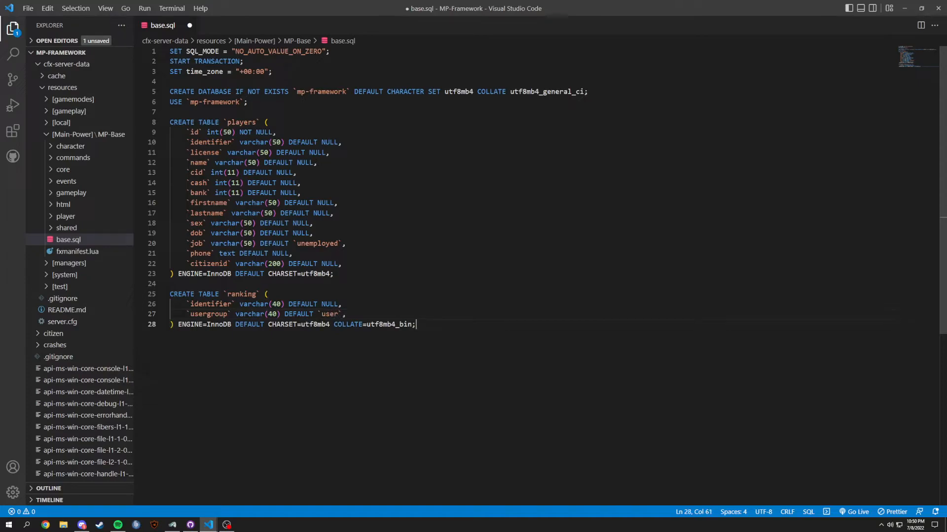
click(325, 314)
text(NULL)
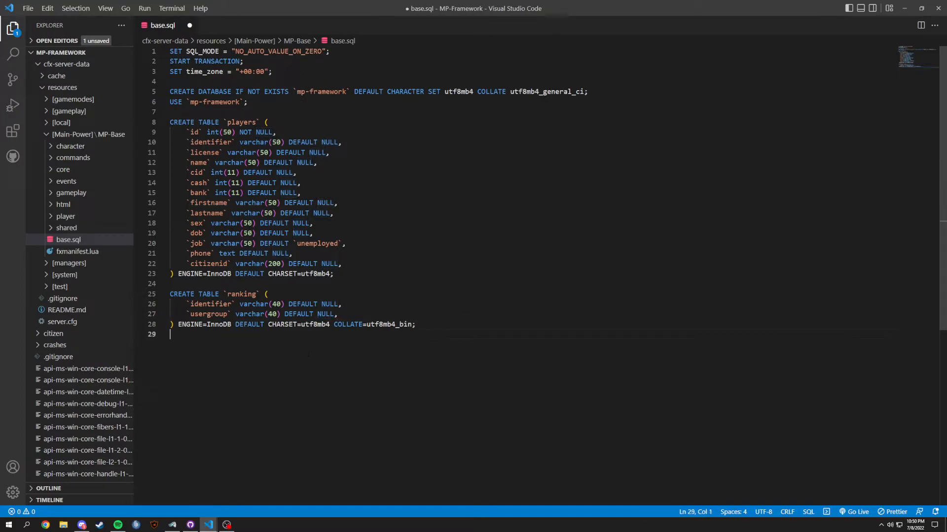
Write ALTER TABLE `players` ADD PRIMARY KEY (`id`); below the tables.
key(enter)
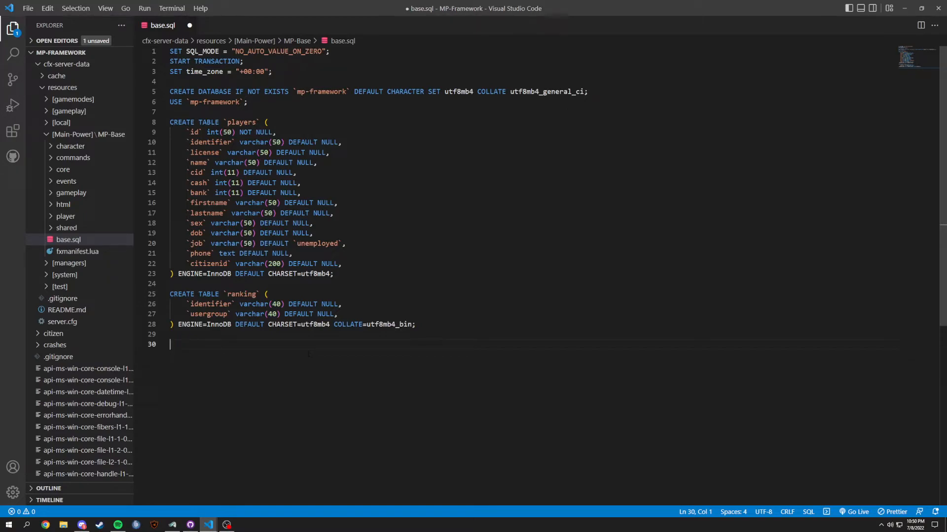
text(ALTER T)
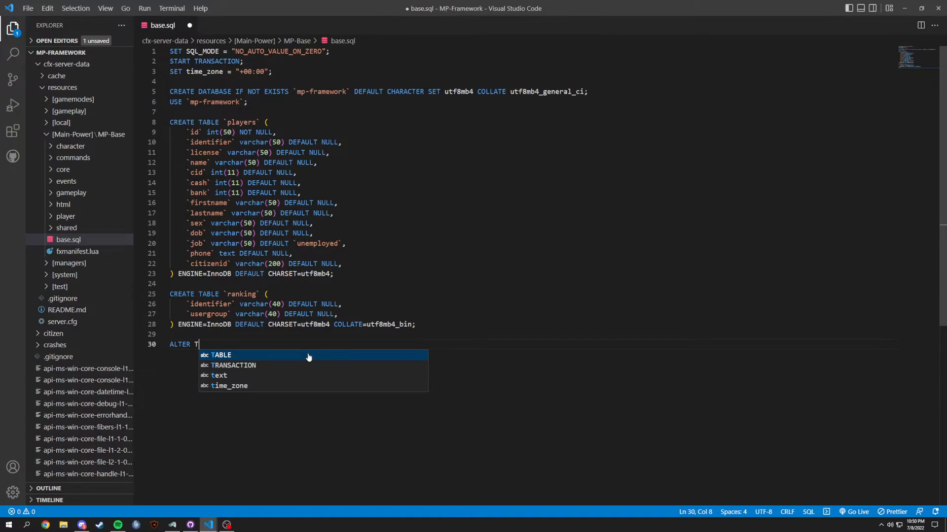
text(ABLE `players)
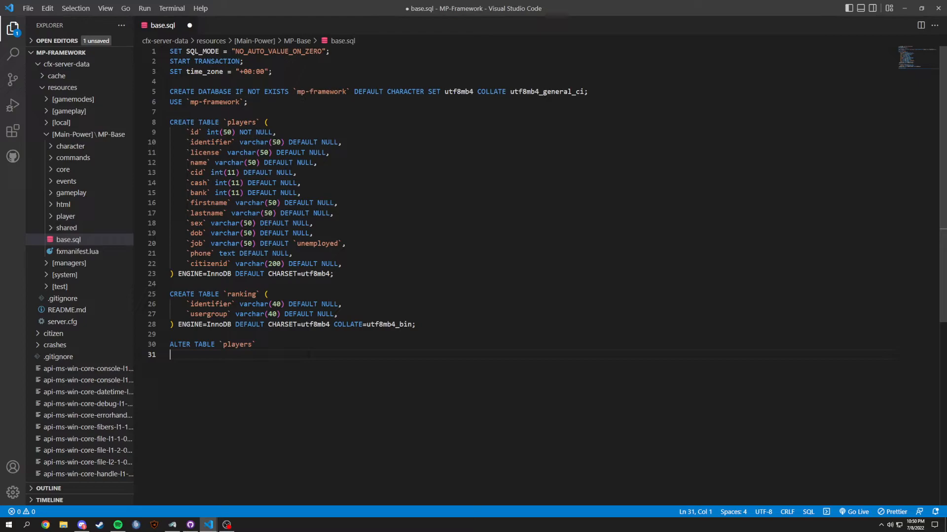
key(Tab)
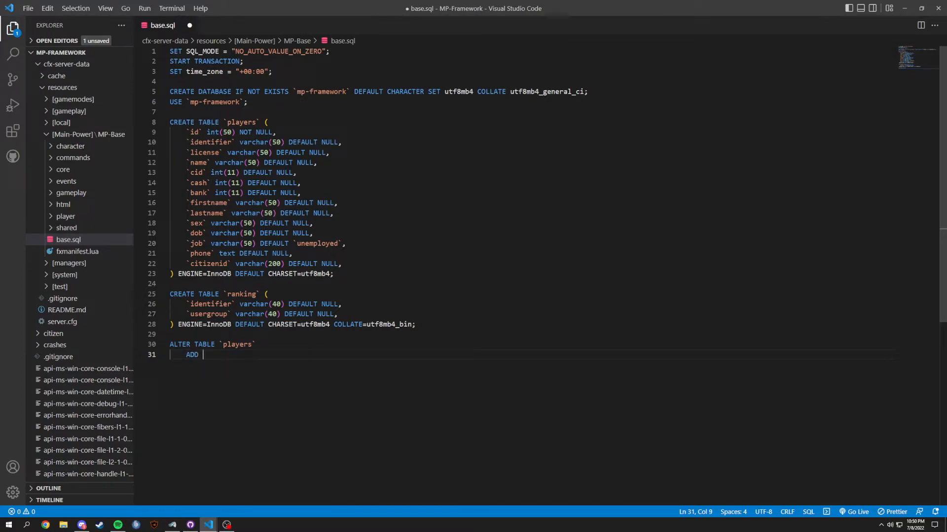
text(PRI)
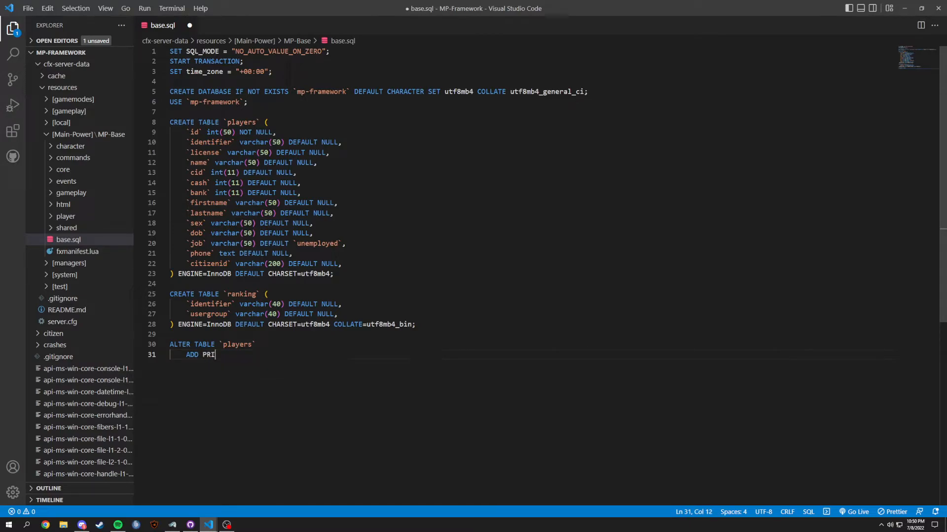
text(MARY KEY (`)
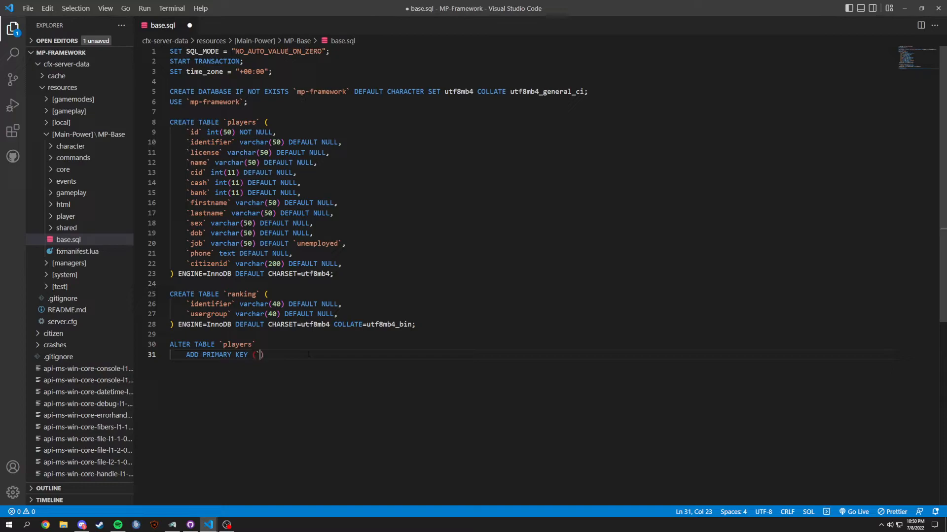
text(`)
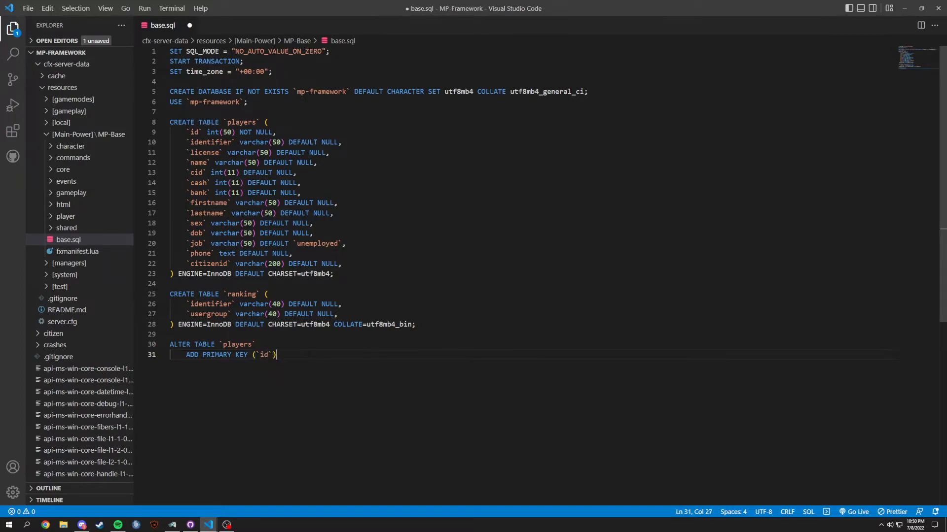
text(:)
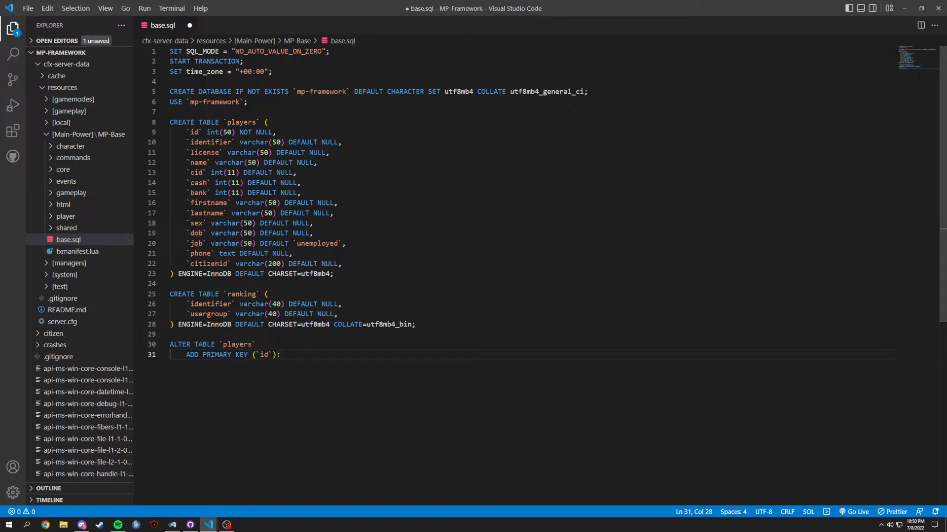
key(Enter)
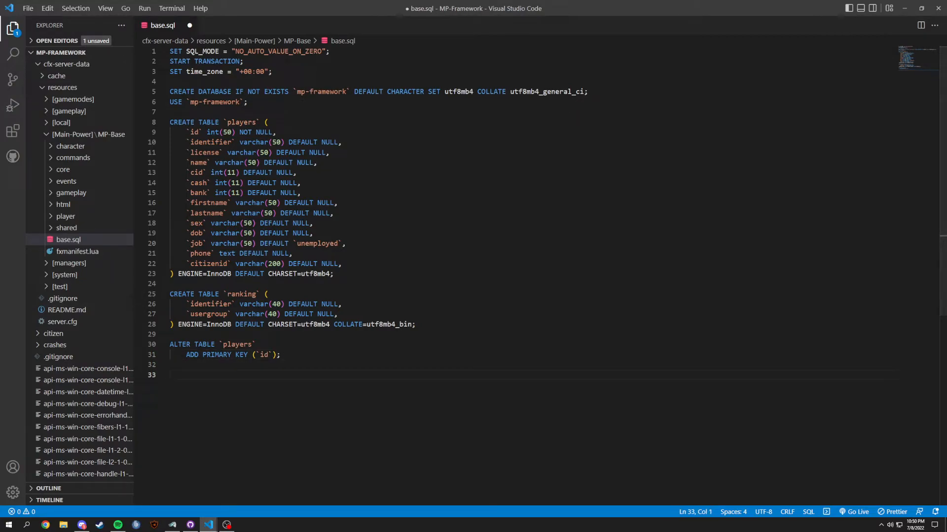
Start ALTER TABLE `ranking` to make `identifier` its primary key.
text(ALTER TABLE `ranking`)
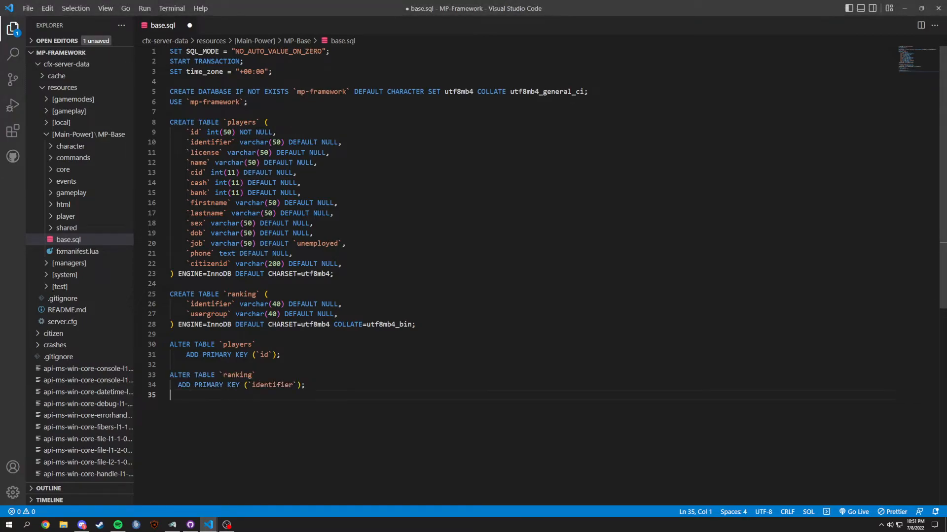
double_click(272, 384)
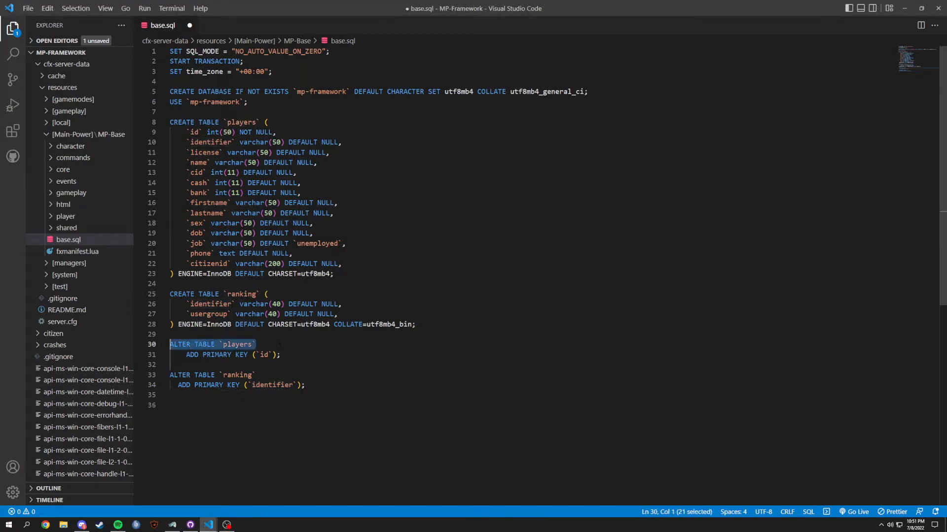
Begin ALTER TABLE `players` MODIFY `id` int(50) NOT NULL above a closing COMMIT.
text(ALTER TABLE `players`)
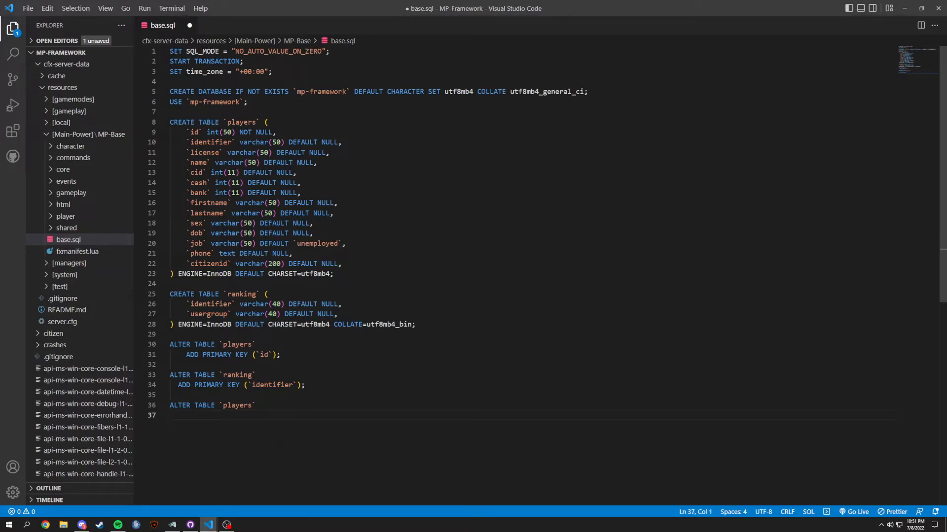
text(COMMIT:)
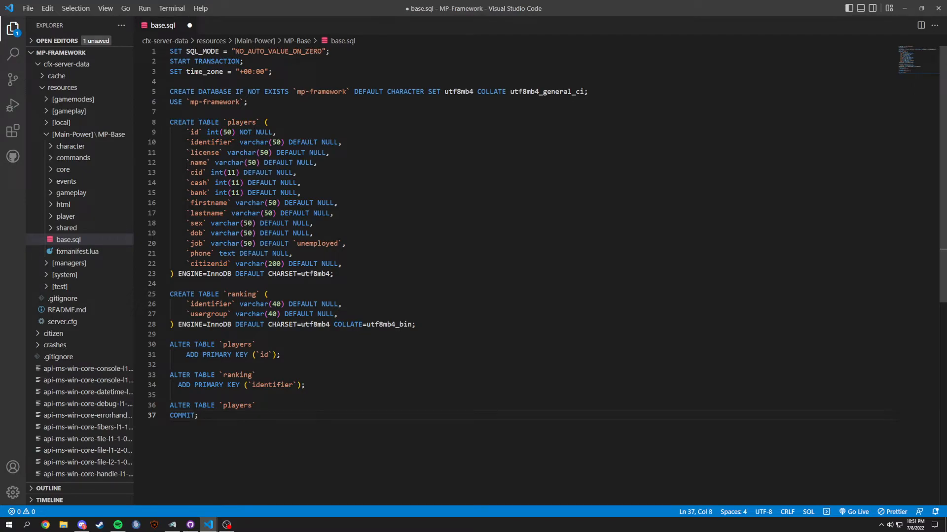
key(Enter)
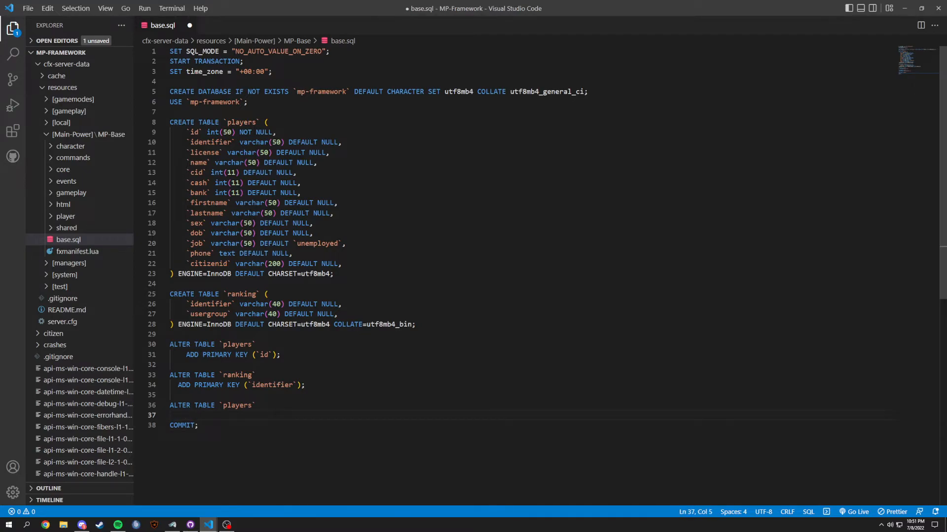
text(MODIFY `id)
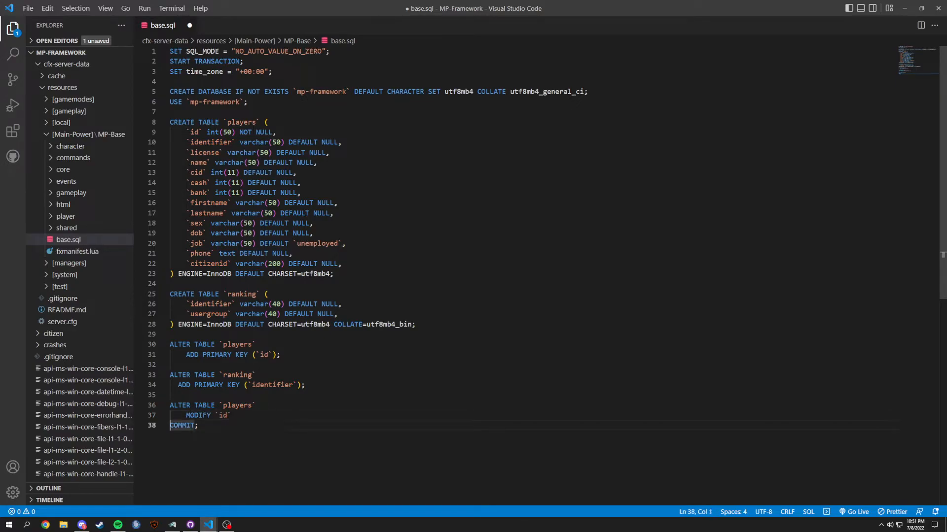
text(int)
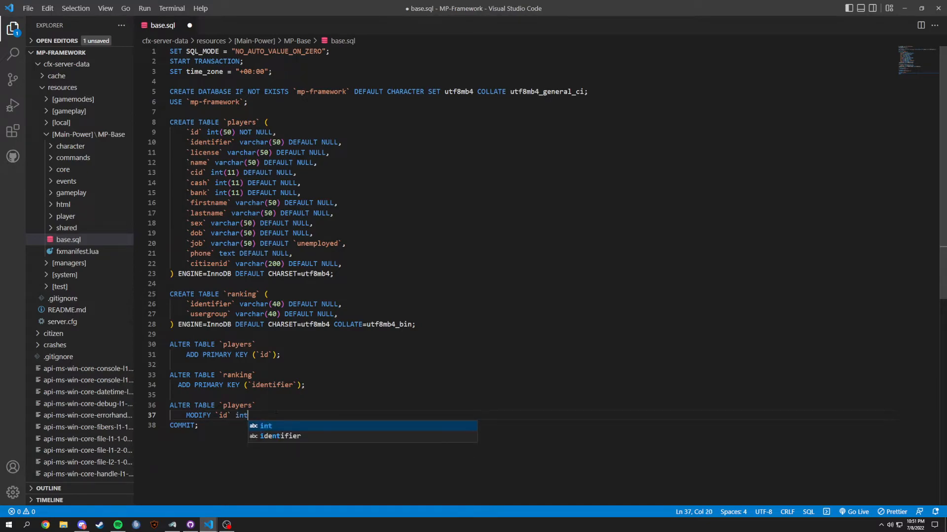
text((50))
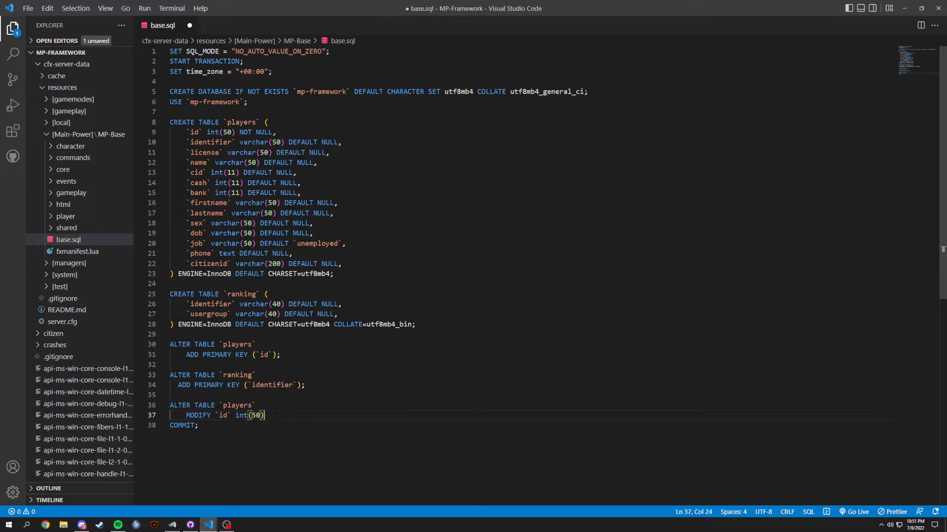
text(NOT NULL)
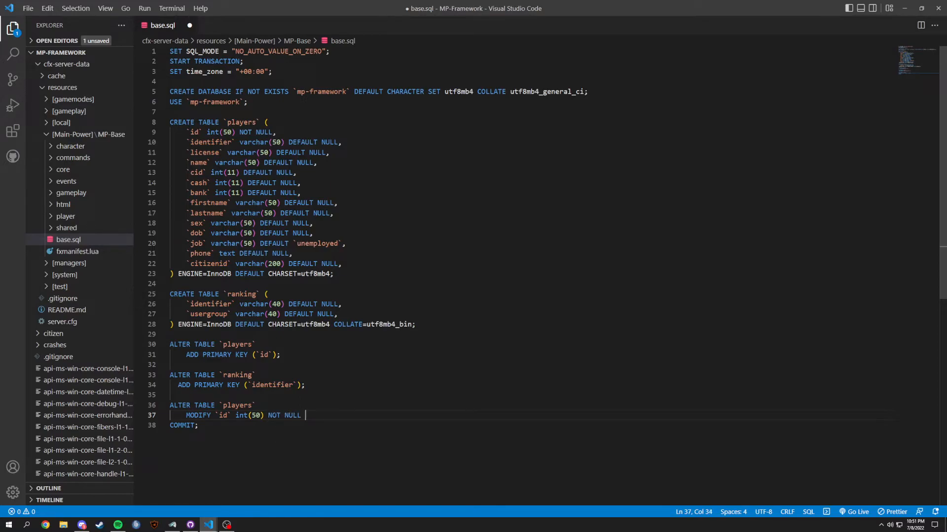
Finish the modify clause with AUTO_INCREMENT and review the completed base.sql script.
text(AU)
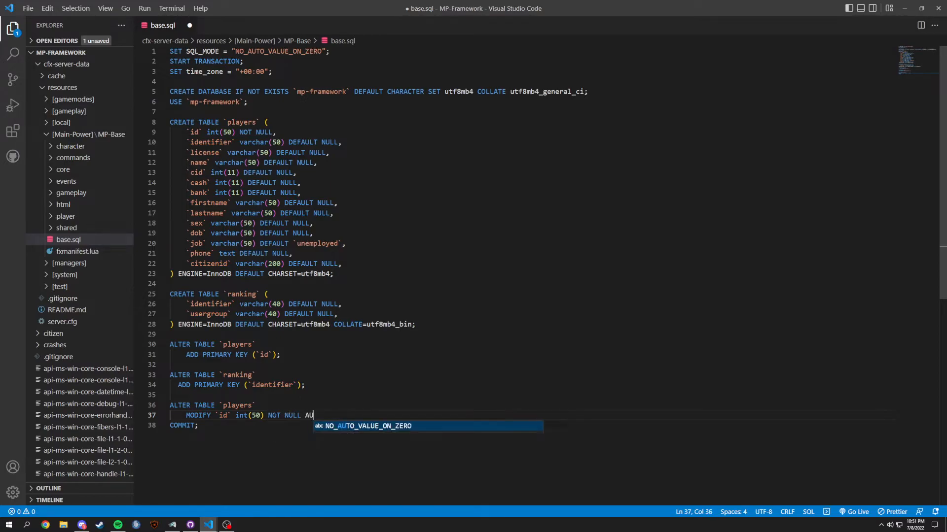
text(TO_I)
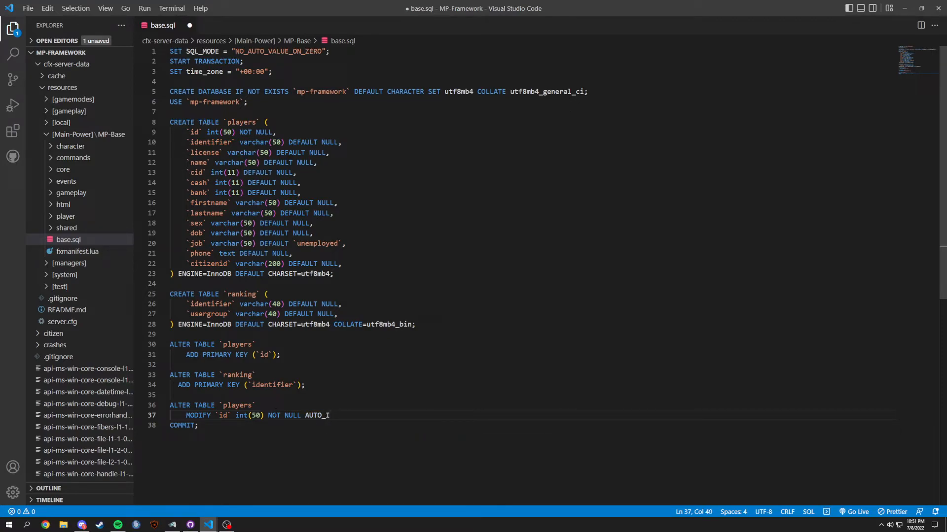
text(NCREMENT;)
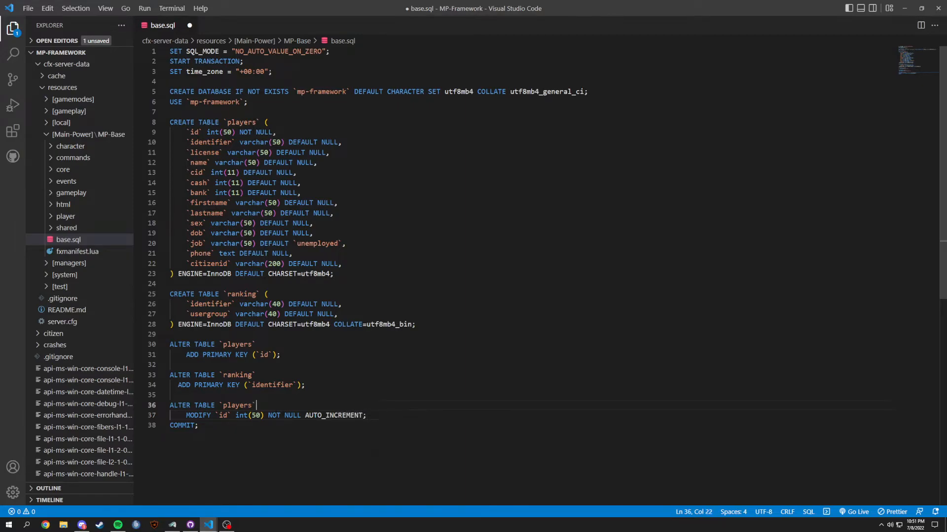
double_click(223, 415)
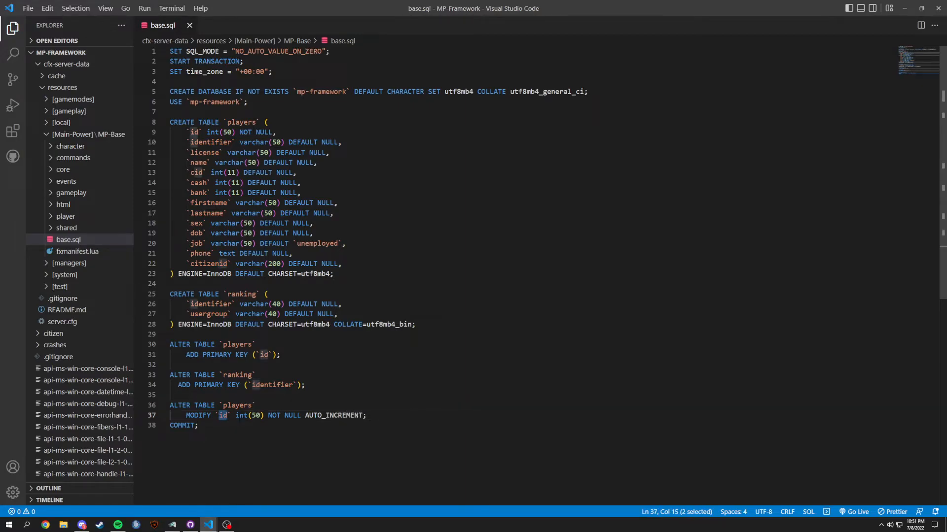
scroll(down, 3)
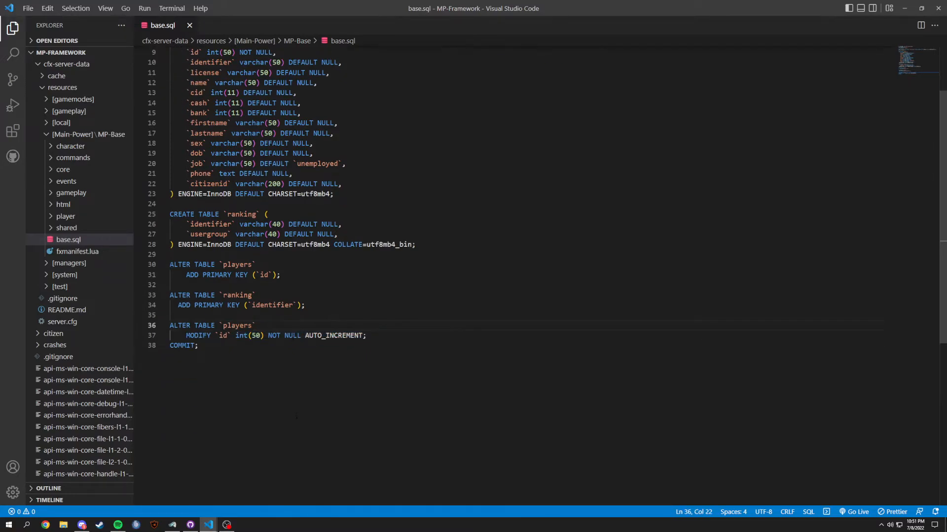
scroll(up, 3)
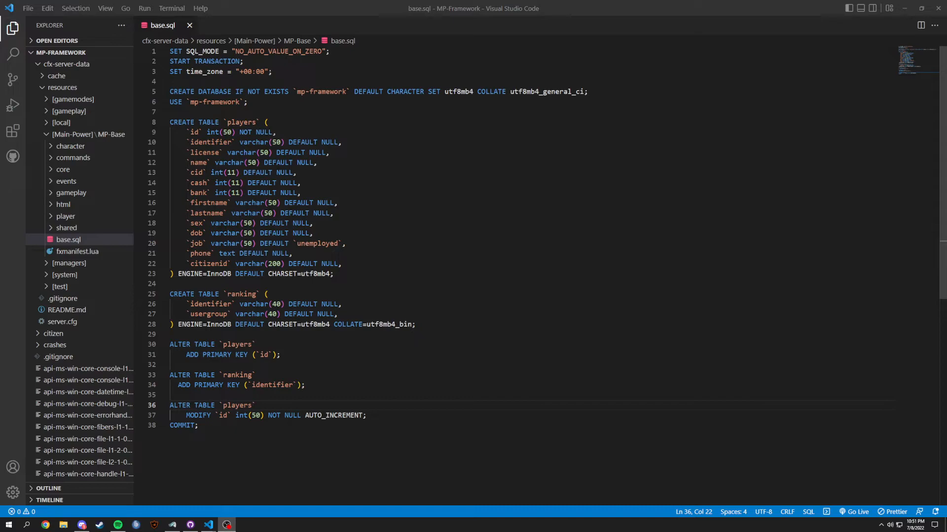
Browse the MP-Base html folder and view index.html.
click(280, 355)
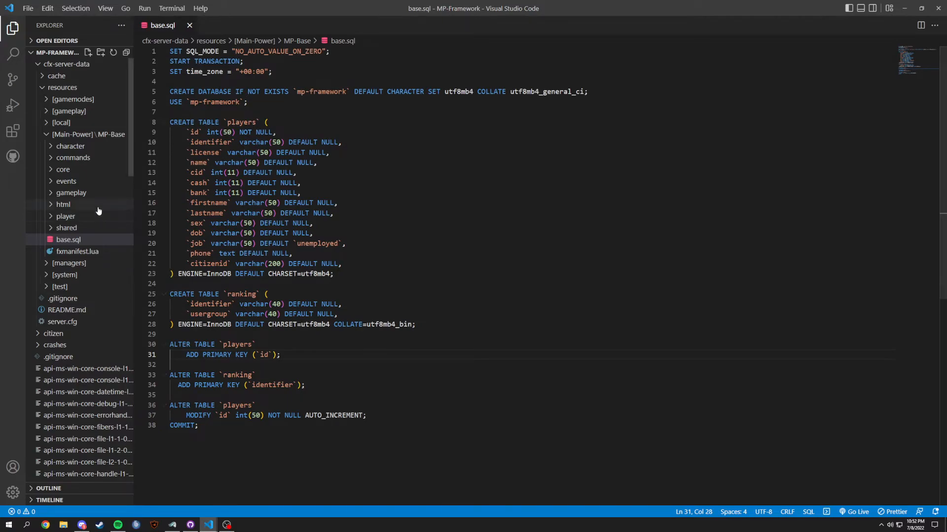
click(63, 204)
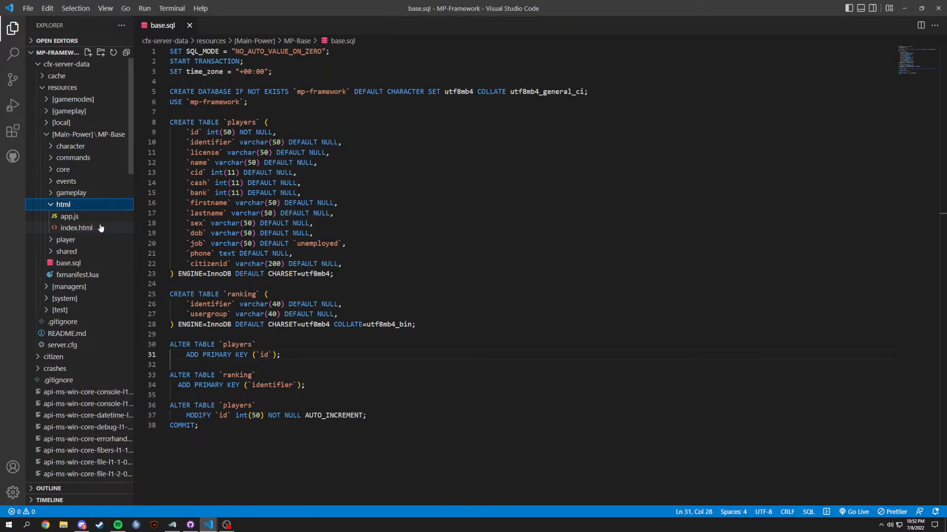
click(77, 228)
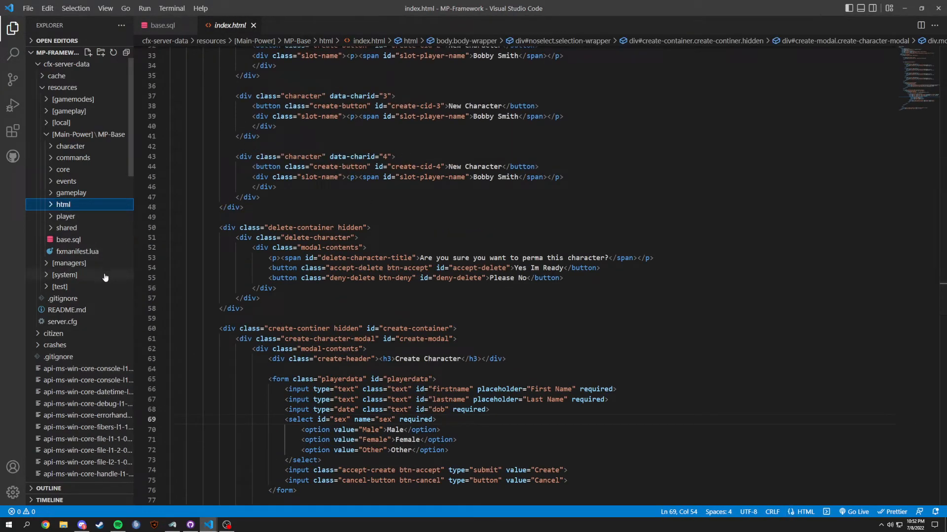
scroll(down, 3)
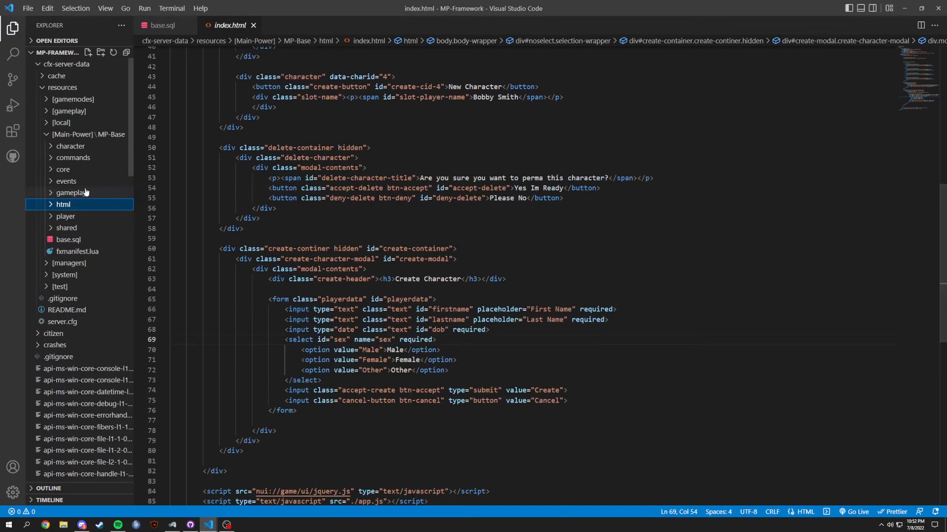
Review cl_char.lua and sv_commands.lua's no-permission comment, then bring up cl_core.lua.
click(75, 158)
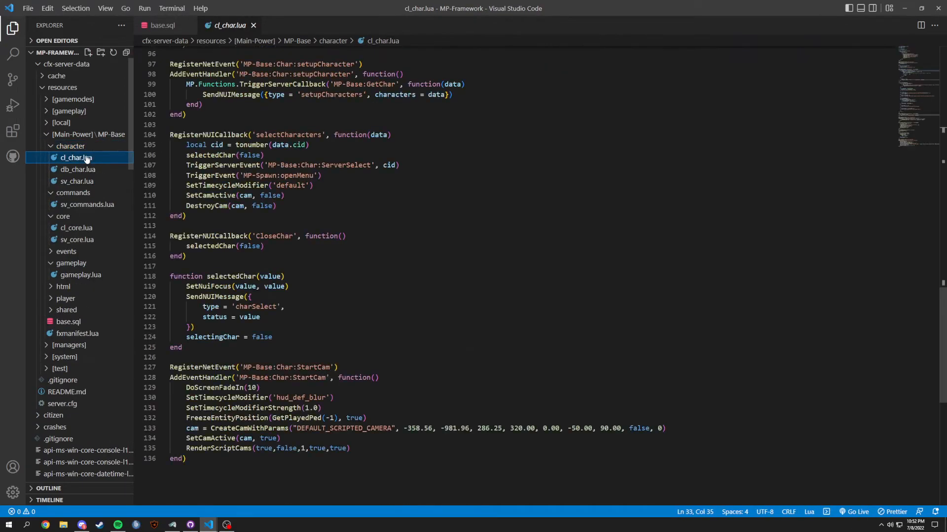
click(70, 146)
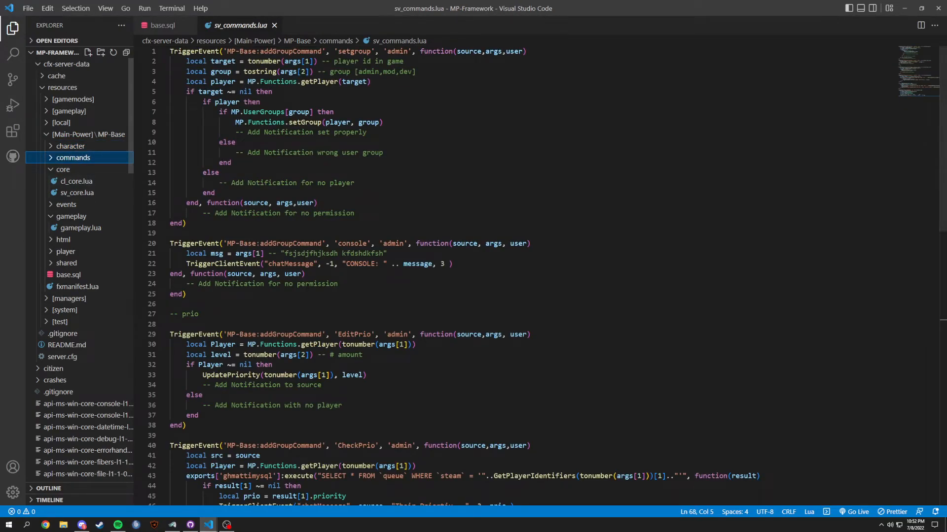
drag(201, 213, 343, 213)
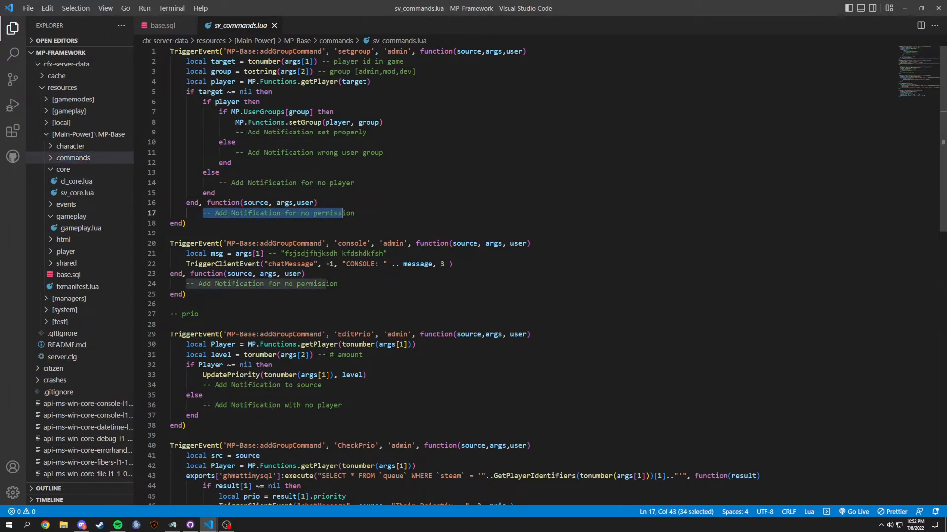
drag(342, 213, 356, 213)
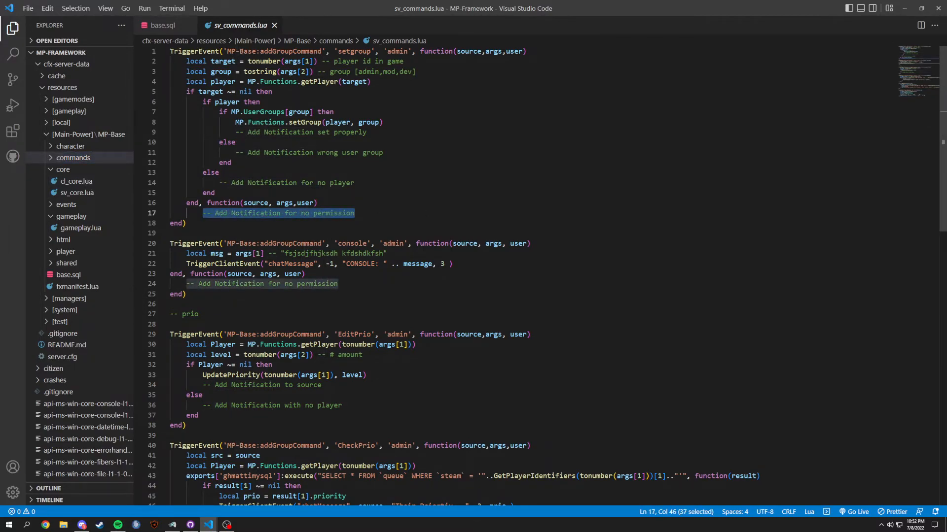
scroll(down, 3)
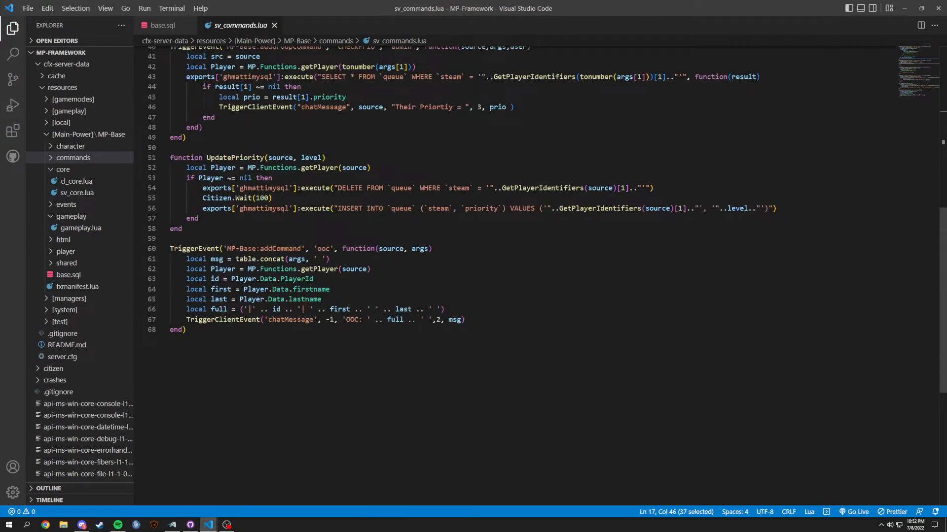
click(76, 182)
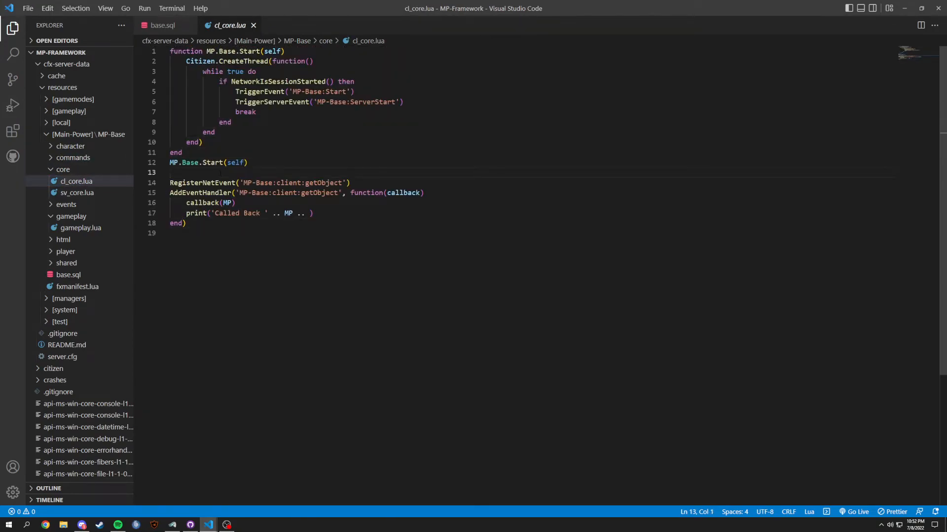
Add '-- EXPORT' in cl_core.lua and '-- CHANGE TO EXPORT' in sv_core.lua.
text(--)
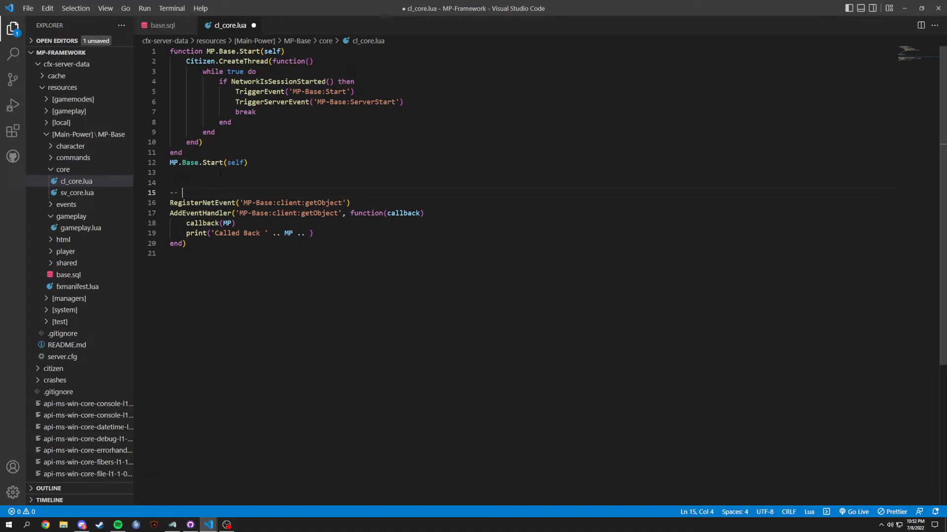
text(EXPR)
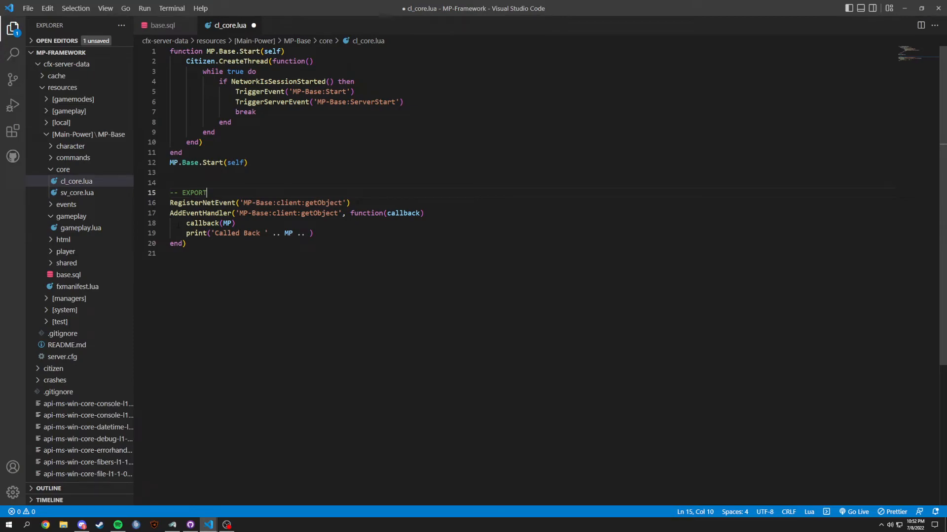
click(77, 192)
text(--)
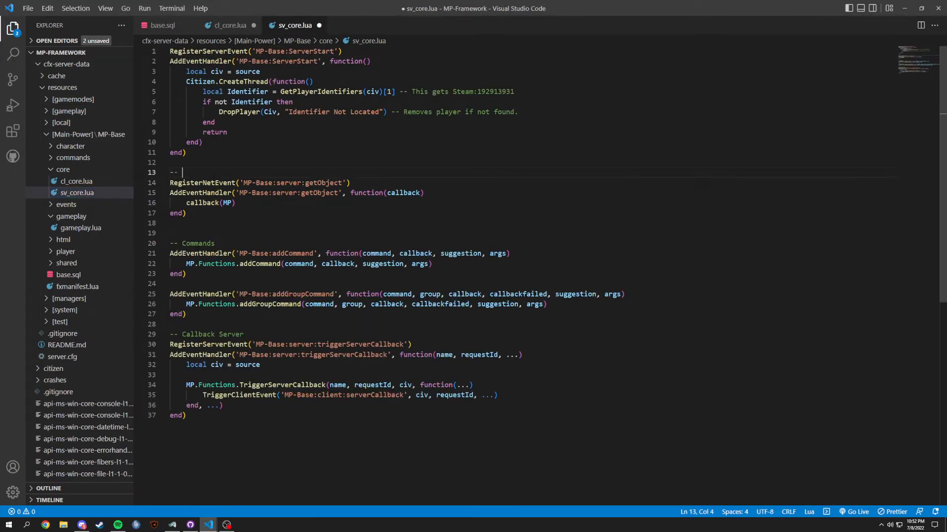
text(CHANGE TO EXPORT)
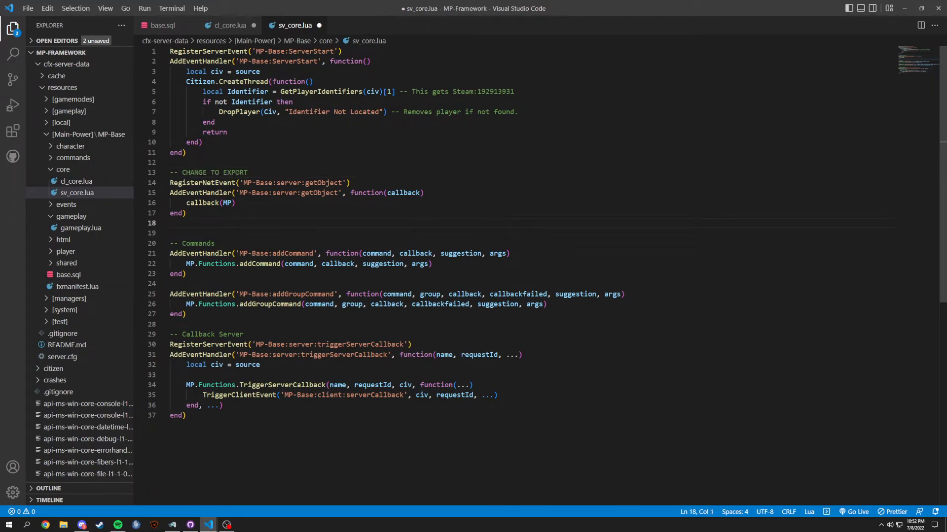
drag(171, 172, 170, 233)
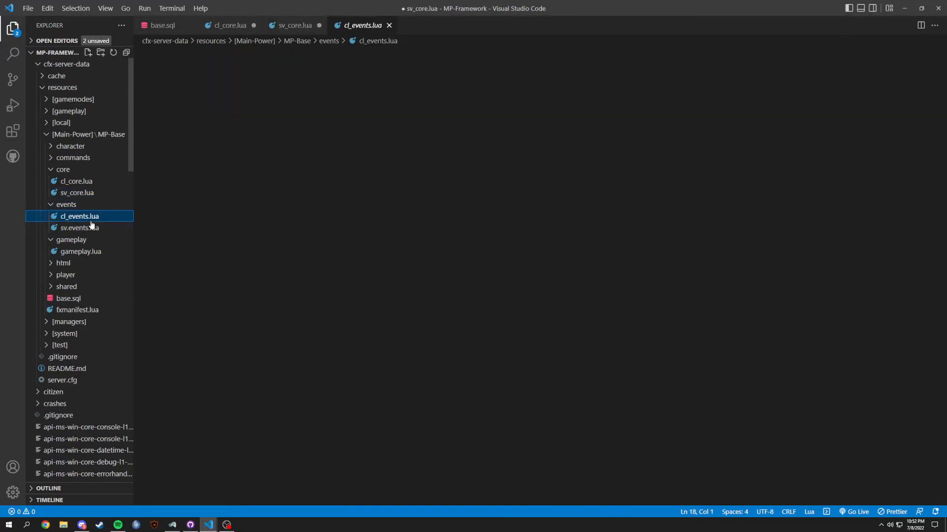
Scroll through cl_events.lua and highlight uses of the coords variable.
click(79, 216)
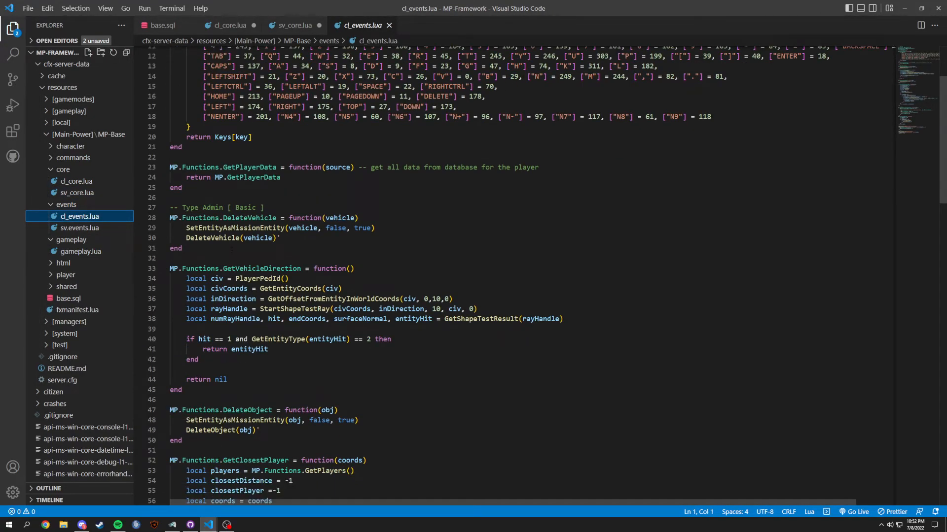
scroll(down, 3)
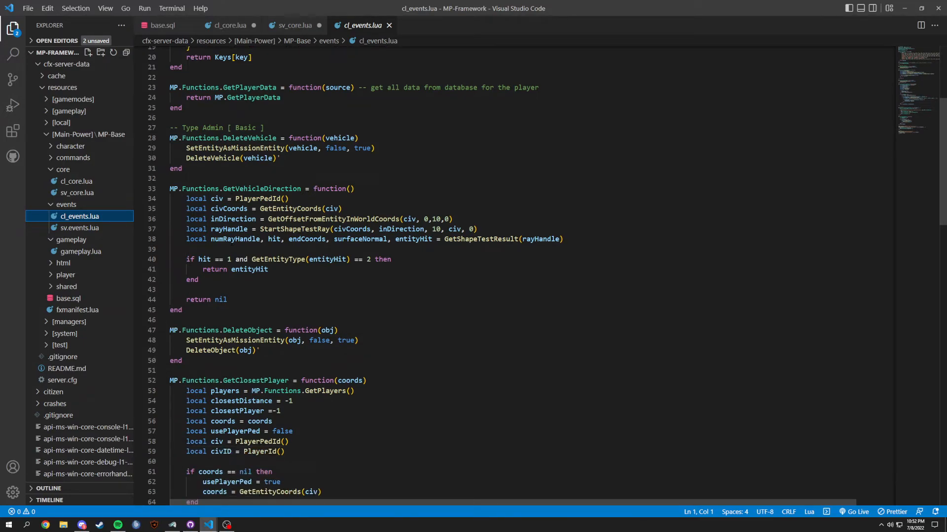
scroll(down, 3)
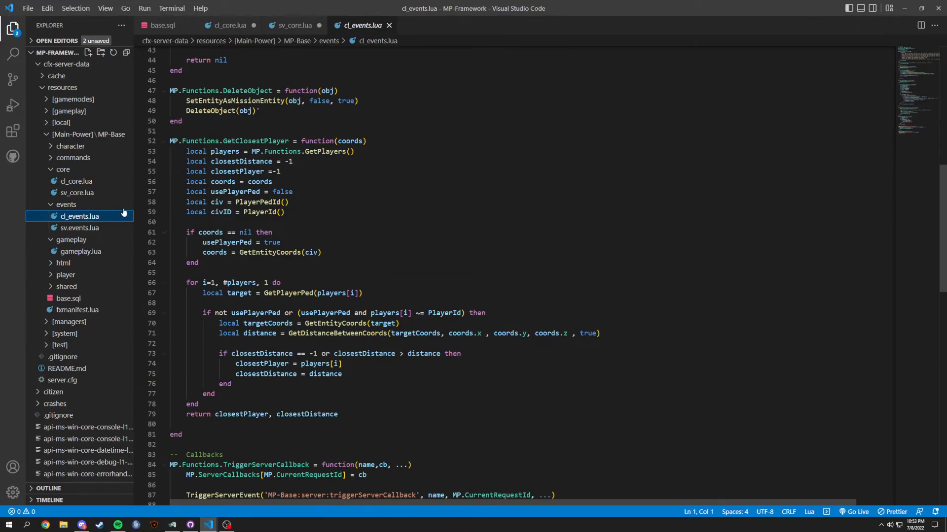
click(65, 205)
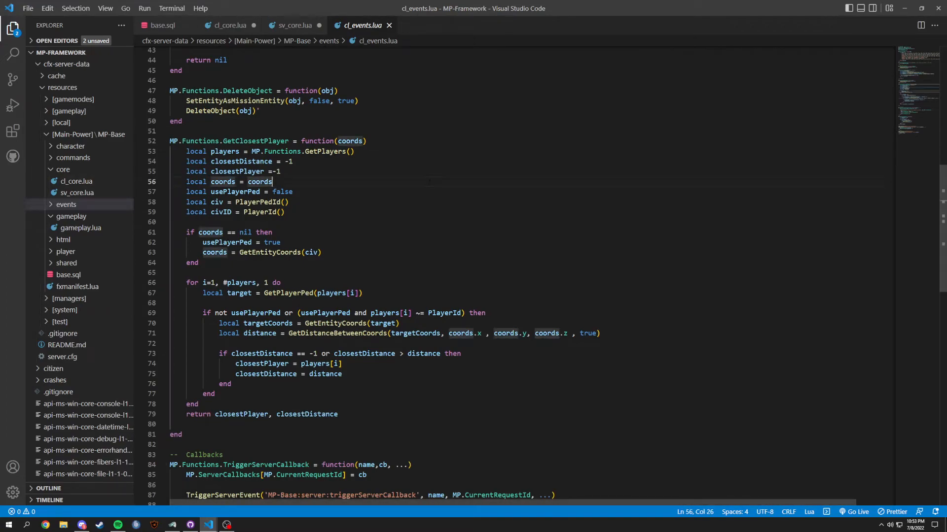
Return to cl_core.lua, collapse the core folder and reopen base.sql.
click(228, 26)
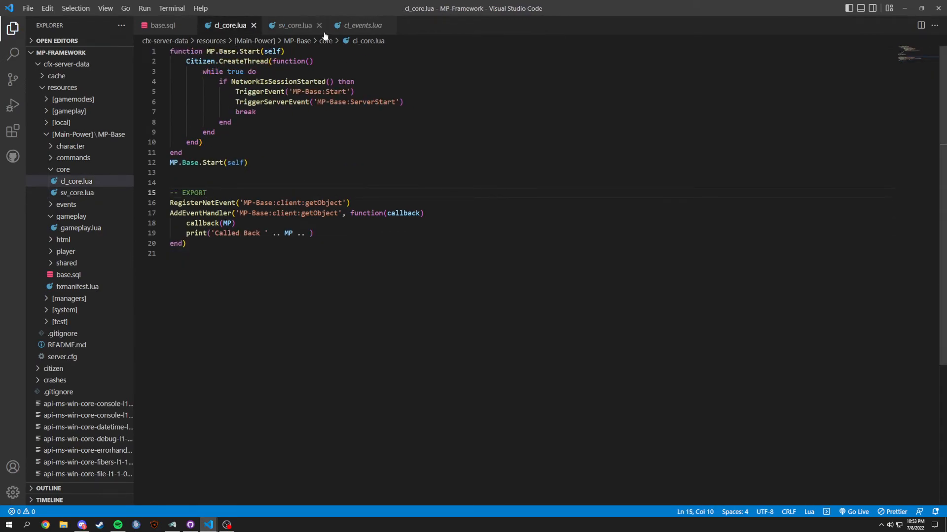
click(63, 169)
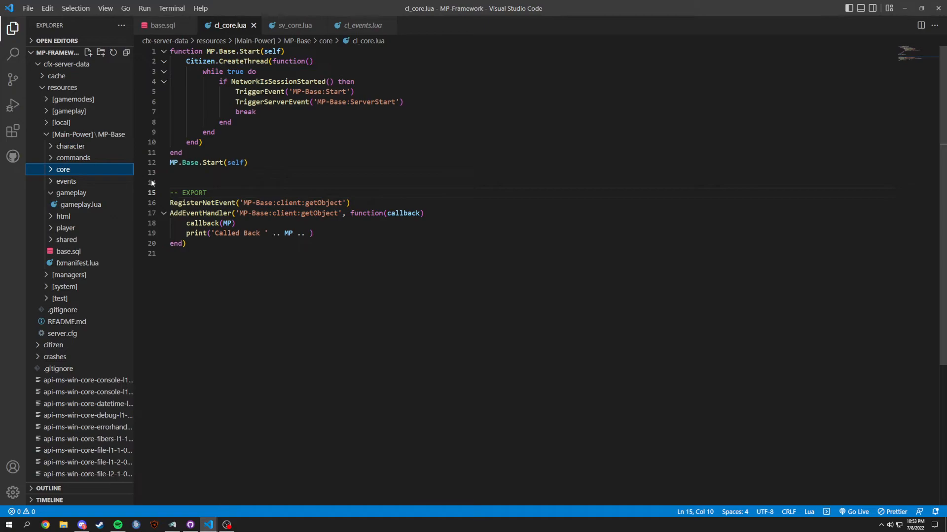
mouse_move(141, 194)
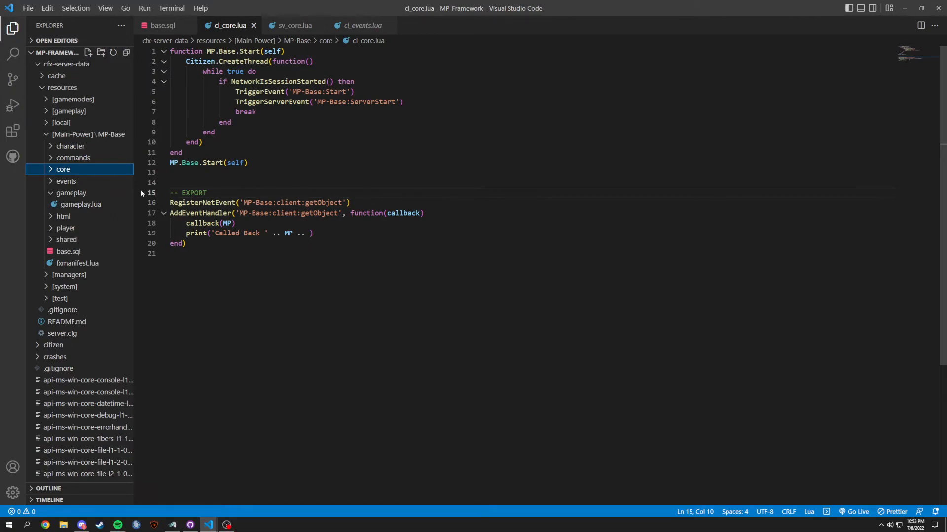
mouse_move(138, 192)
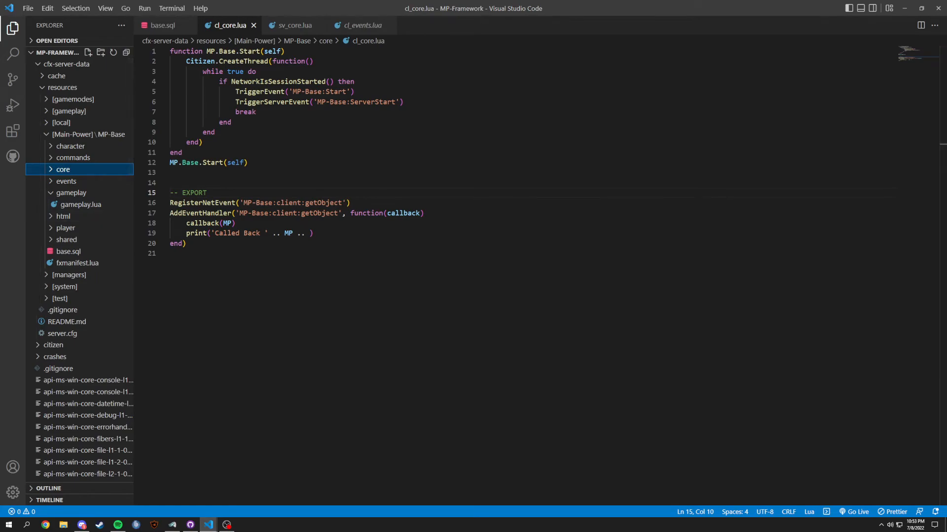
click(160, 26)
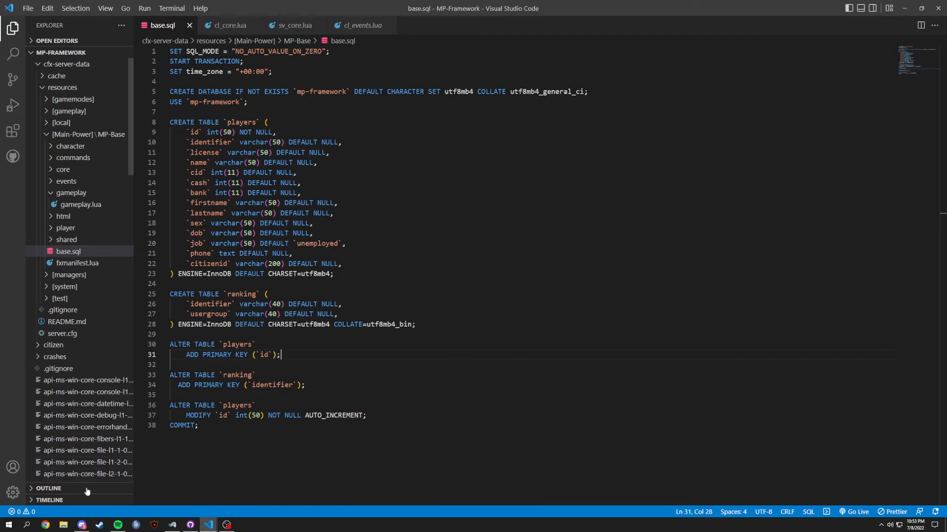
click(44, 524)
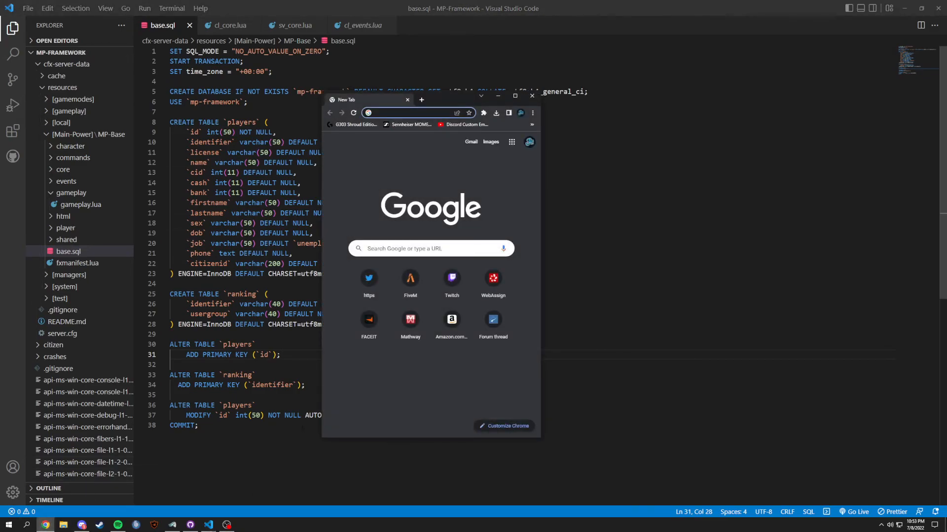
click(530, 96)
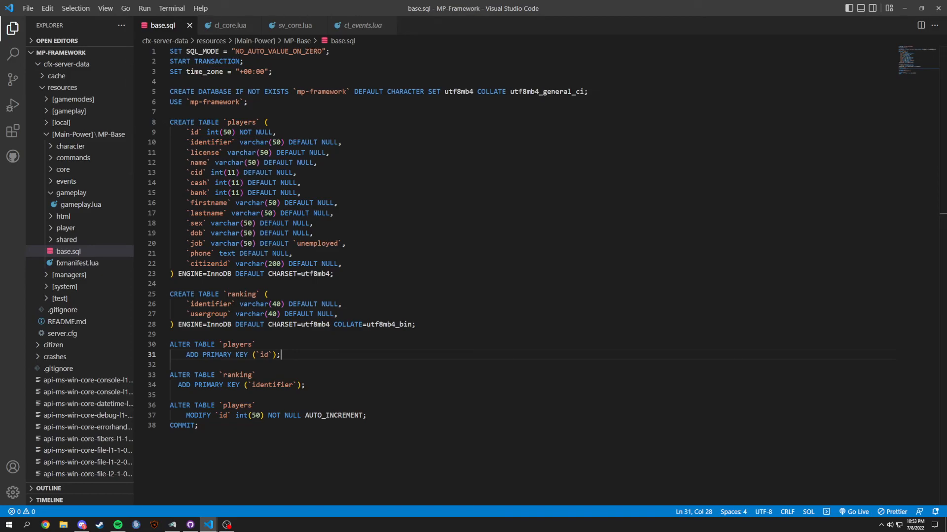
mouse_move(108, 496)
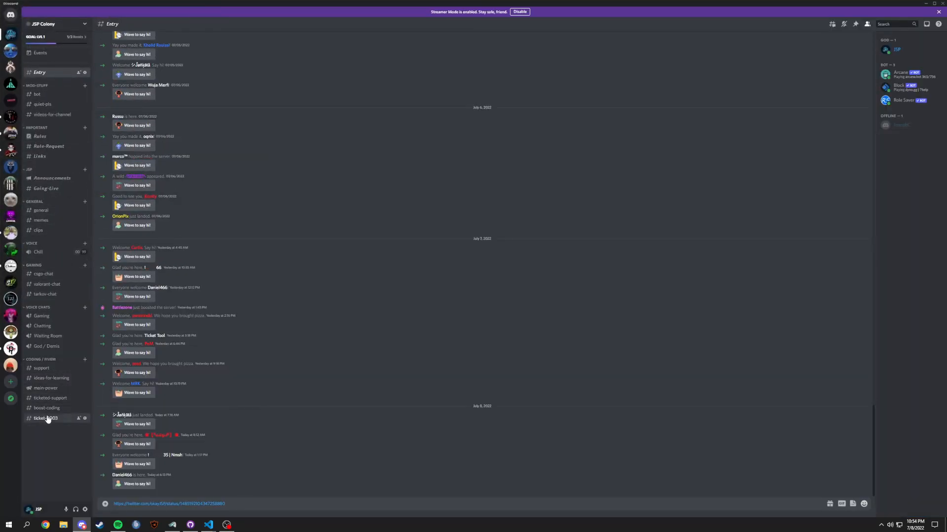
Open #boost-coding and highlight 'Database' in the latest note about upcoming videos.
click(46, 408)
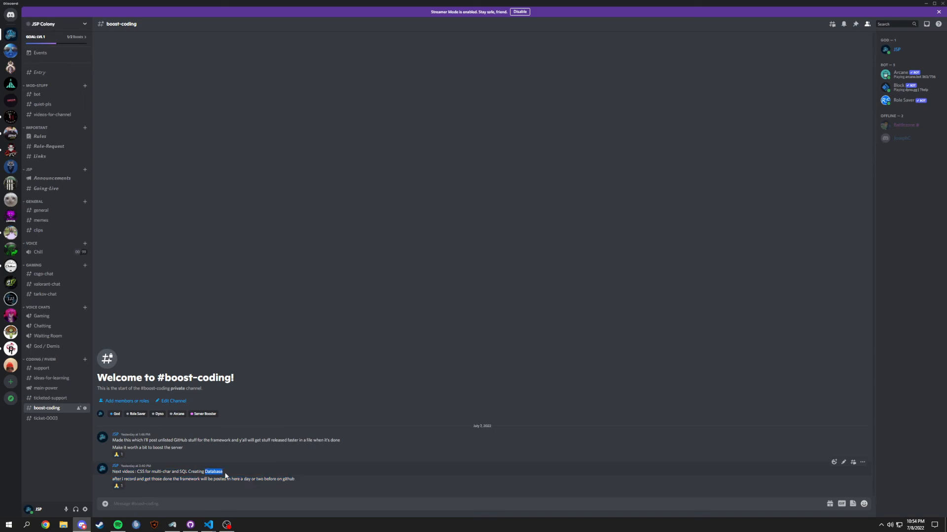
drag(206, 471, 295, 479)
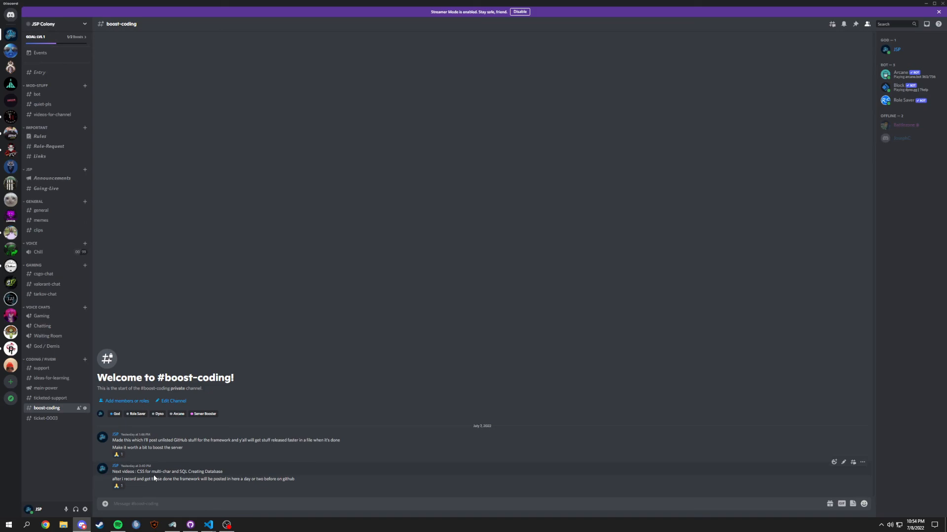
mouse_move(196, 448)
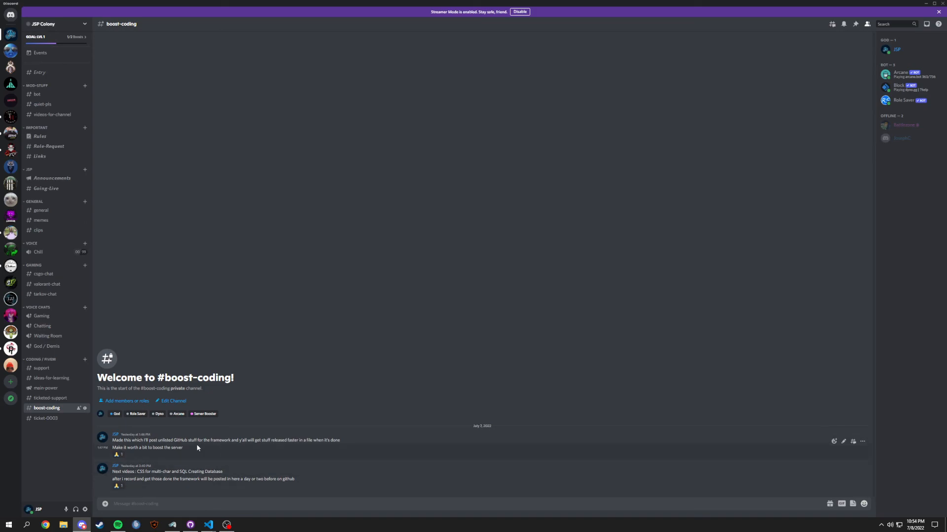